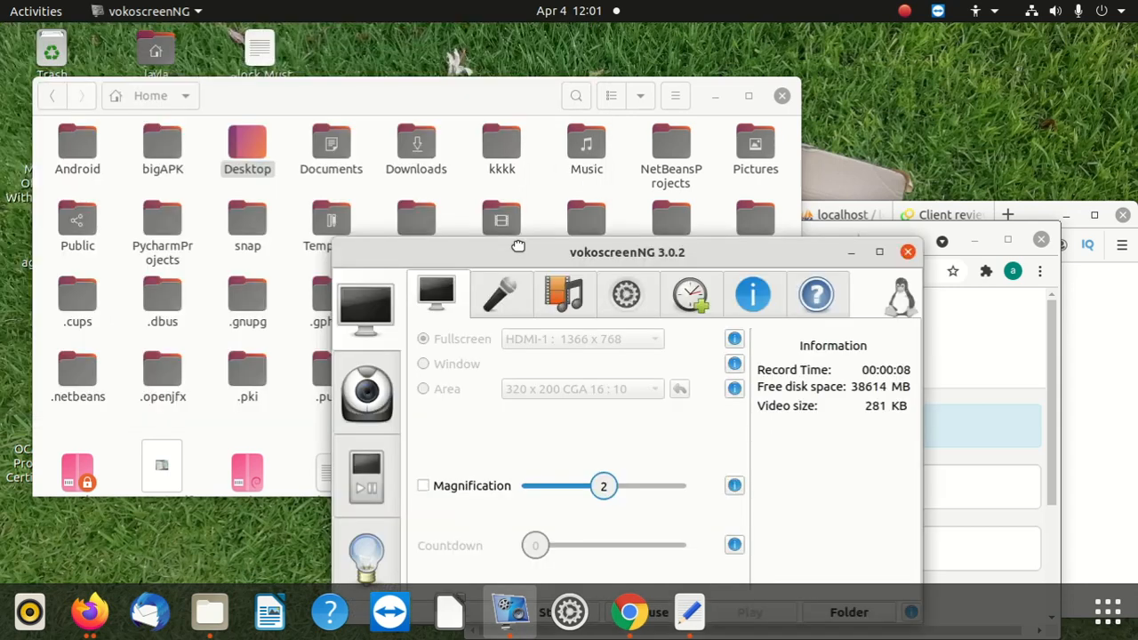
Juggle the file manager windows, then show gedit's recent-files list with creatnewclients.php open
drag(626, 252, 438, 186)
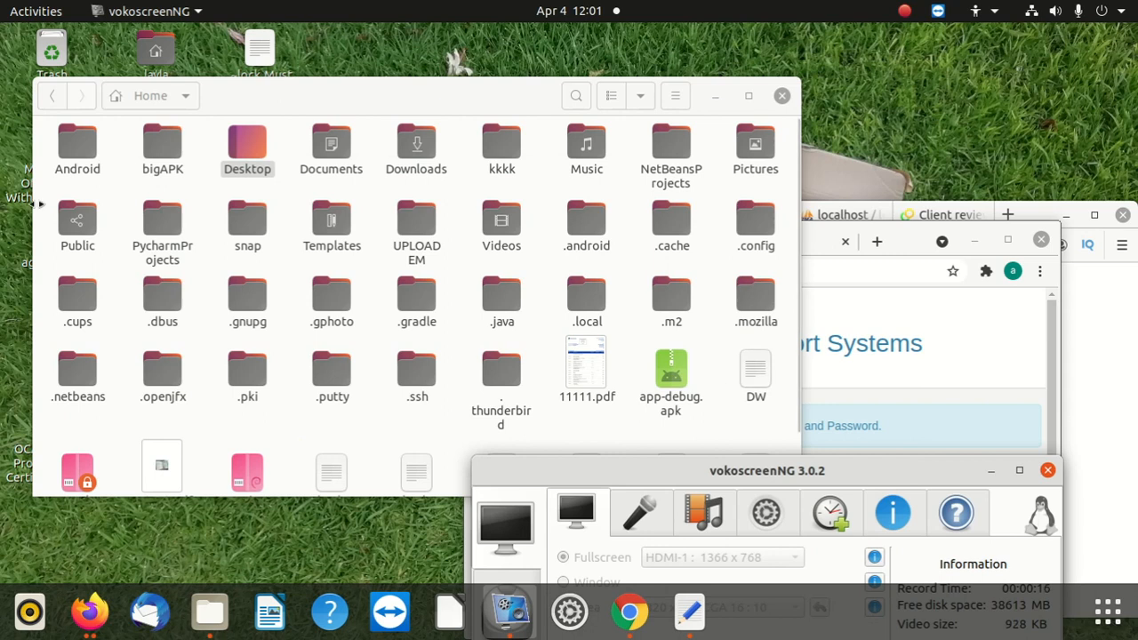
click(247, 146)
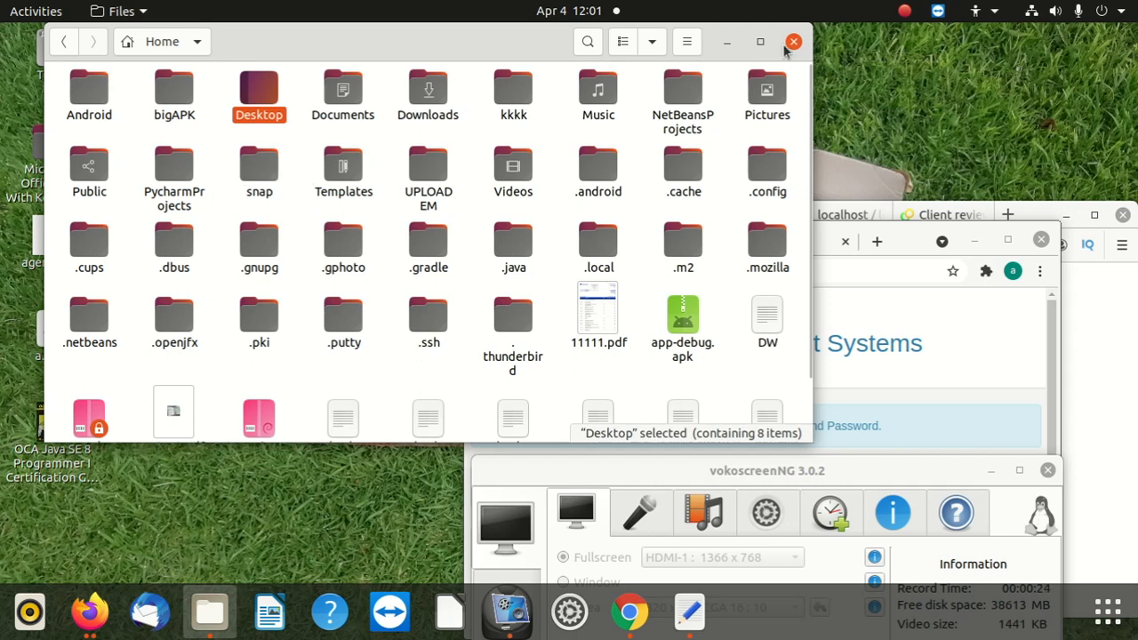
click(793, 43)
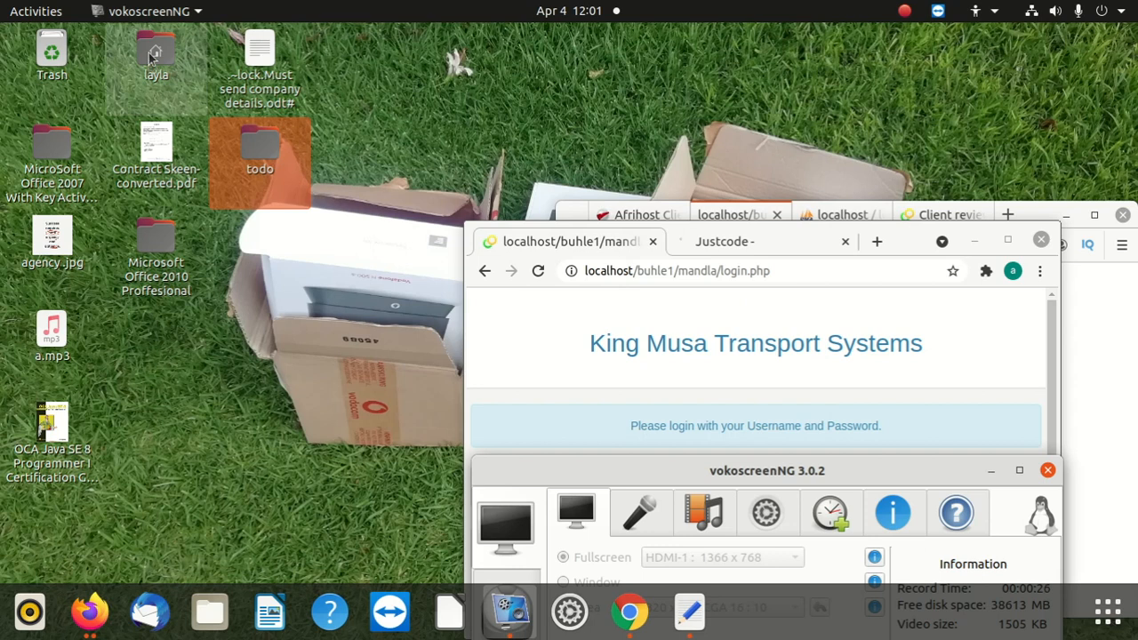
click(210, 612)
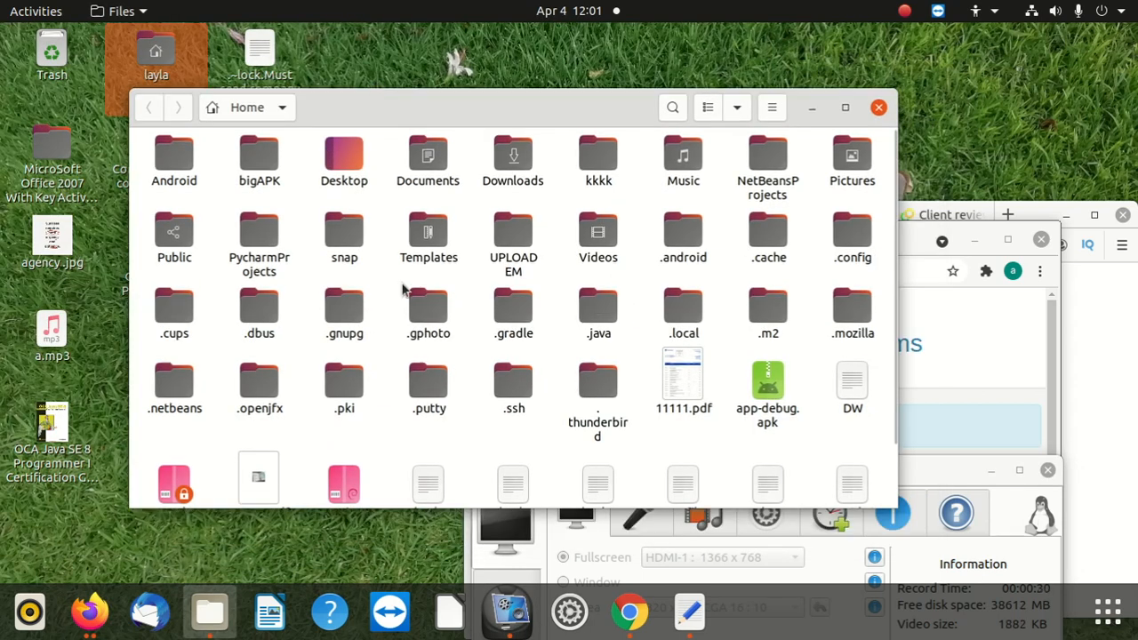
mouse_move(418, 277)
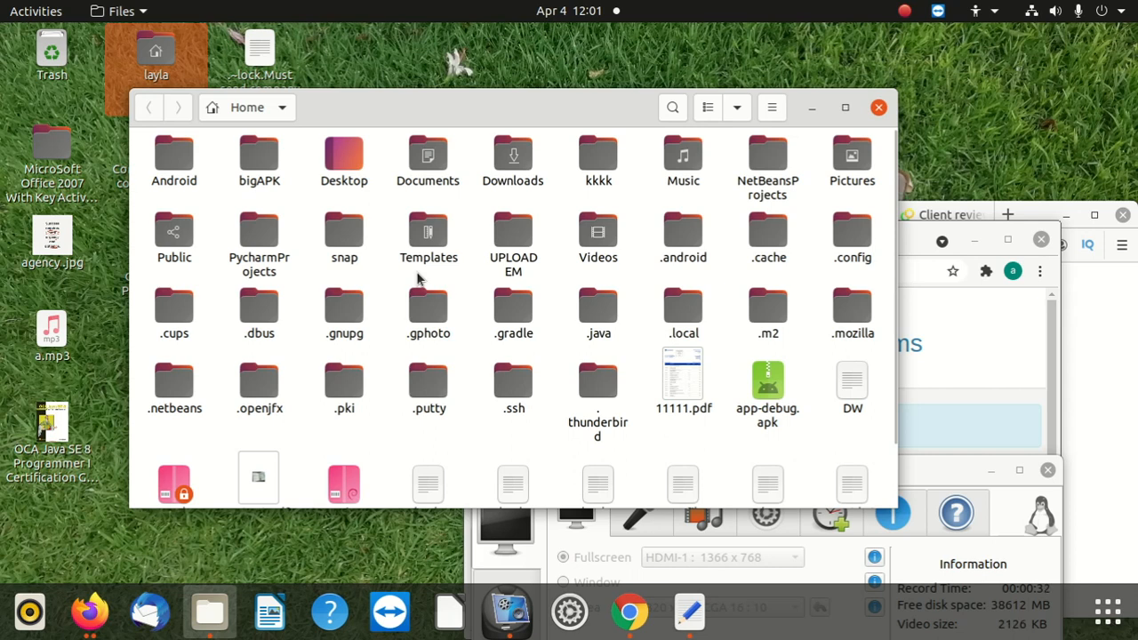
scroll(down, 3)
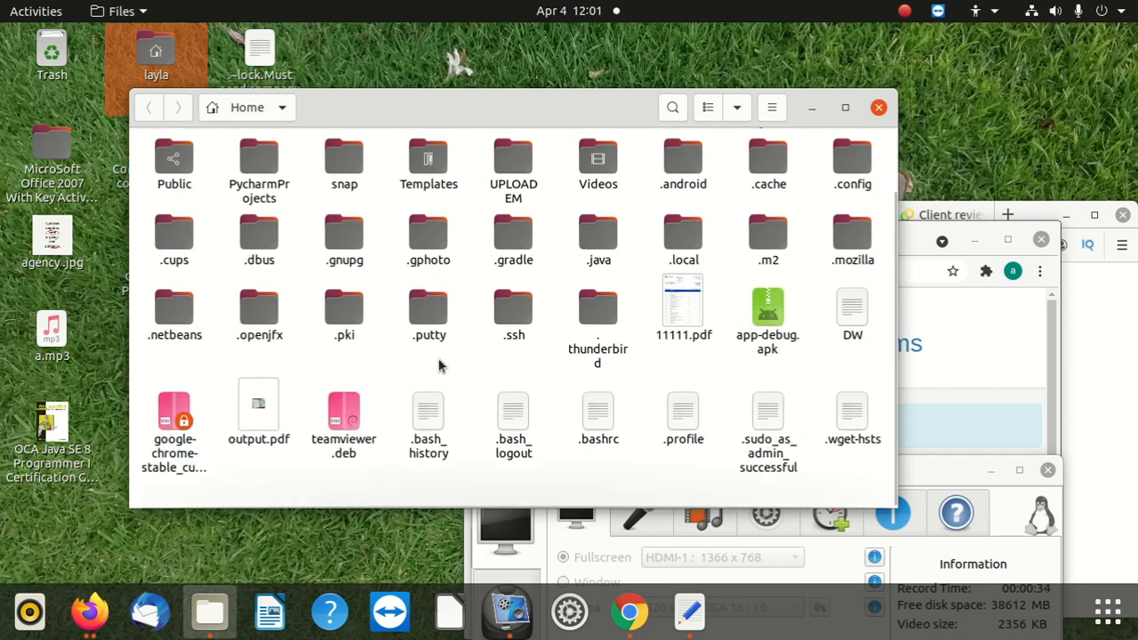
scroll(up, 3)
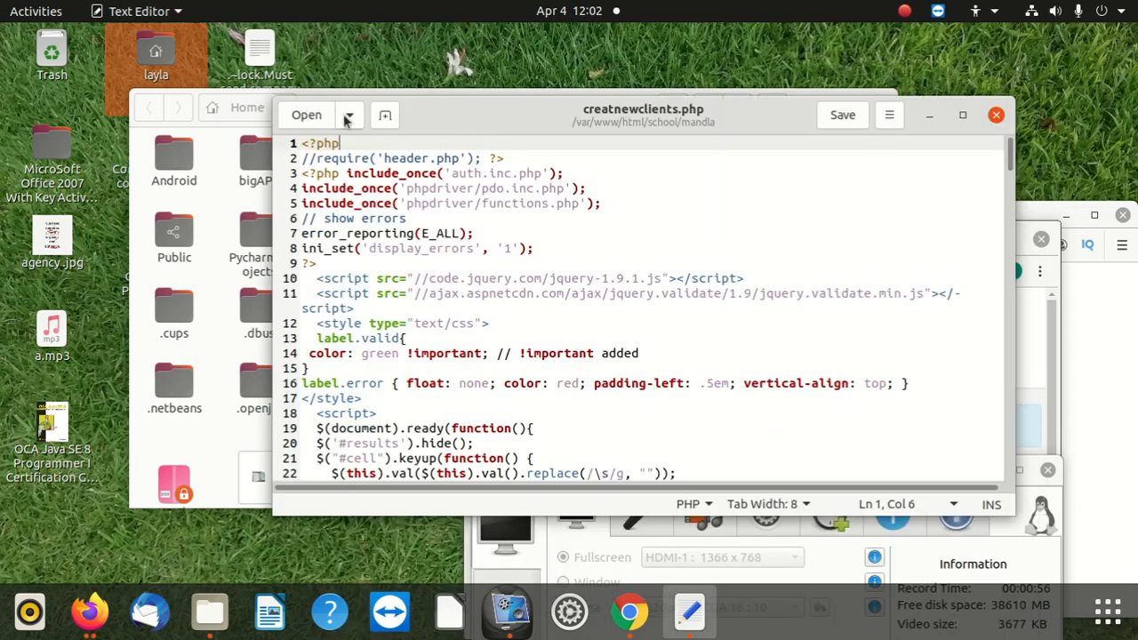
click(348, 114)
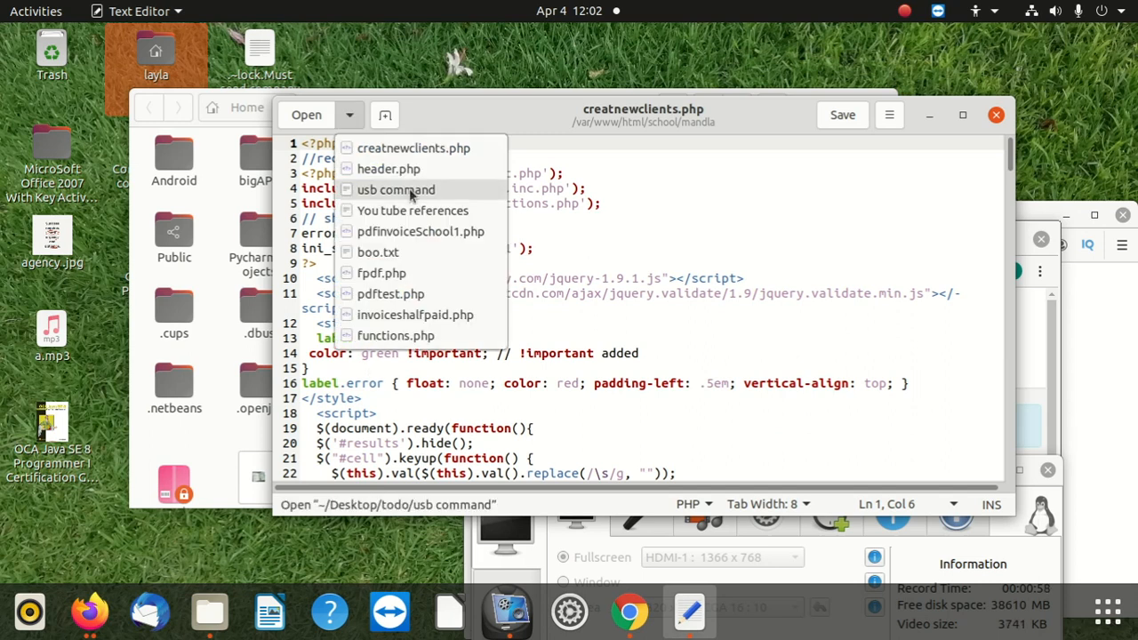
mouse_move(436, 123)
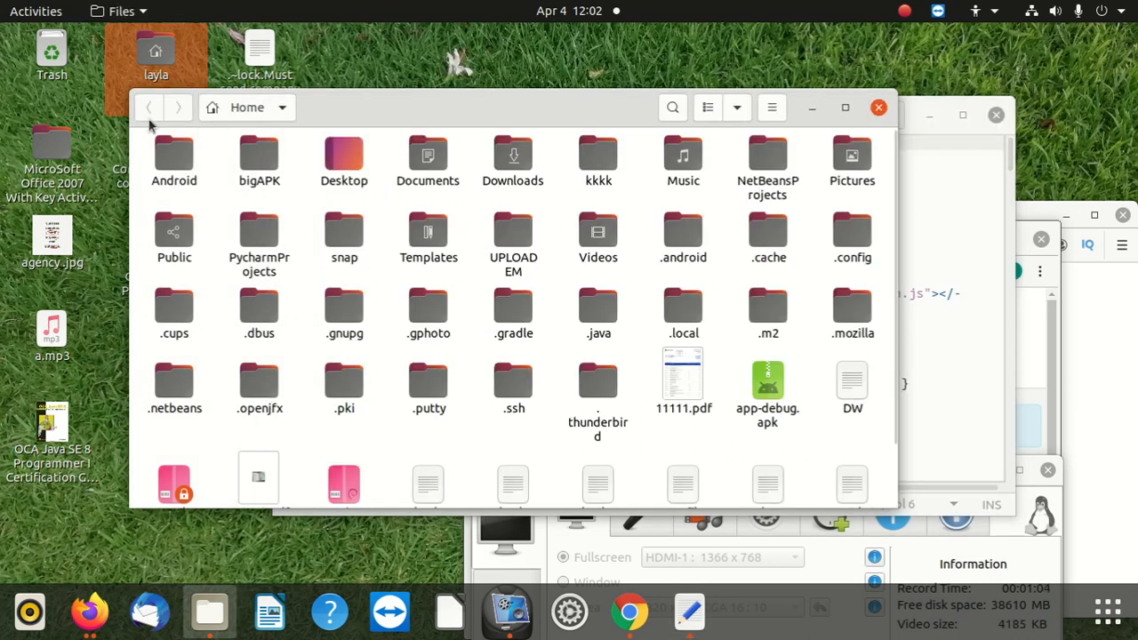
scroll(down, 3)
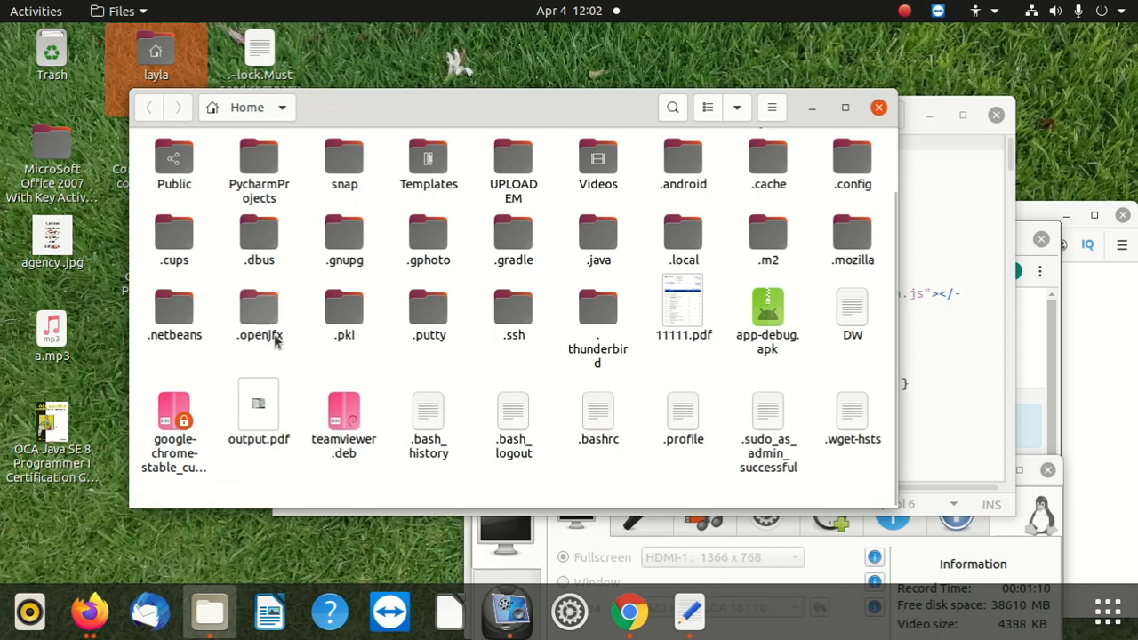
mouse_move(257, 311)
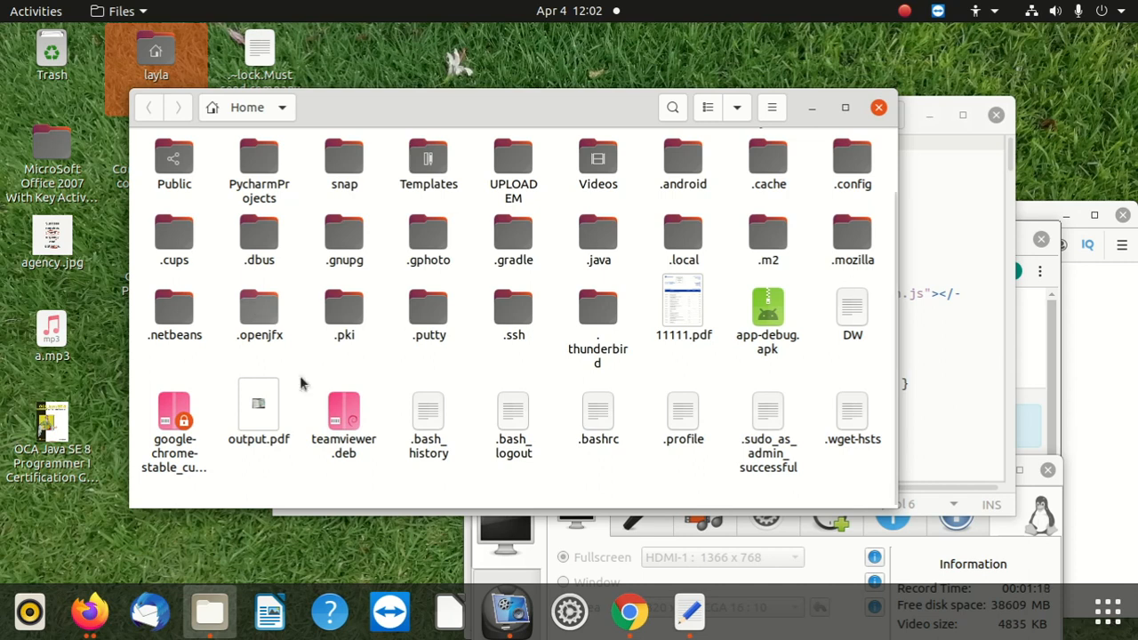
mouse_move(630, 611)
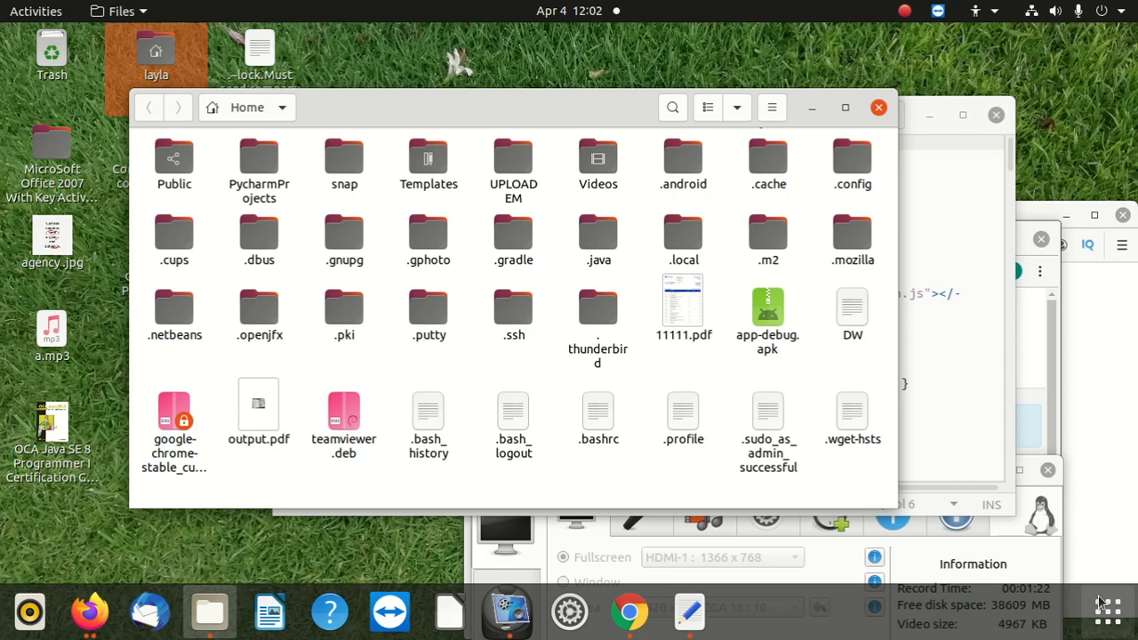
Launch Terminal from the Activities search, then cd into /var and list it
click(1106, 611)
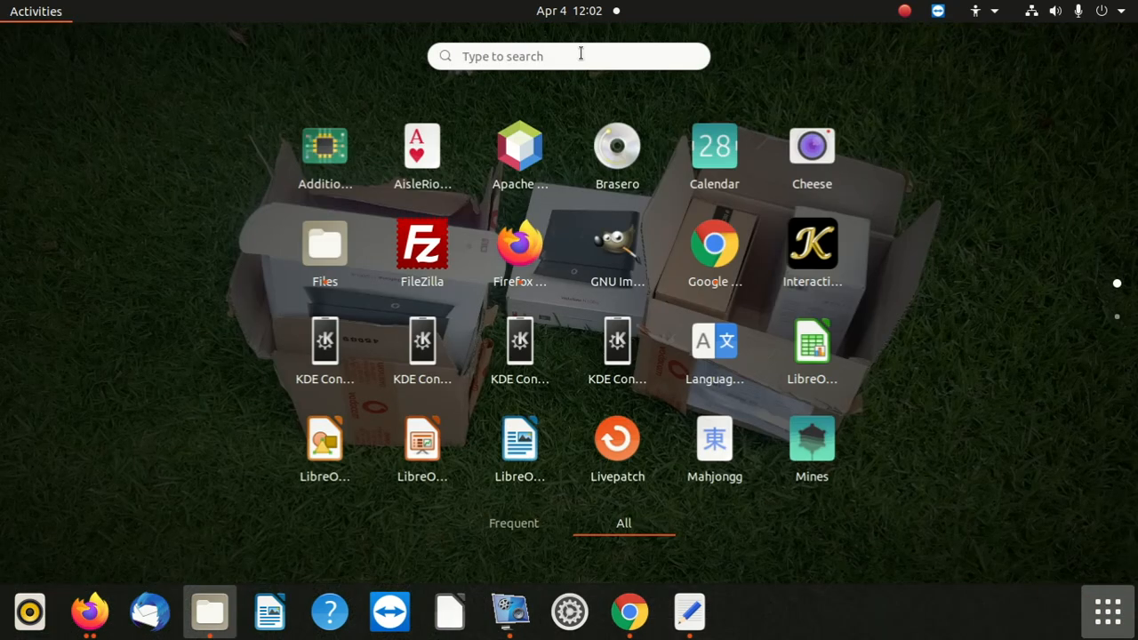
text(tel)
text(cd)
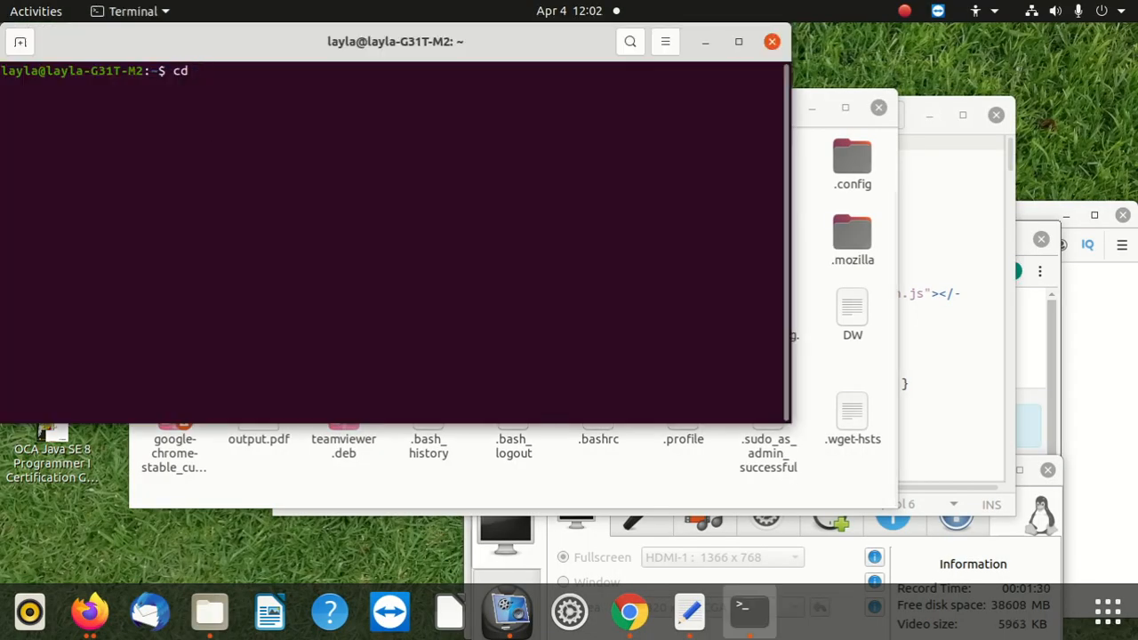
text(/ v)
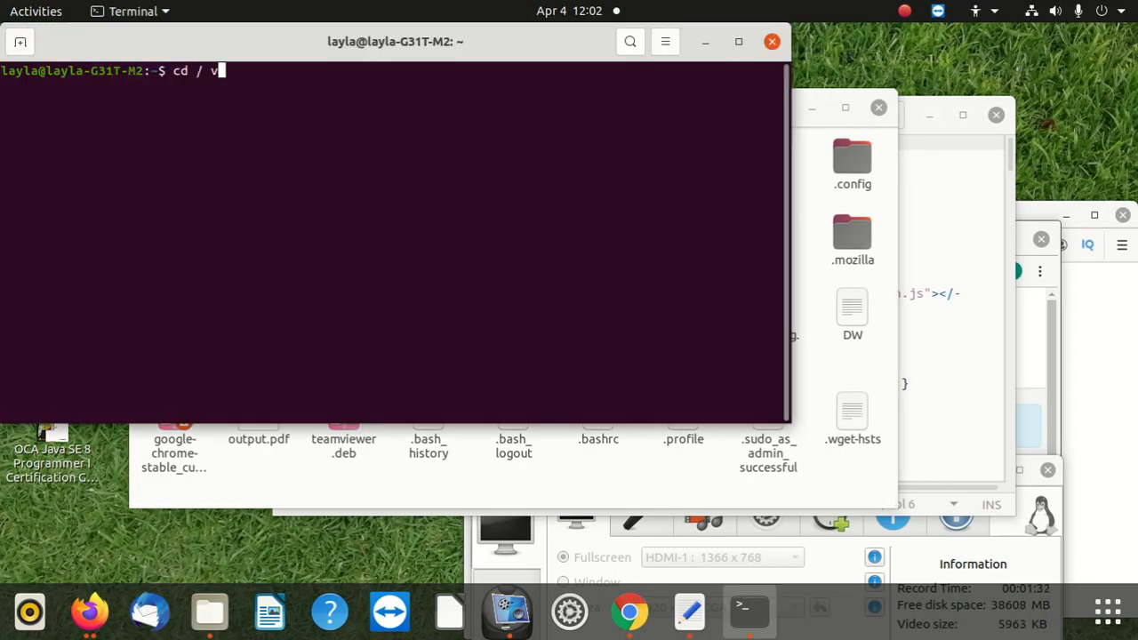
text(a)
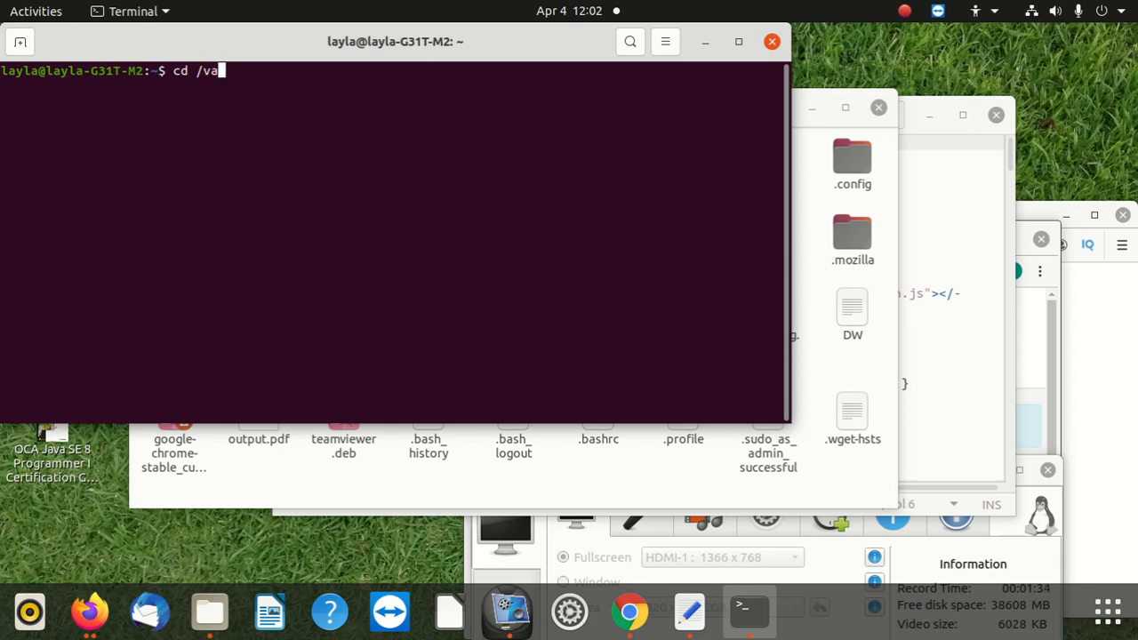
key(Return)
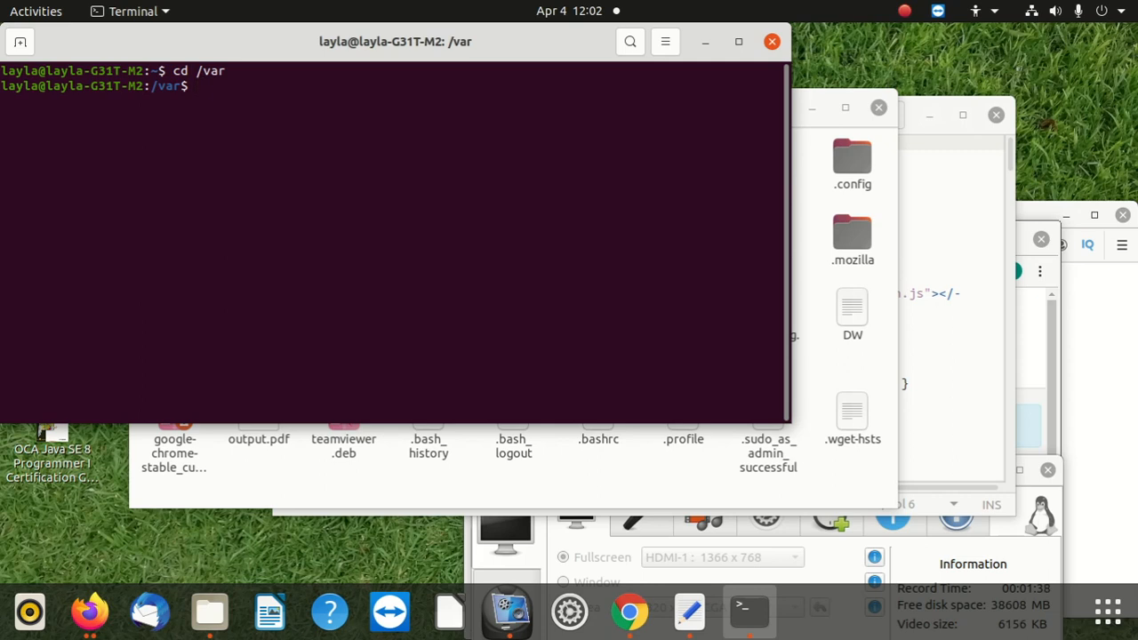
text(ls)
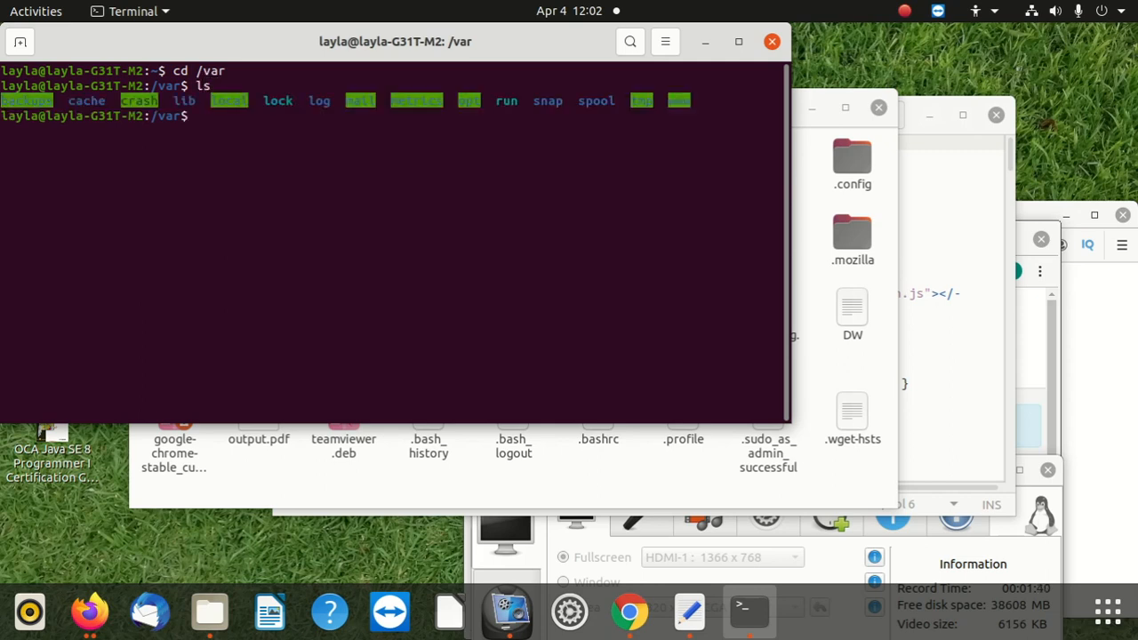
mouse_move(601, 76)
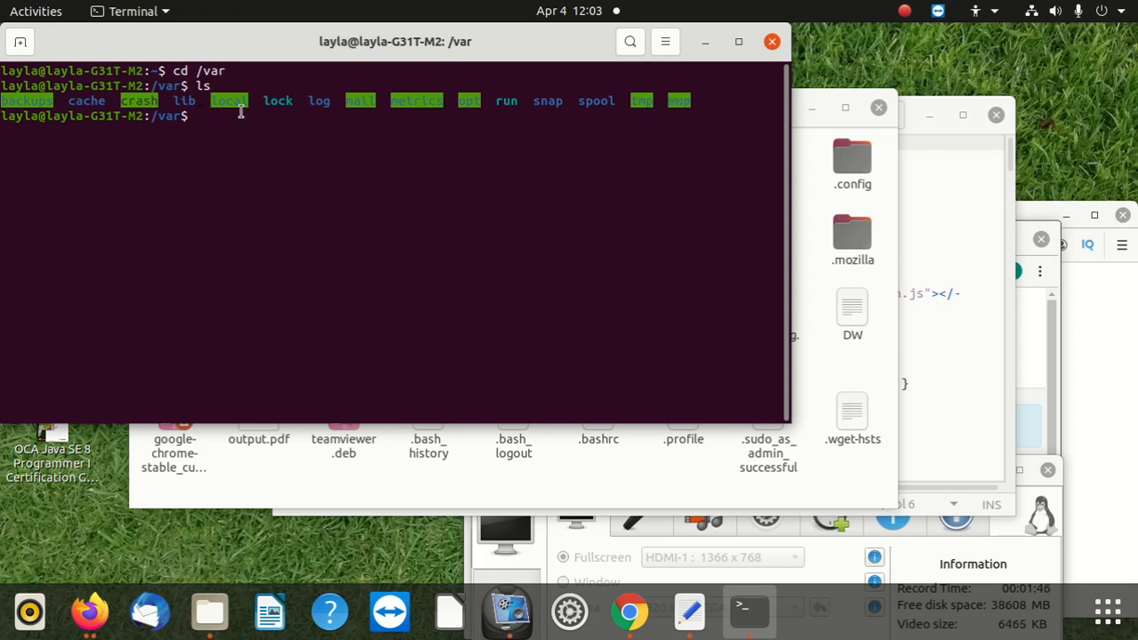
Change into www then html and list the contents of /var/www/html
text(cd www)
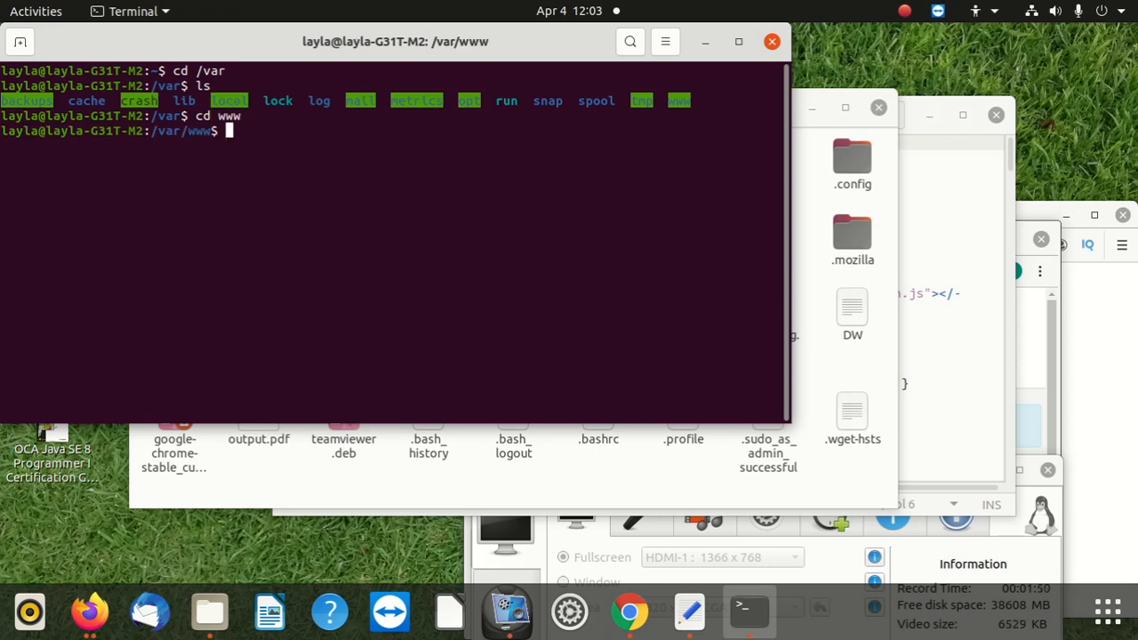
text(cd)
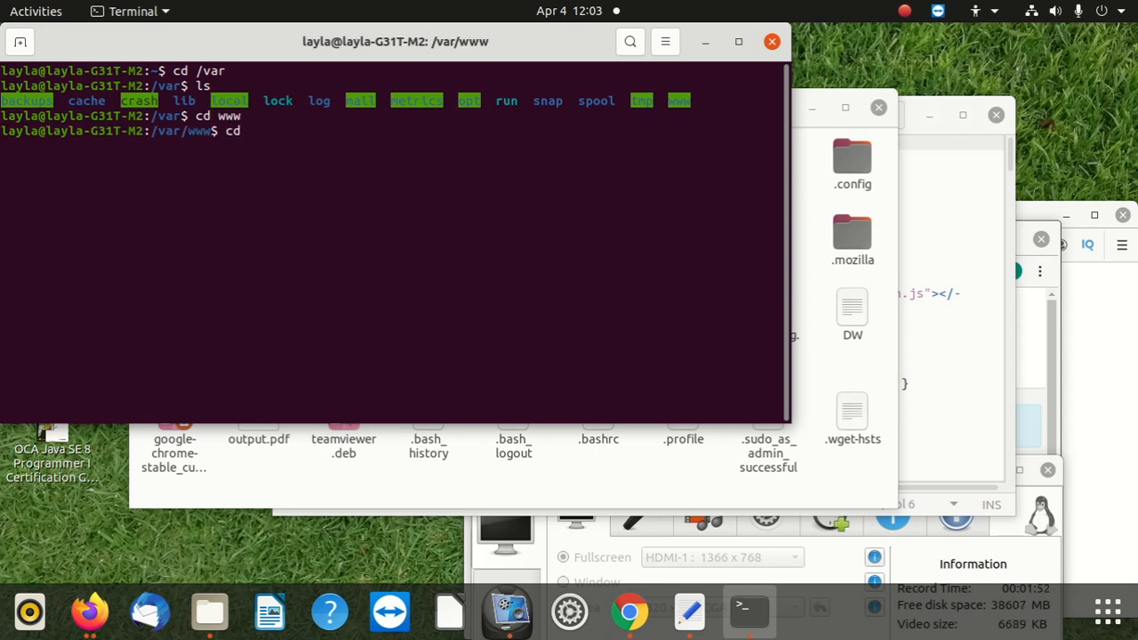
text(html)
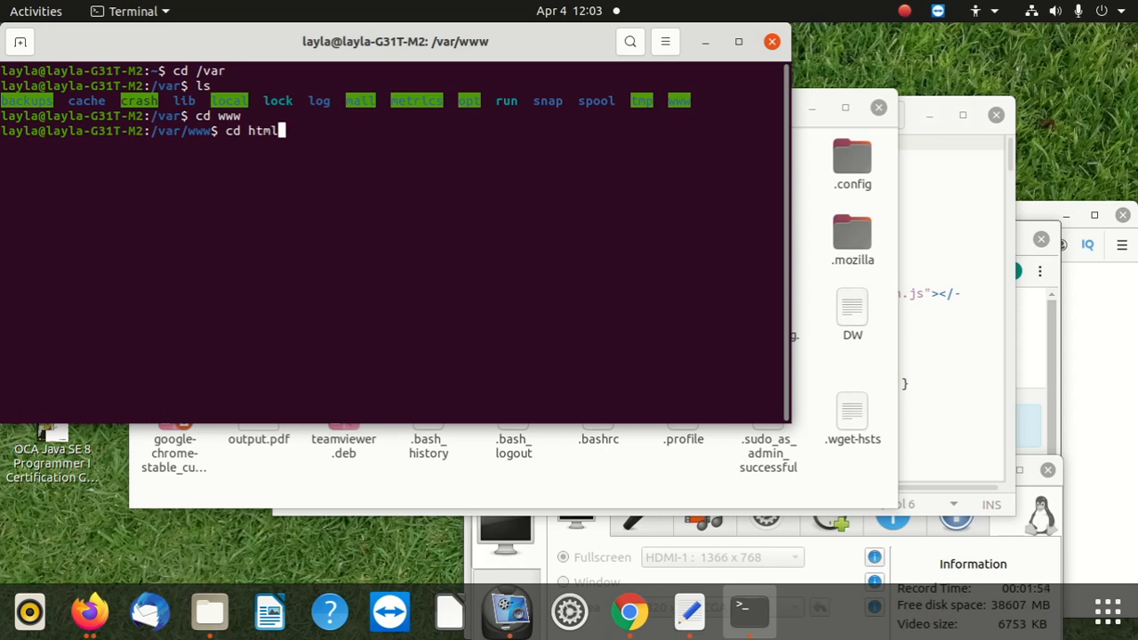
key(Return)
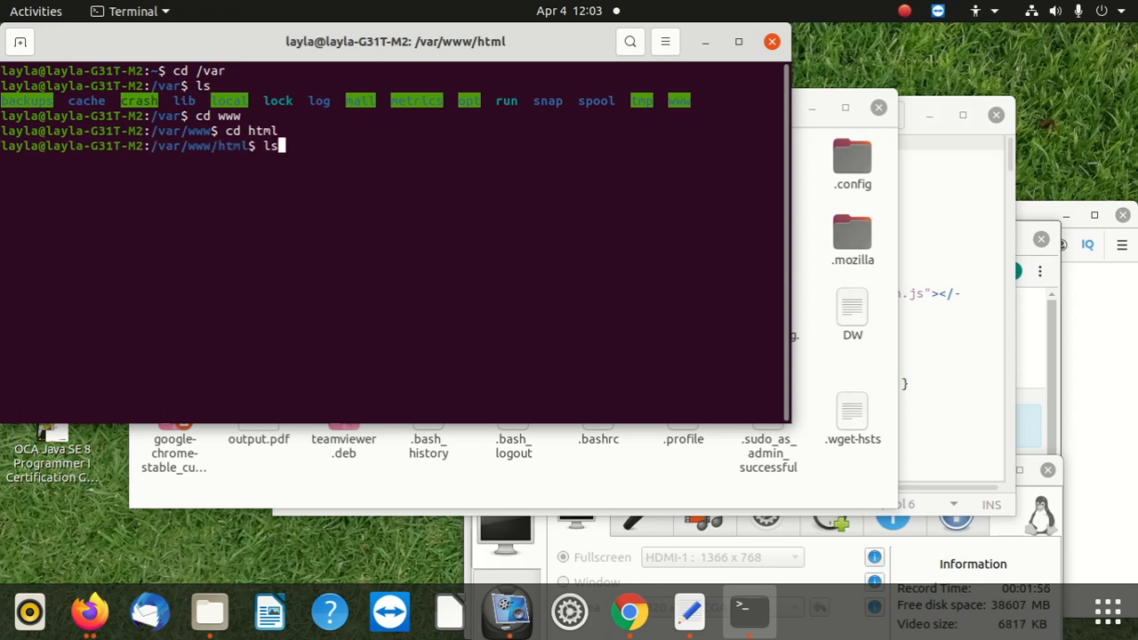
key(Return)
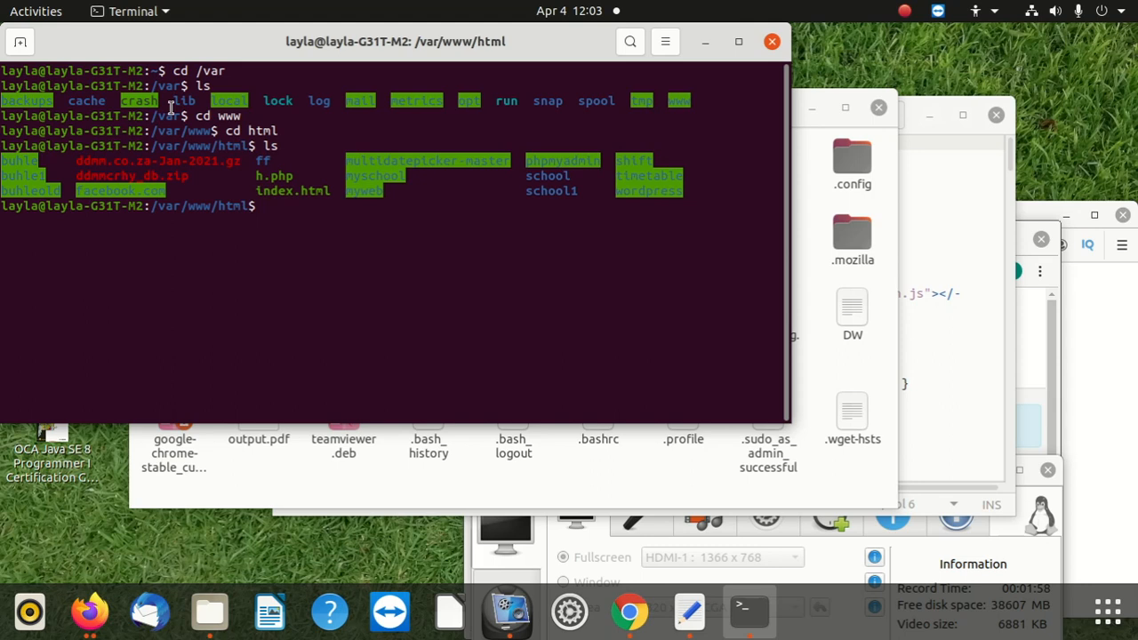
mouse_move(366, 174)
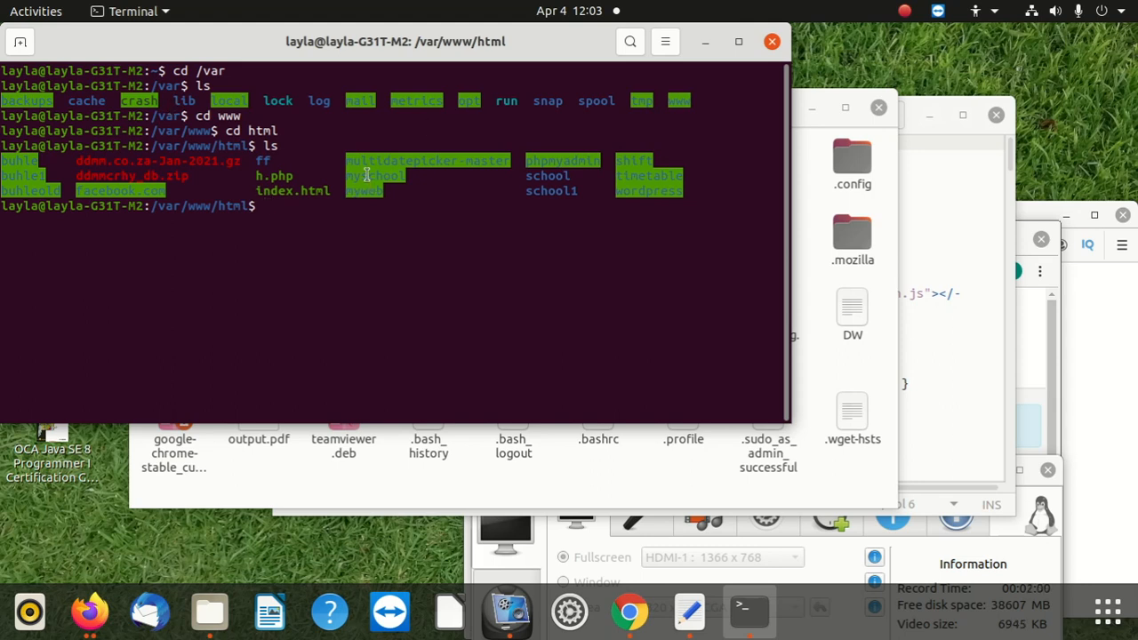
Change into the myschool folder and list its files with ls
right_click(365, 175)
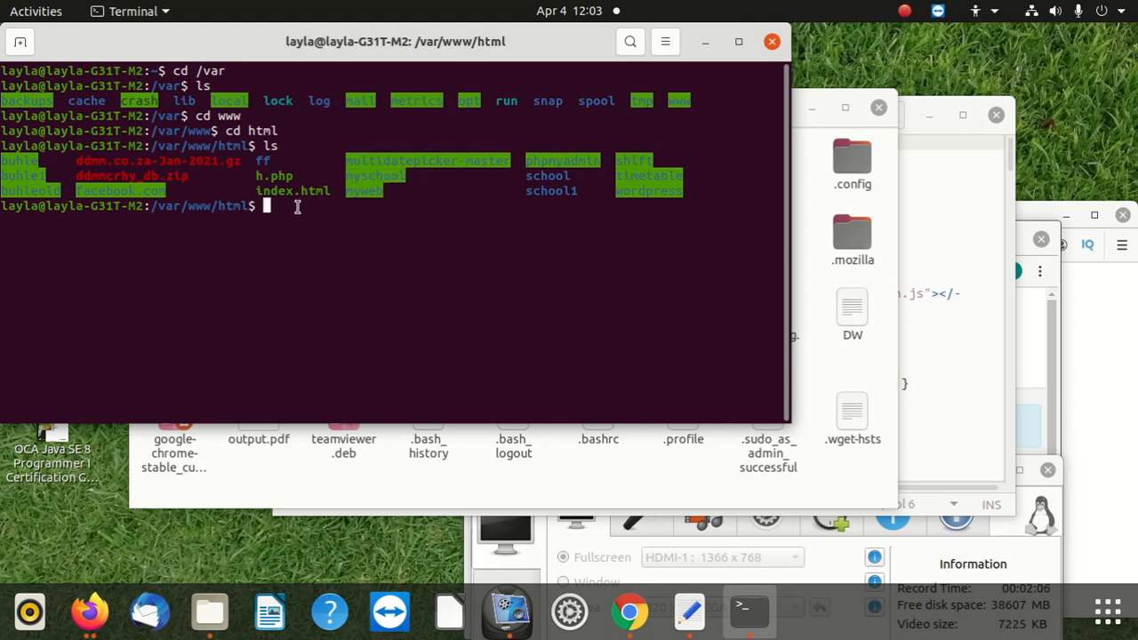
text(cd)
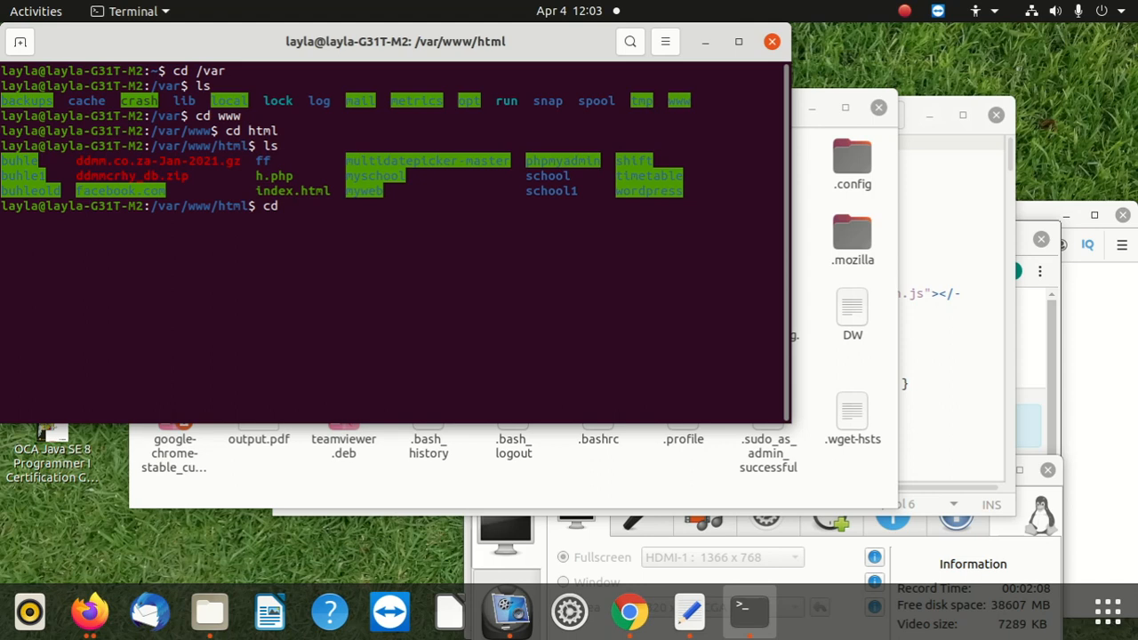
text(mys)
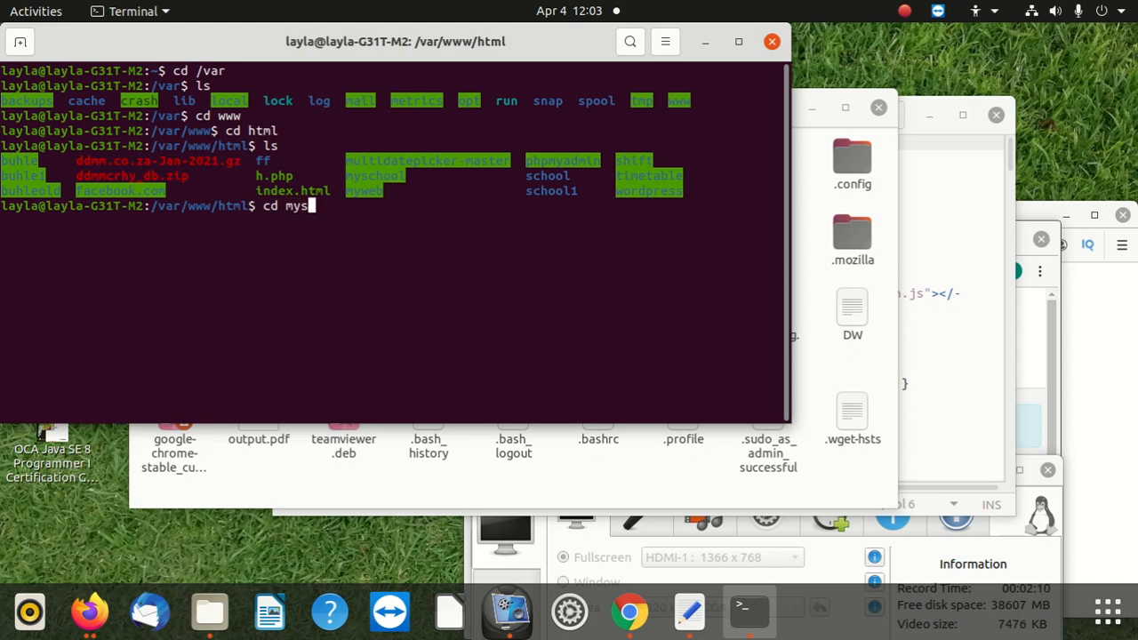
key(Return)
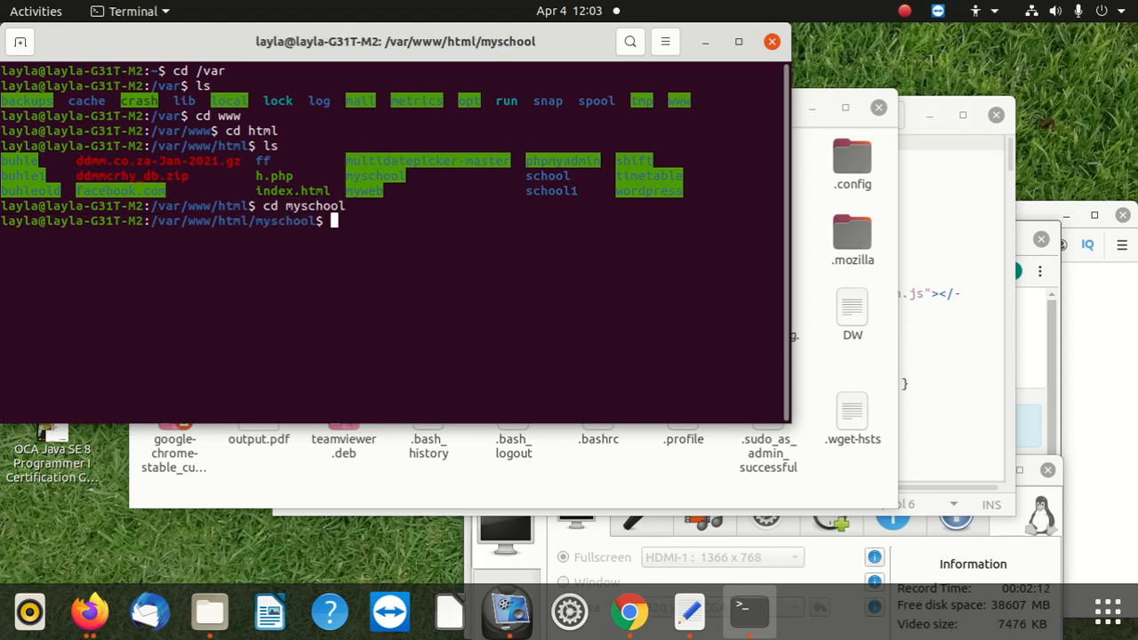
text(ls)
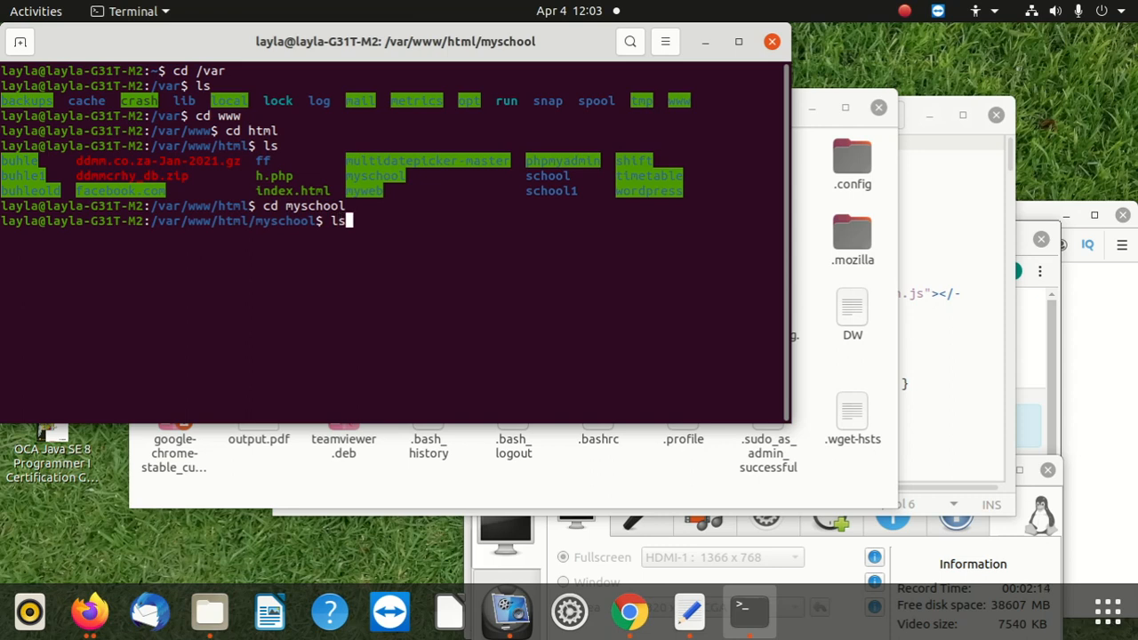
key(Return)
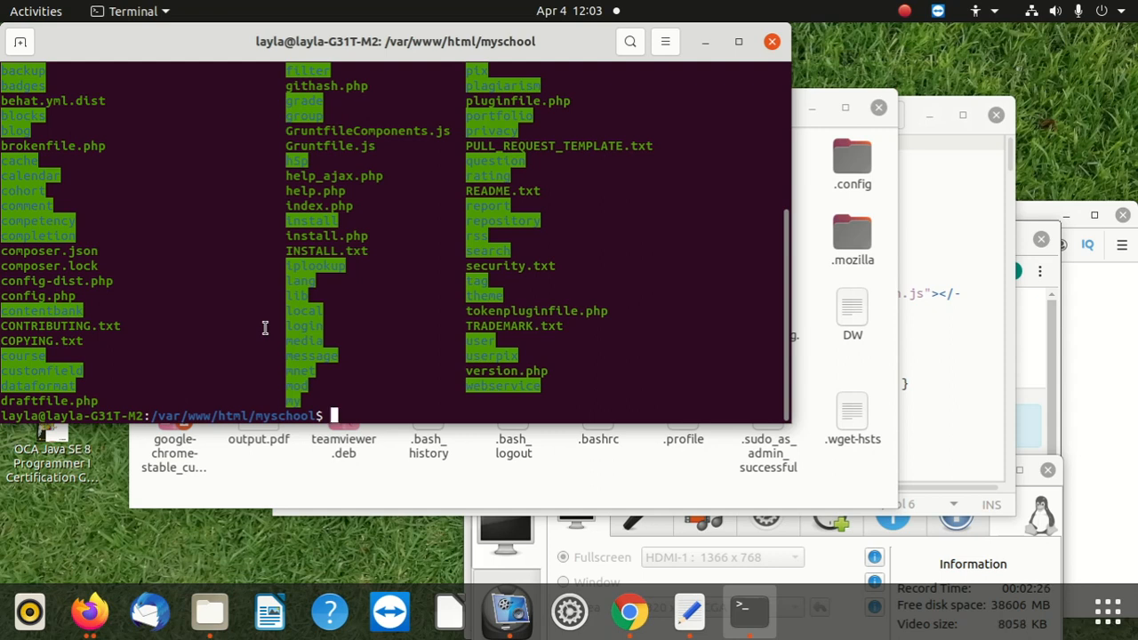
mouse_move(771, 43)
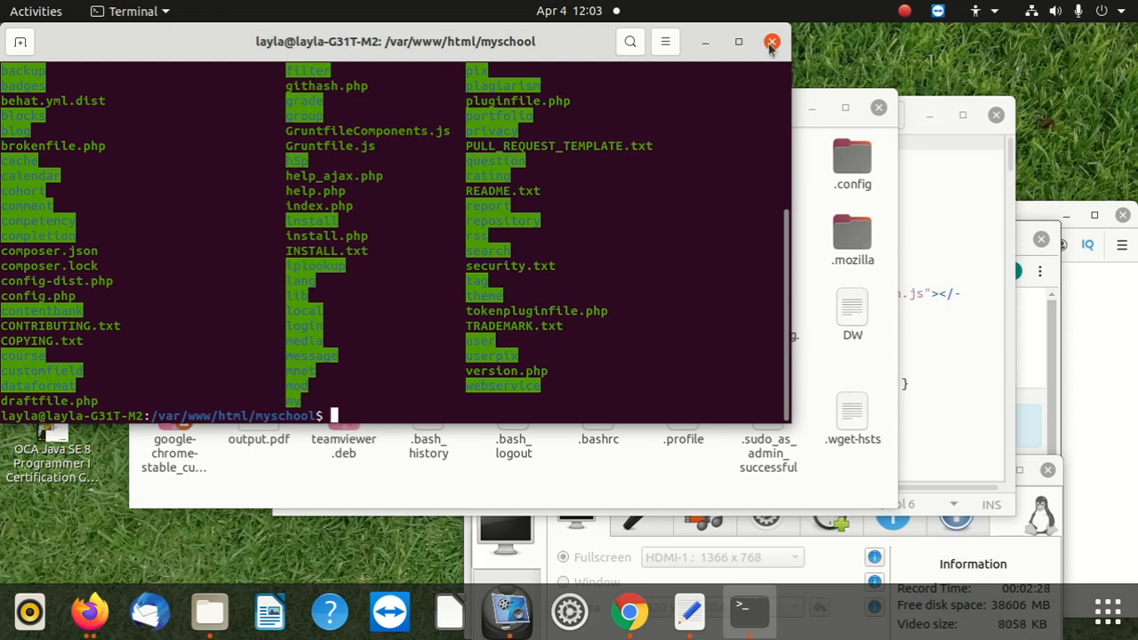
Bring Files forward, enable Show Sidebar and browse the Computer file system
click(772, 43)
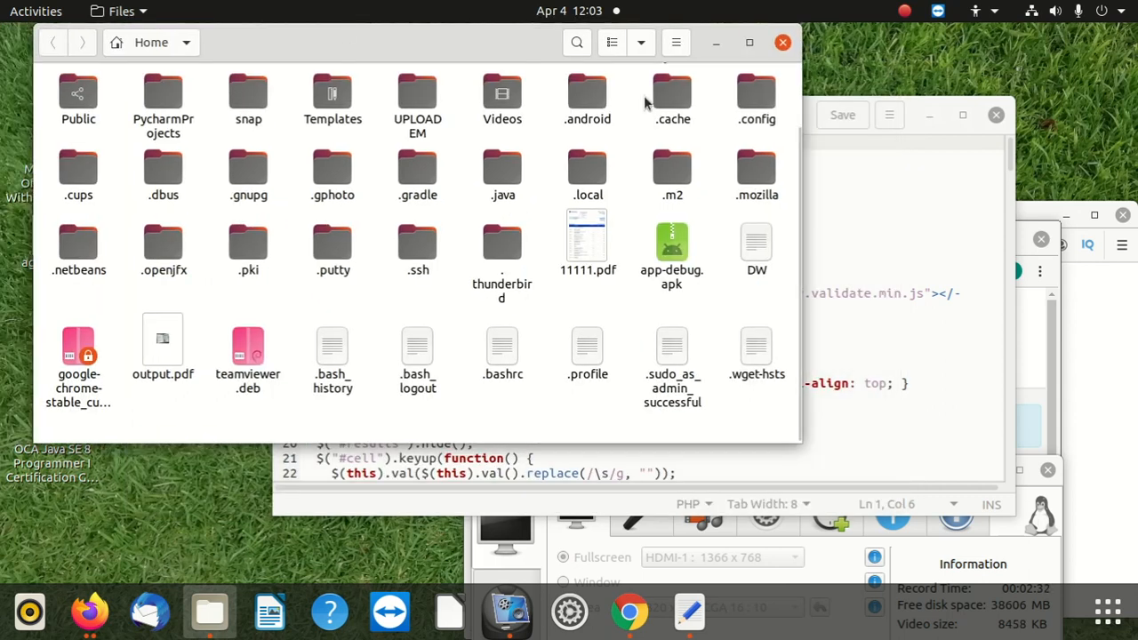
mouse_move(370, 51)
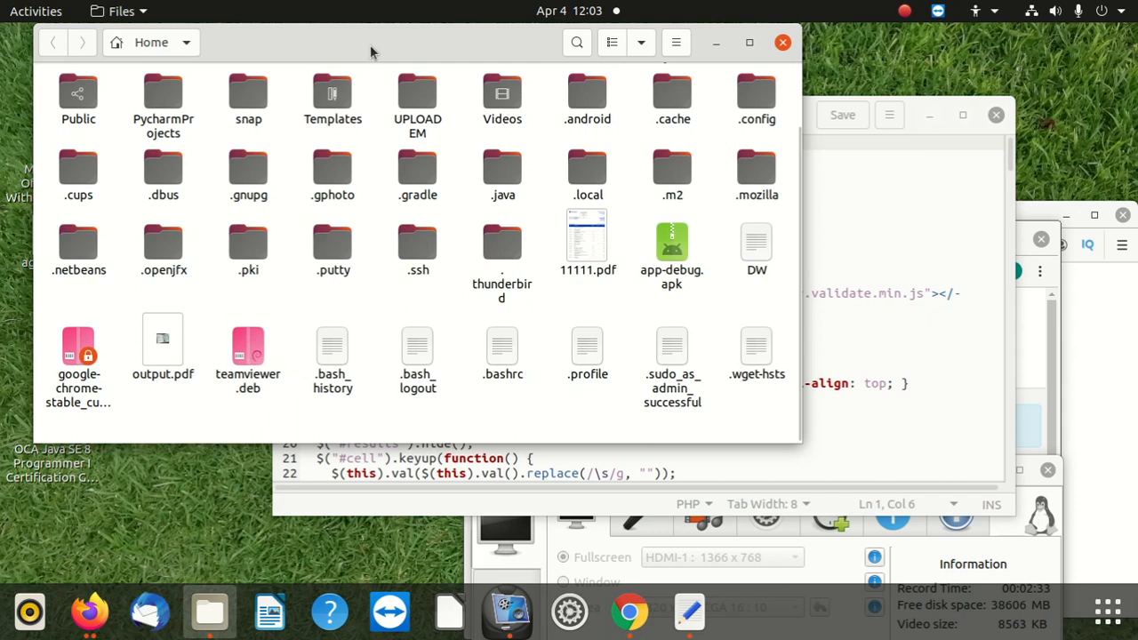
mouse_move(727, 58)
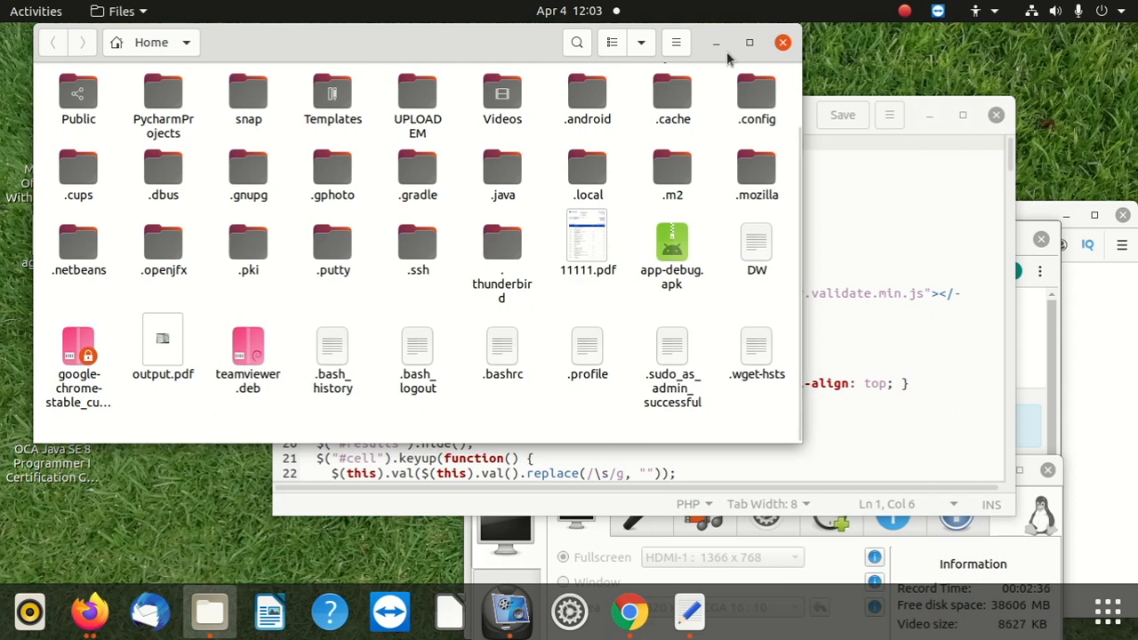
click(676, 43)
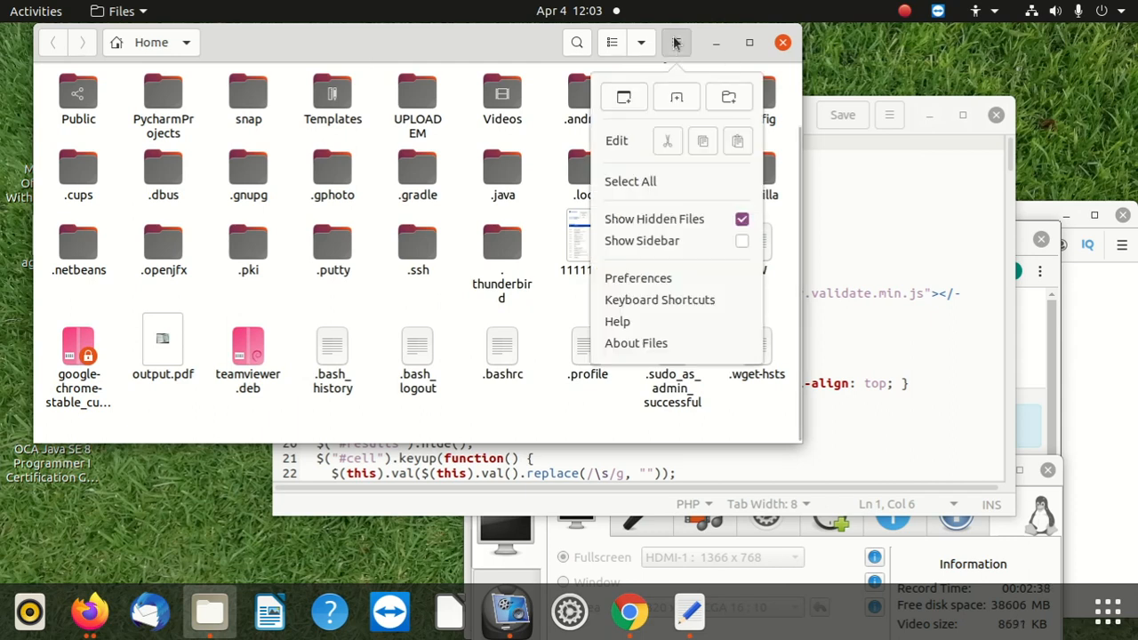
click(742, 241)
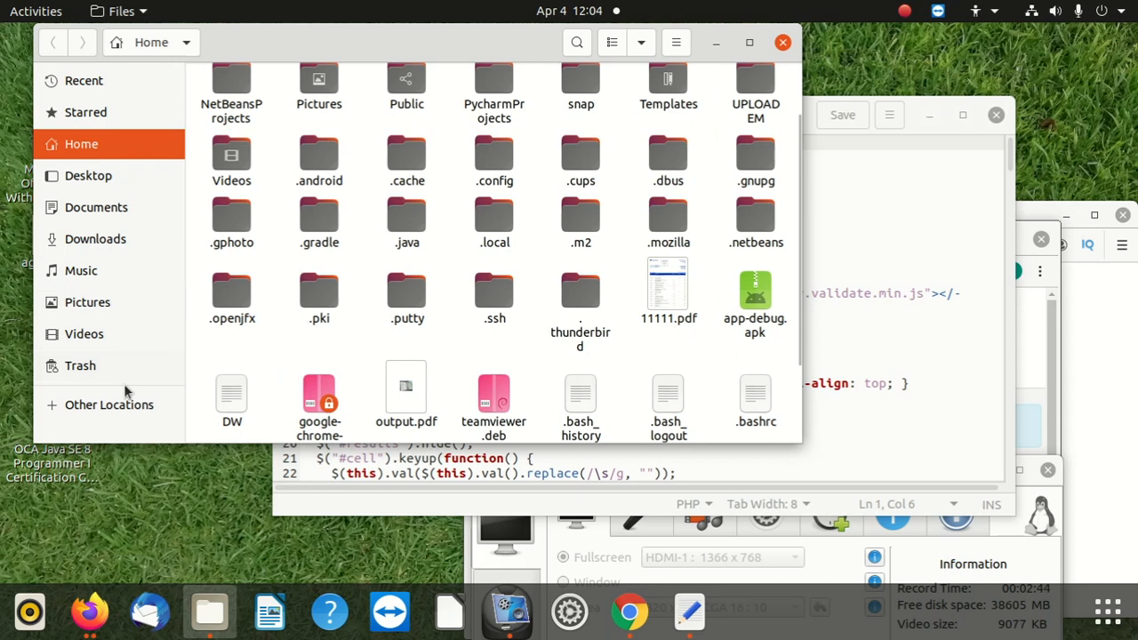
mouse_move(132, 444)
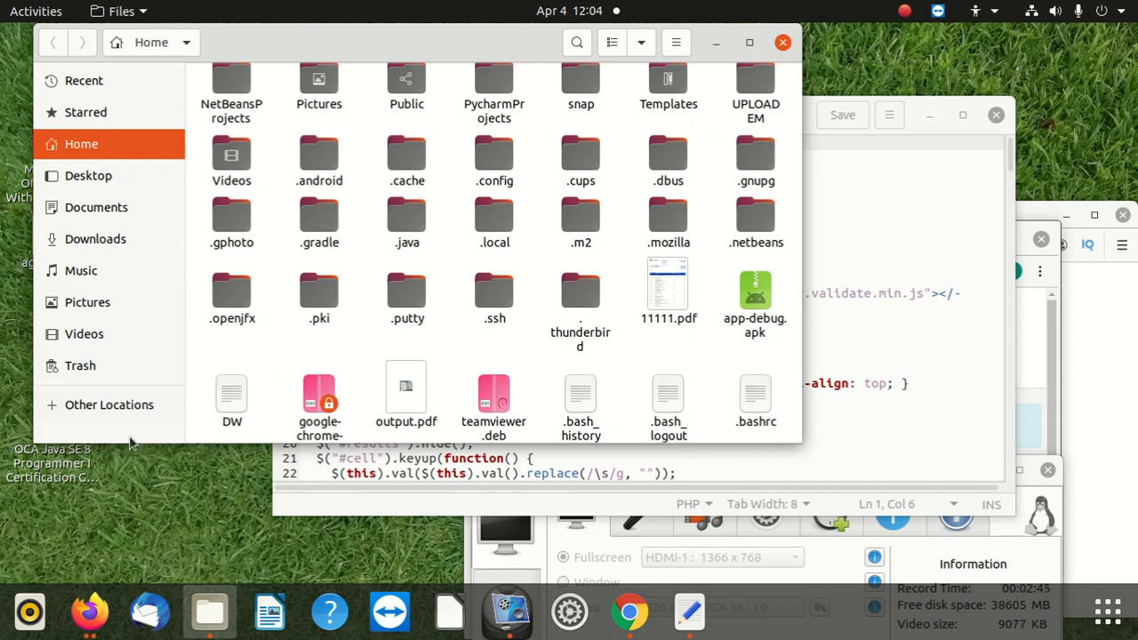
click(108, 405)
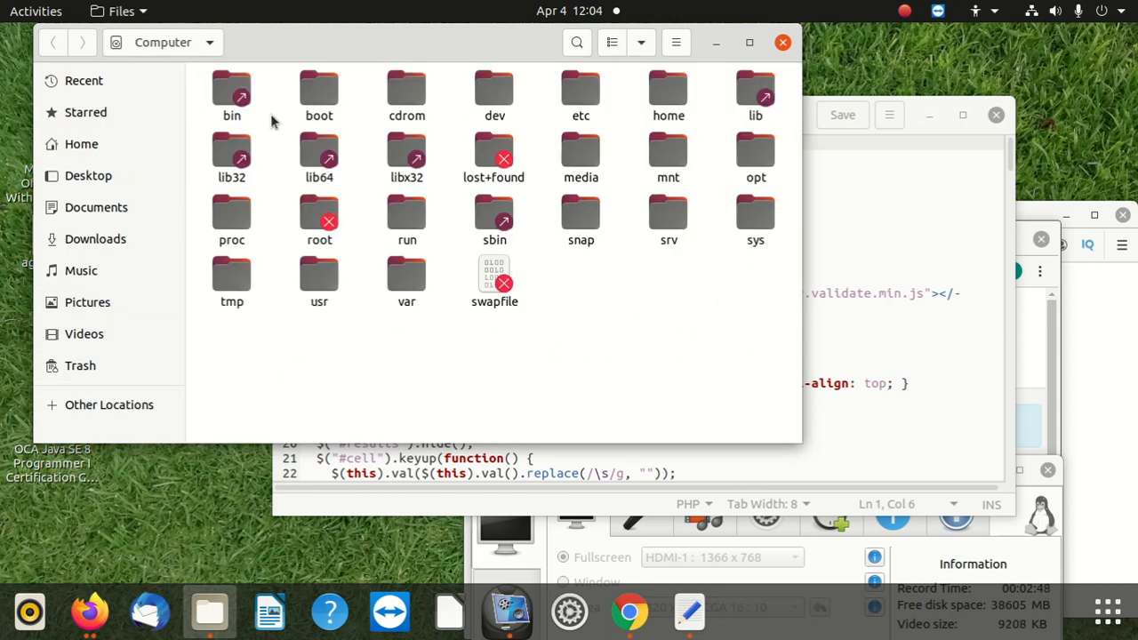
Navigate var > www > html > myschool and scroll through its files
click(405, 276)
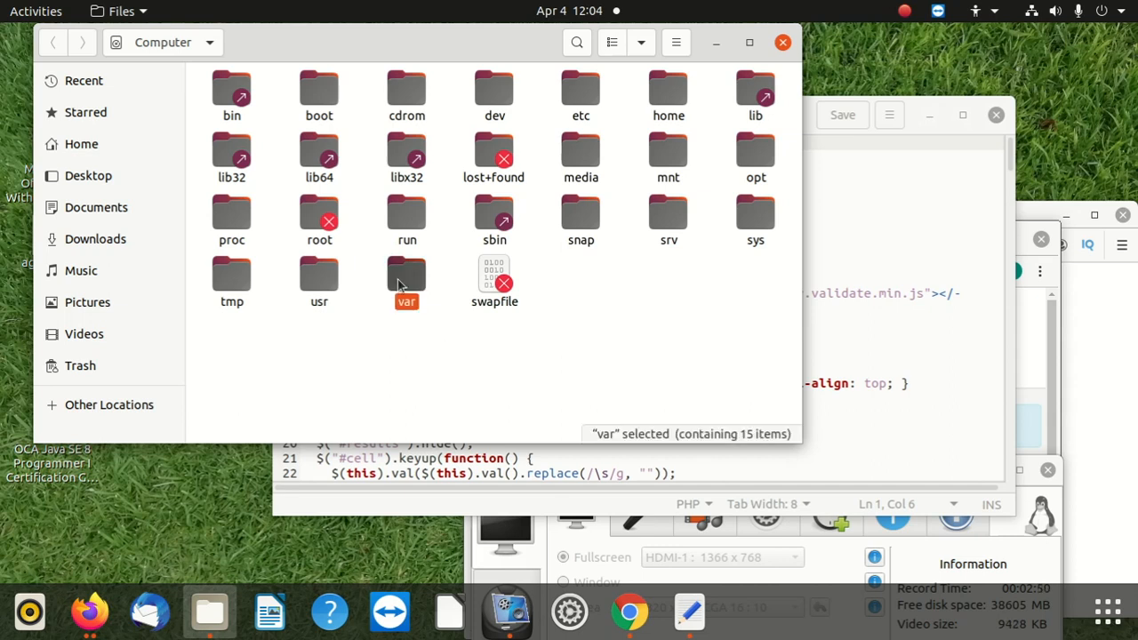
double_click(405, 274)
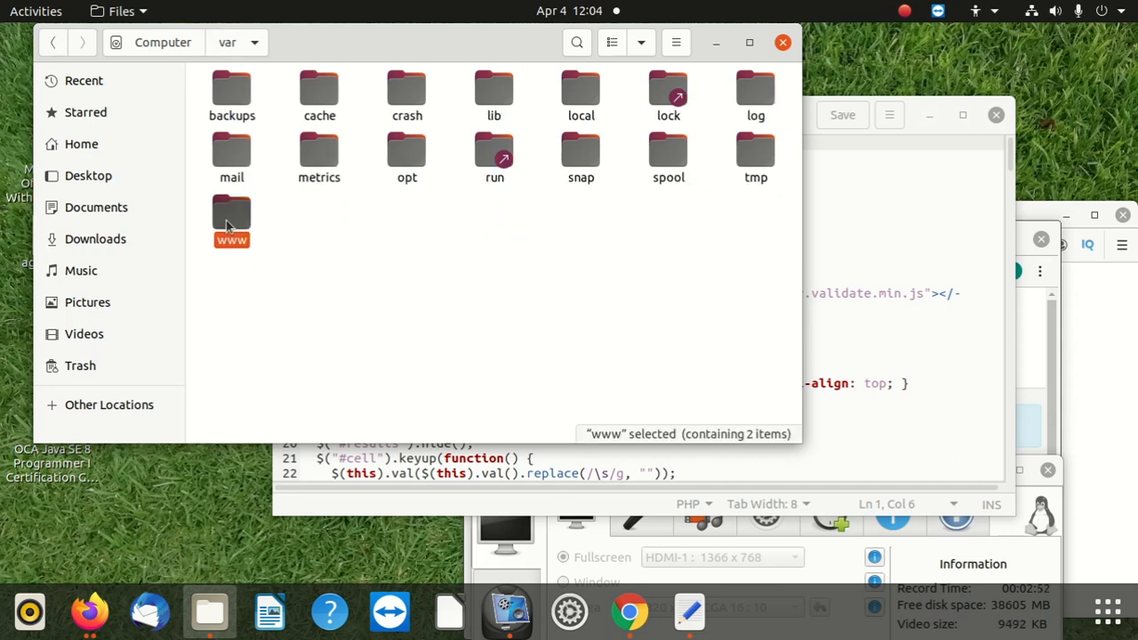
double_click(231, 217)
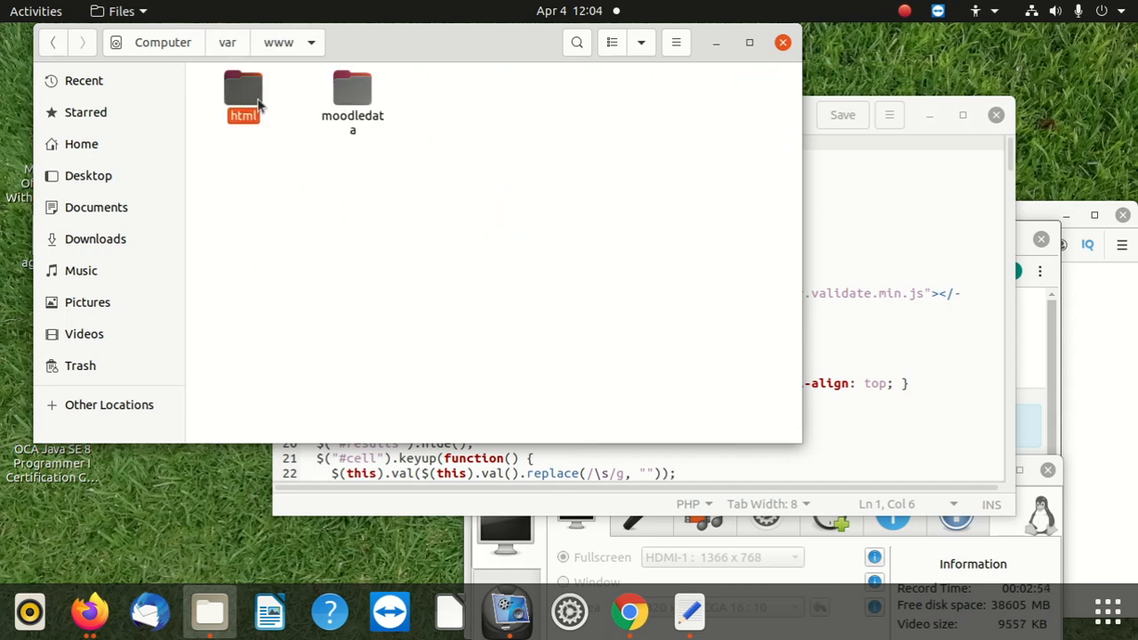
double_click(241, 89)
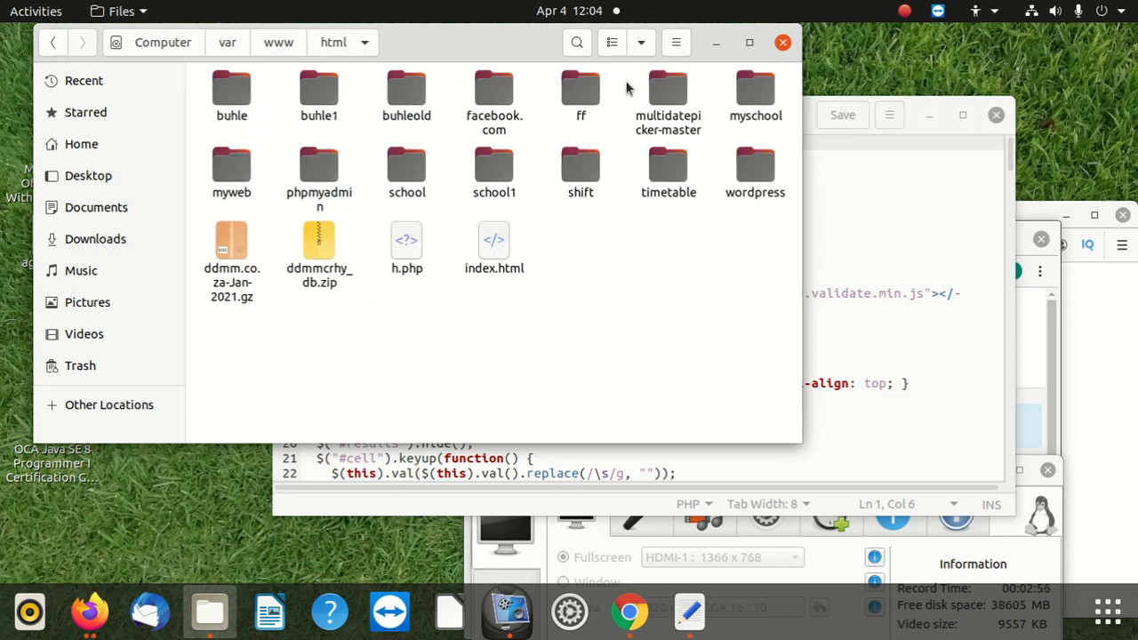
double_click(756, 89)
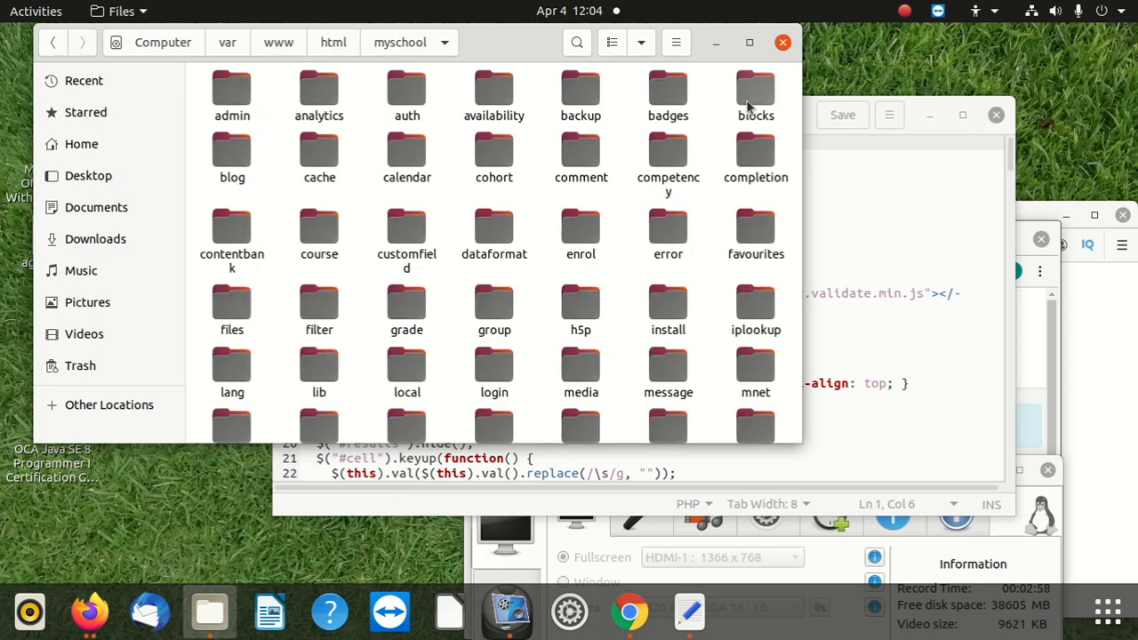
scroll(down, 3)
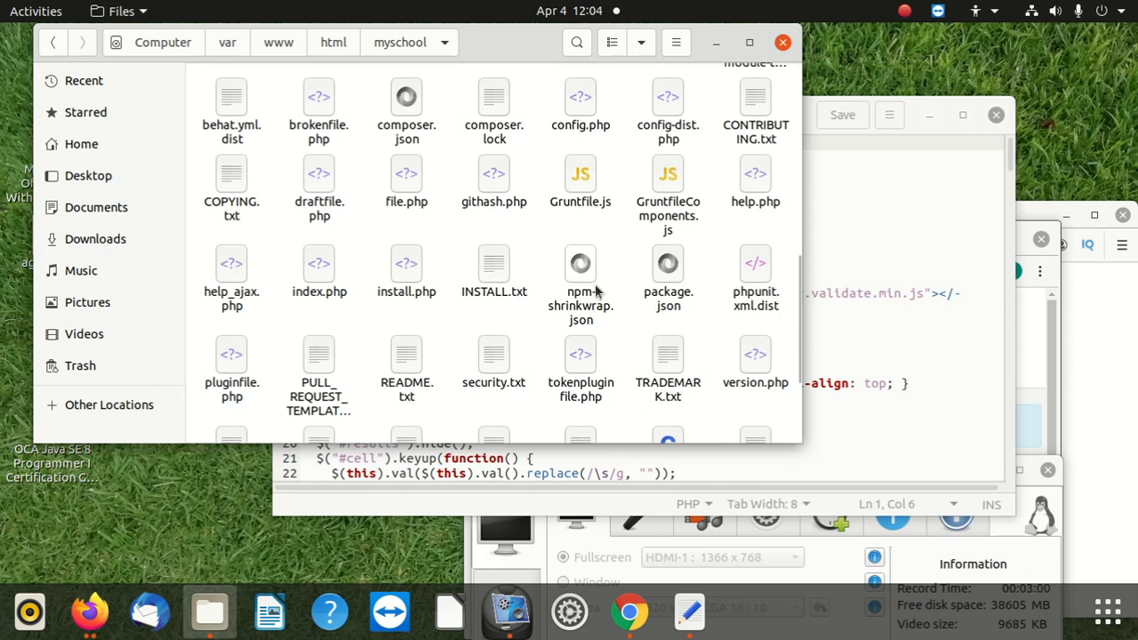
scroll(down, 3)
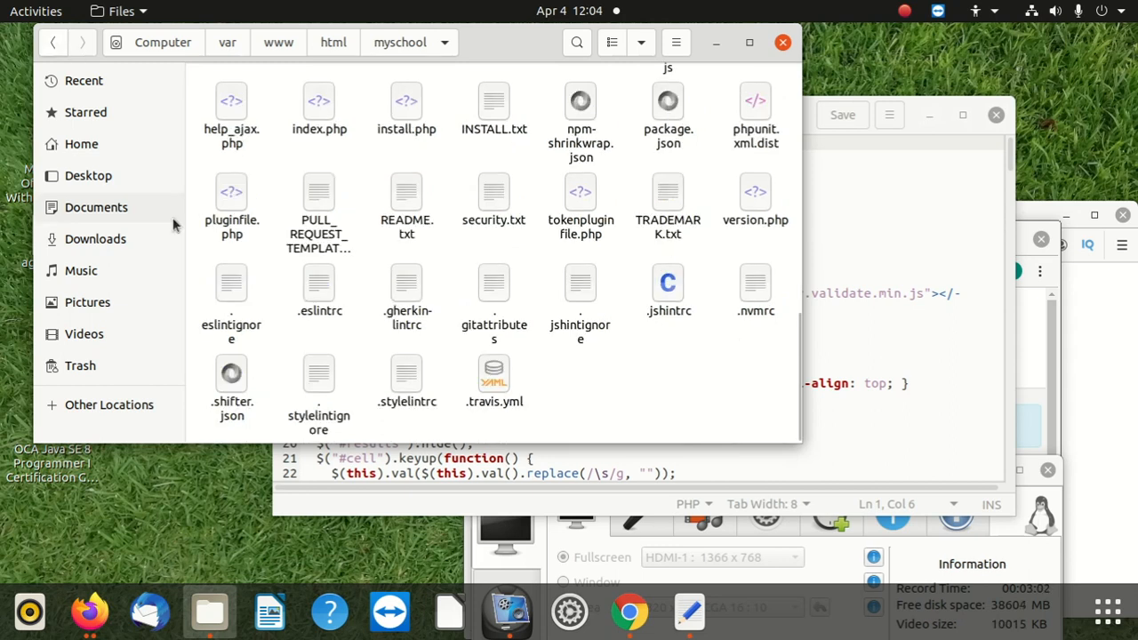
click(782, 42)
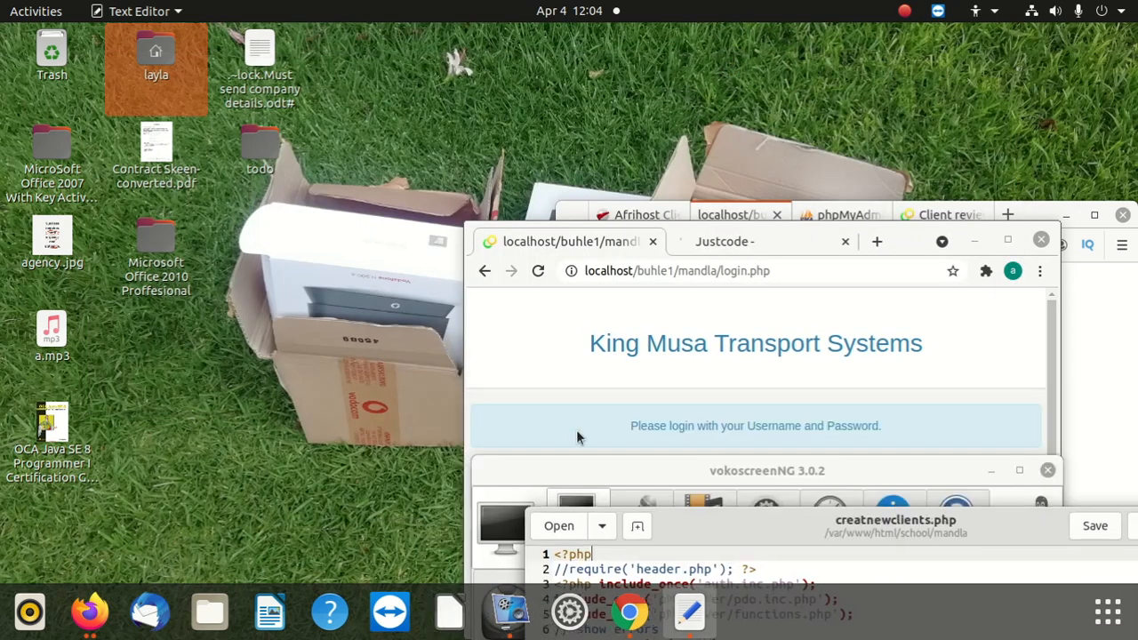
Reopen Files at Home and toggle Show Hidden Files off and back on from the main menu
click(209, 611)
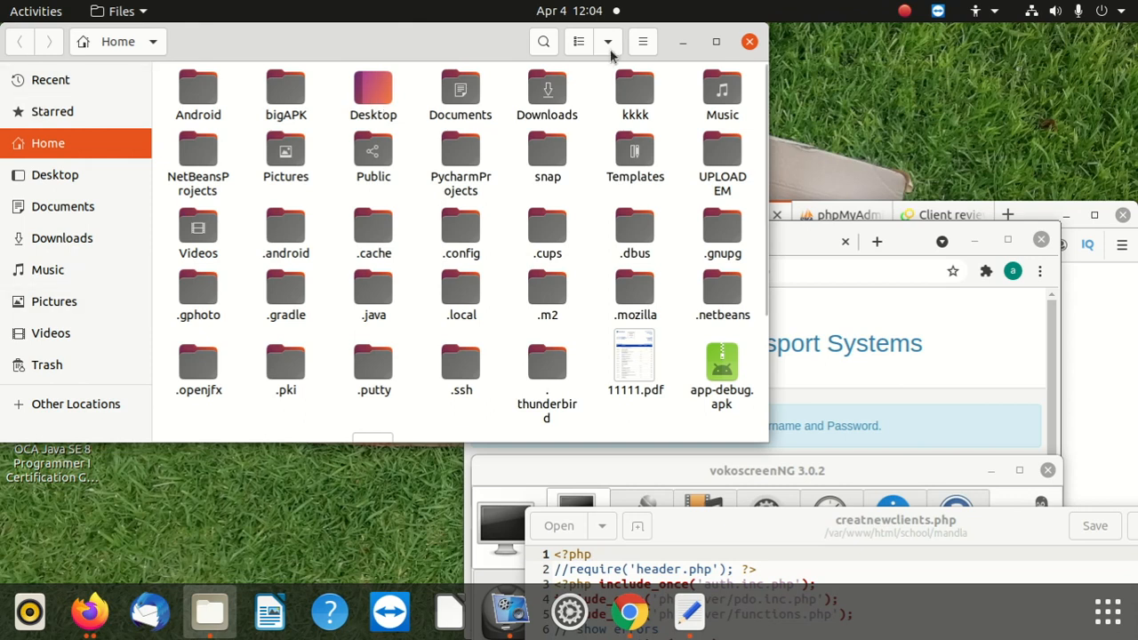
click(642, 43)
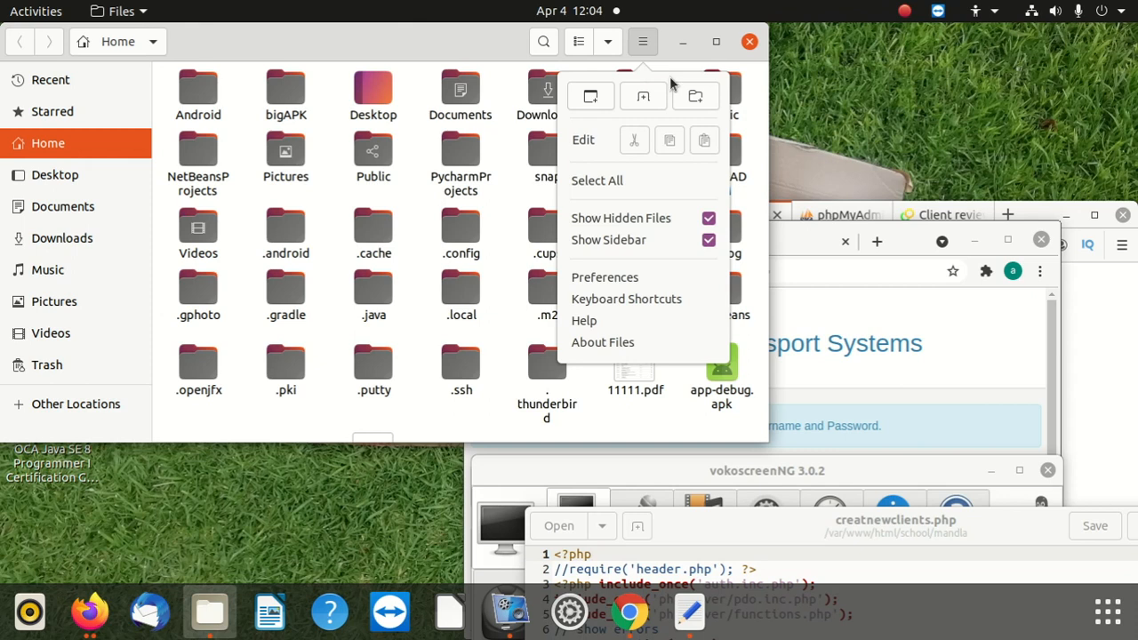
mouse_move(626, 299)
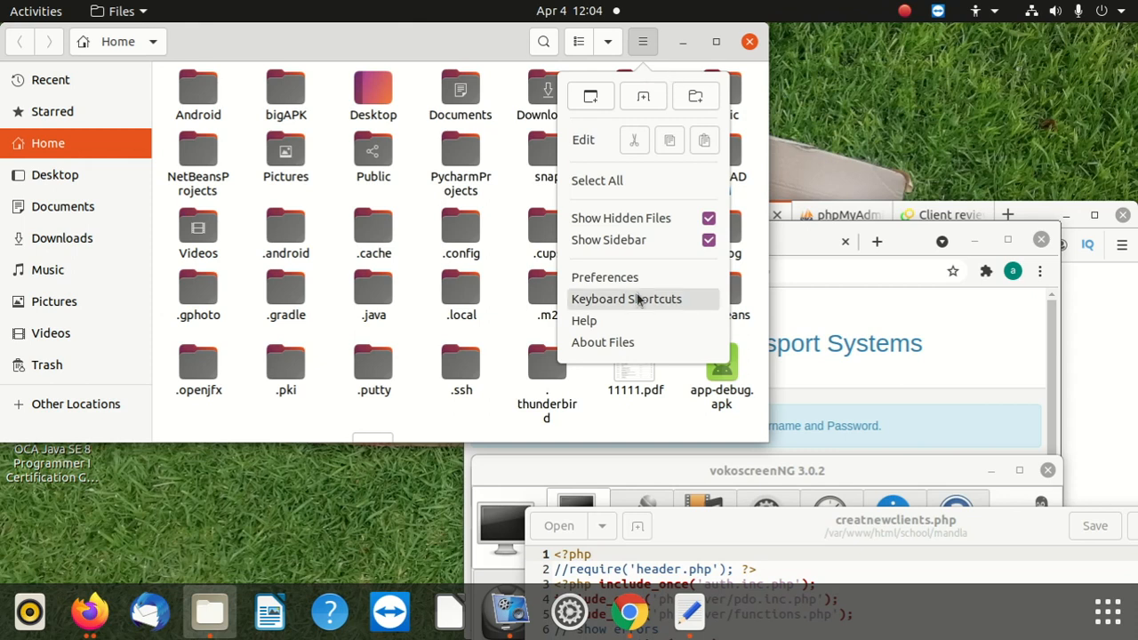
click(707, 217)
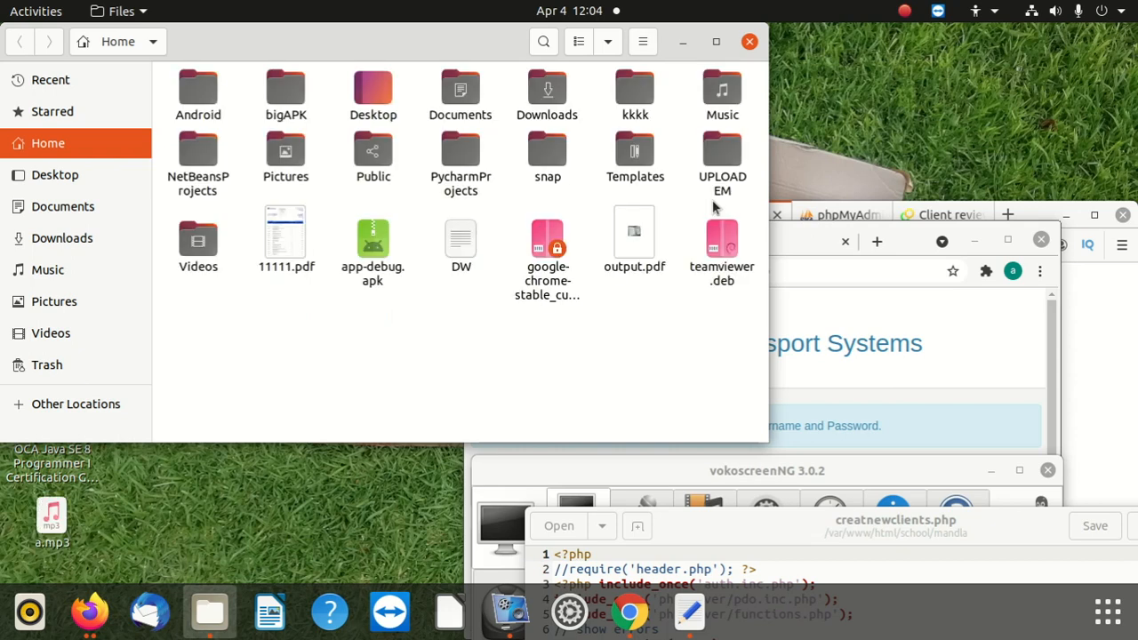
click(642, 42)
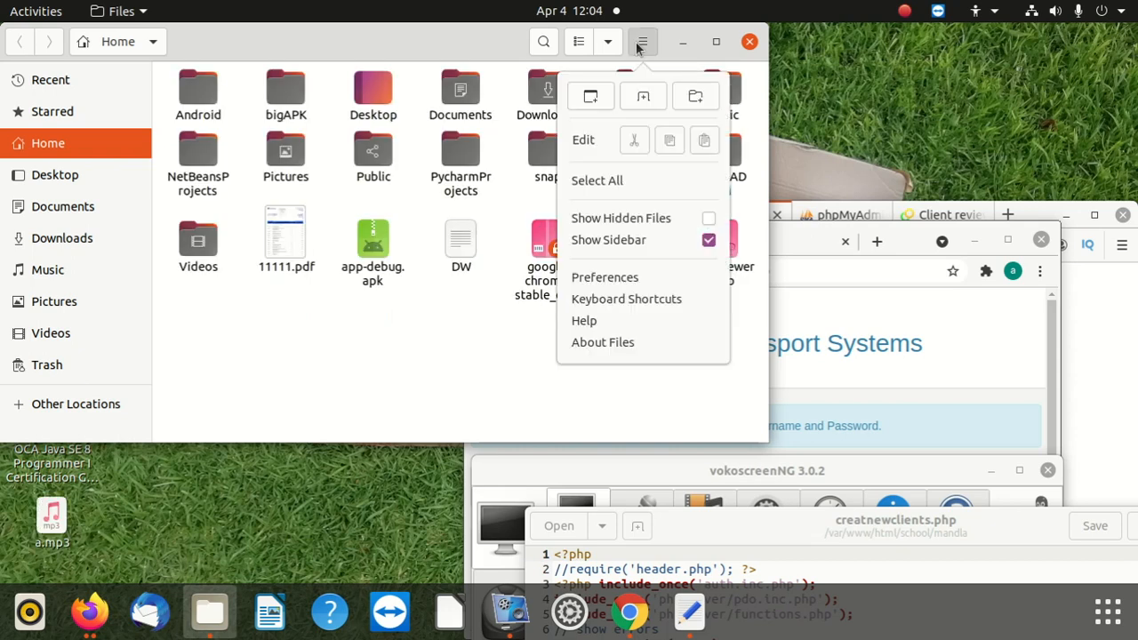
click(620, 217)
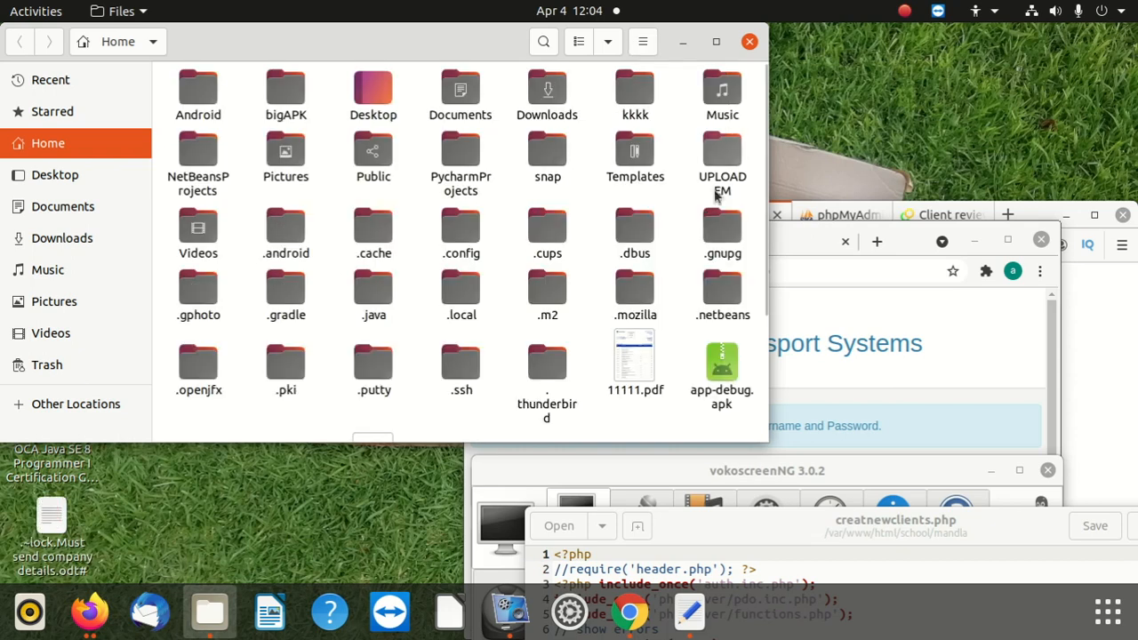
click(641, 41)
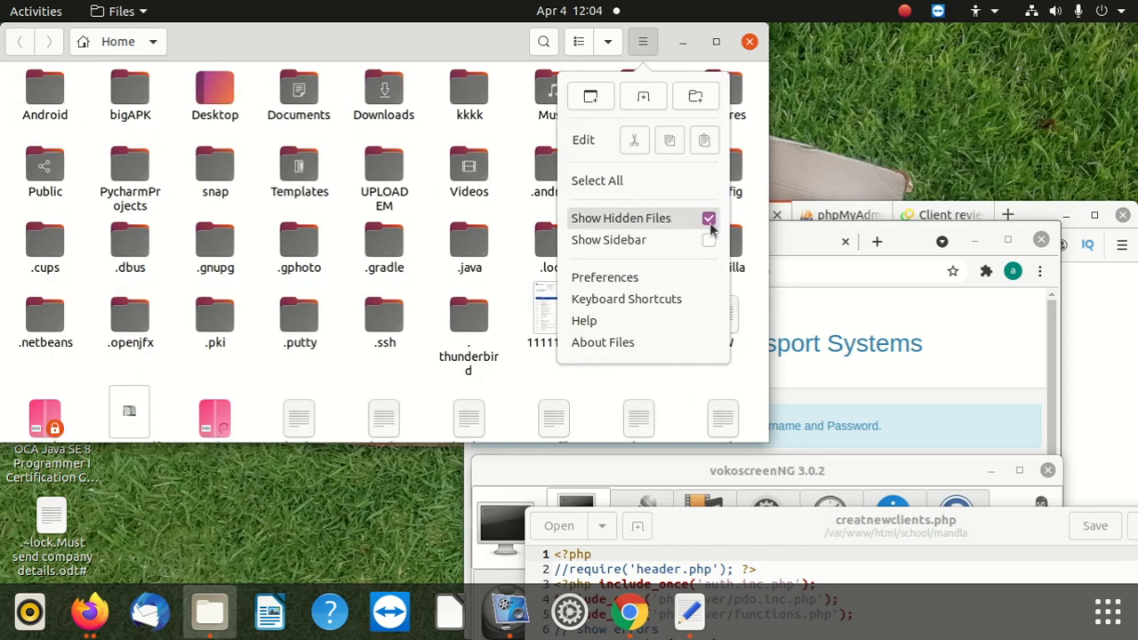
mouse_move(697, 96)
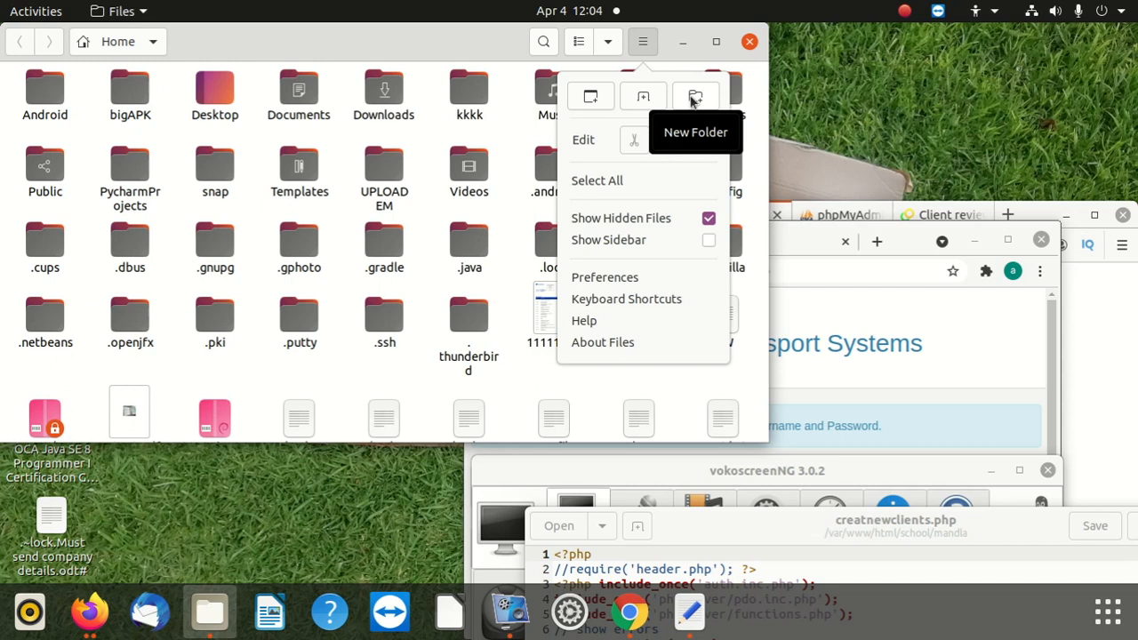
mouse_move(720, 258)
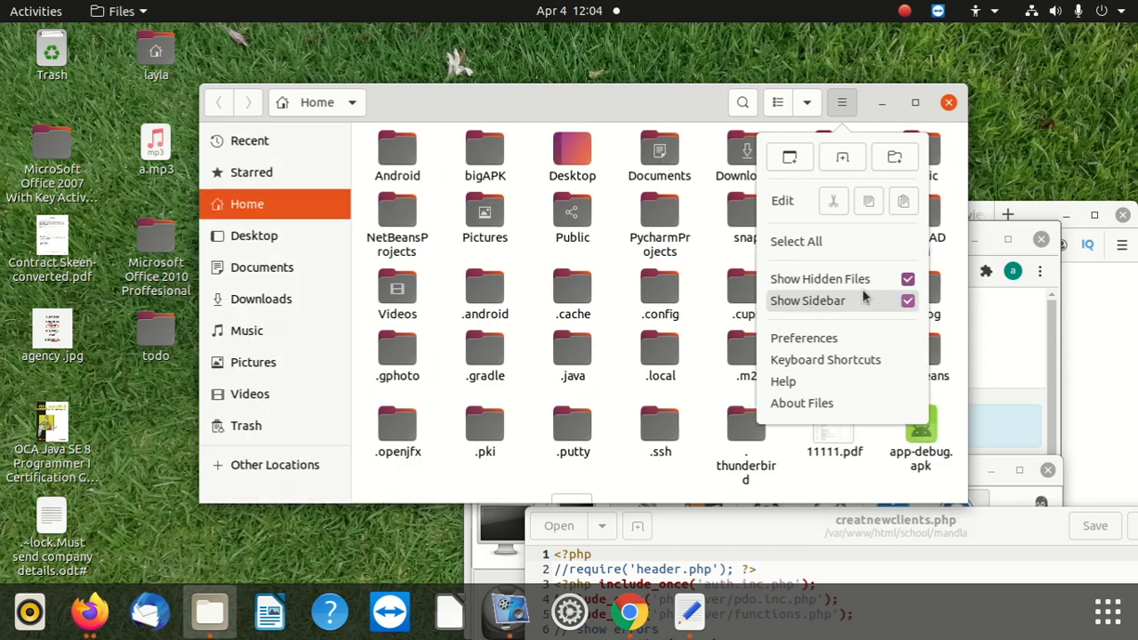
mouse_move(898, 260)
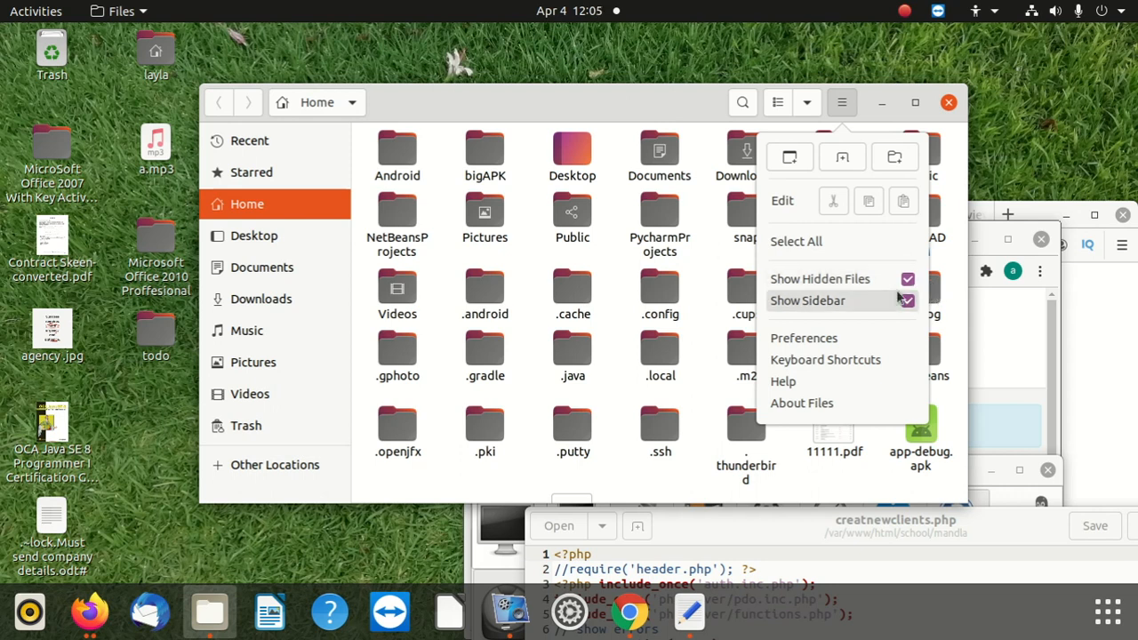
Close the menu and maximize the Files window showing Home with hidden dot-folders
click(818, 278)
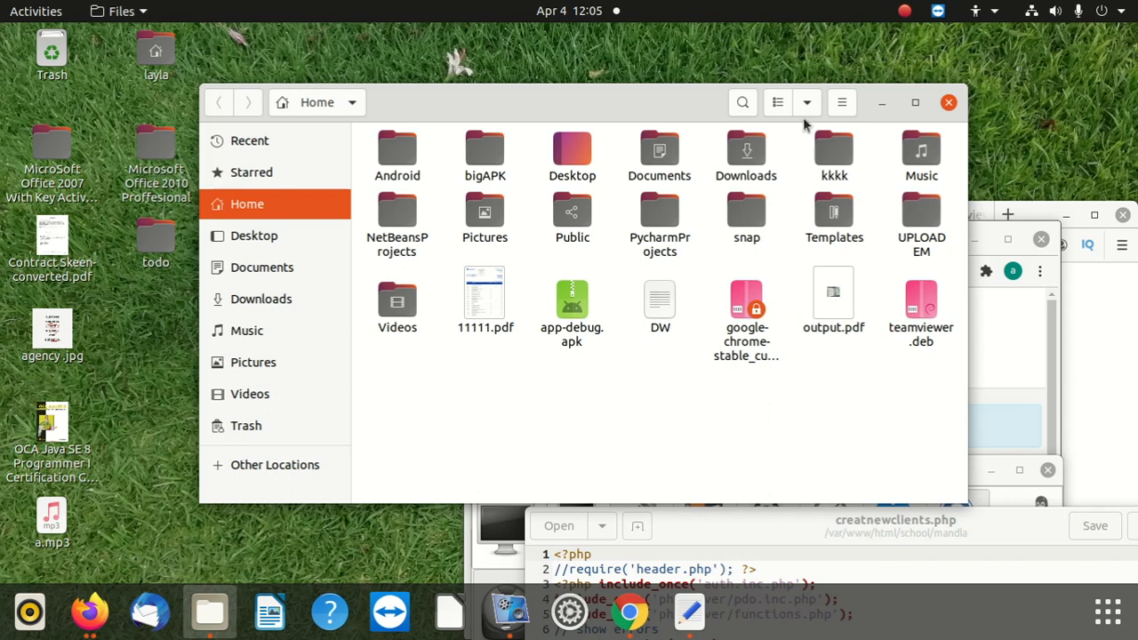
mouse_move(448, 167)
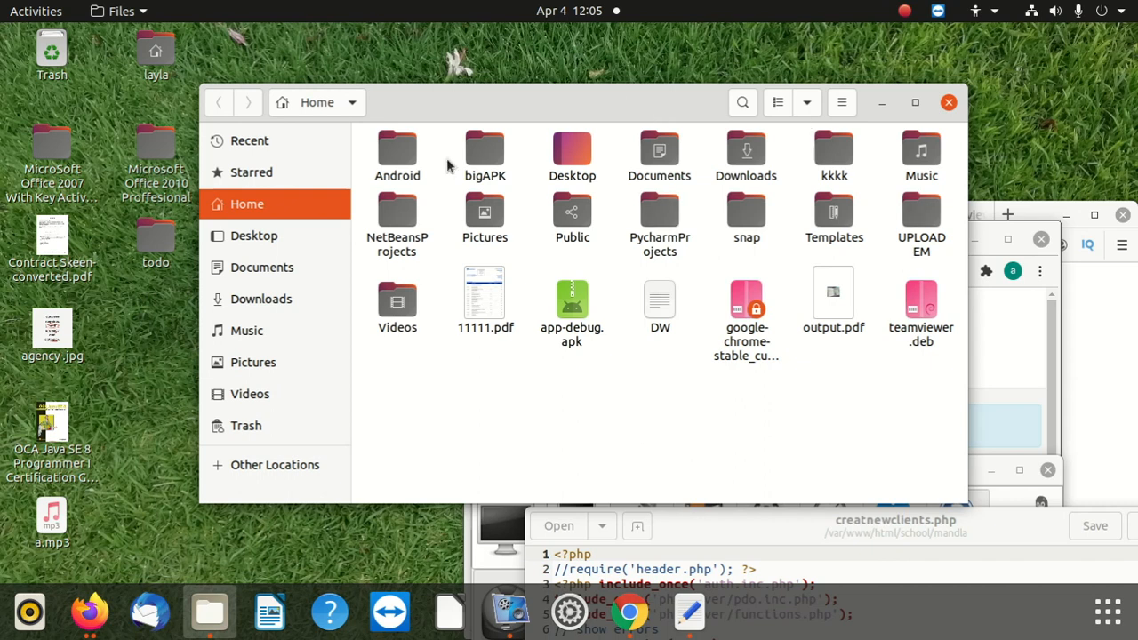
mouse_move(834, 149)
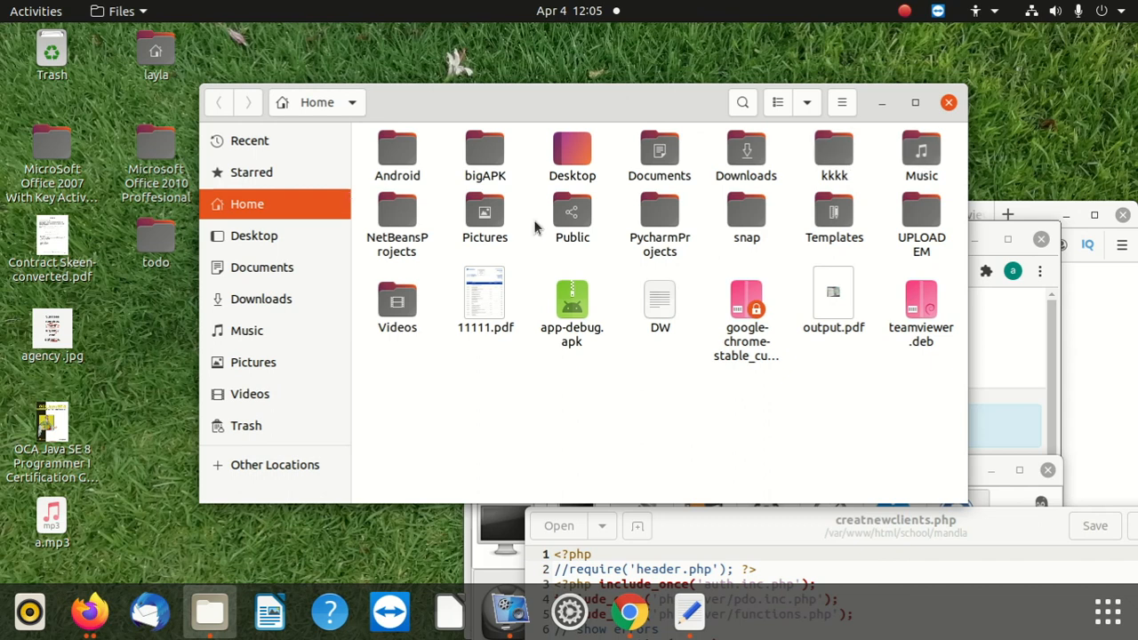
mouse_move(512, 263)
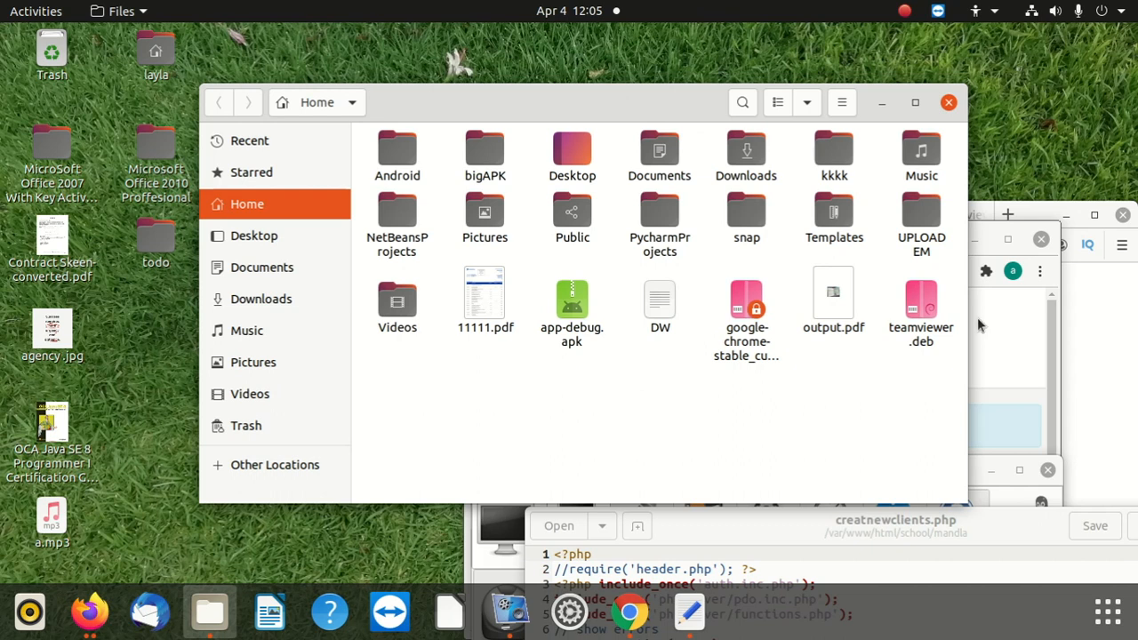
click(841, 102)
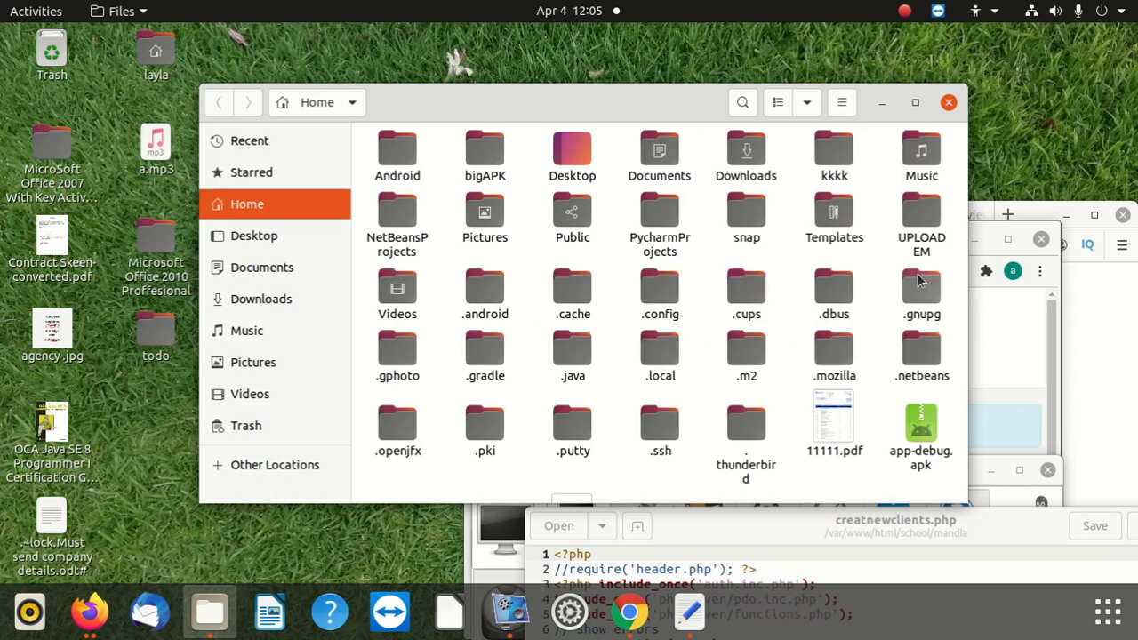
scroll(down, 3)
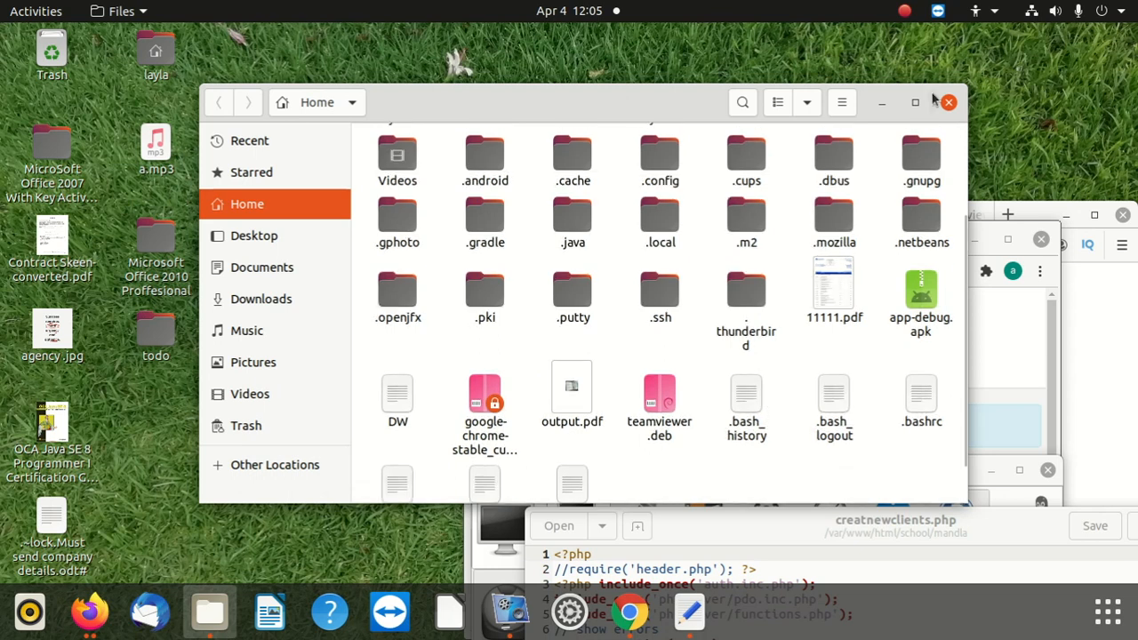
click(914, 101)
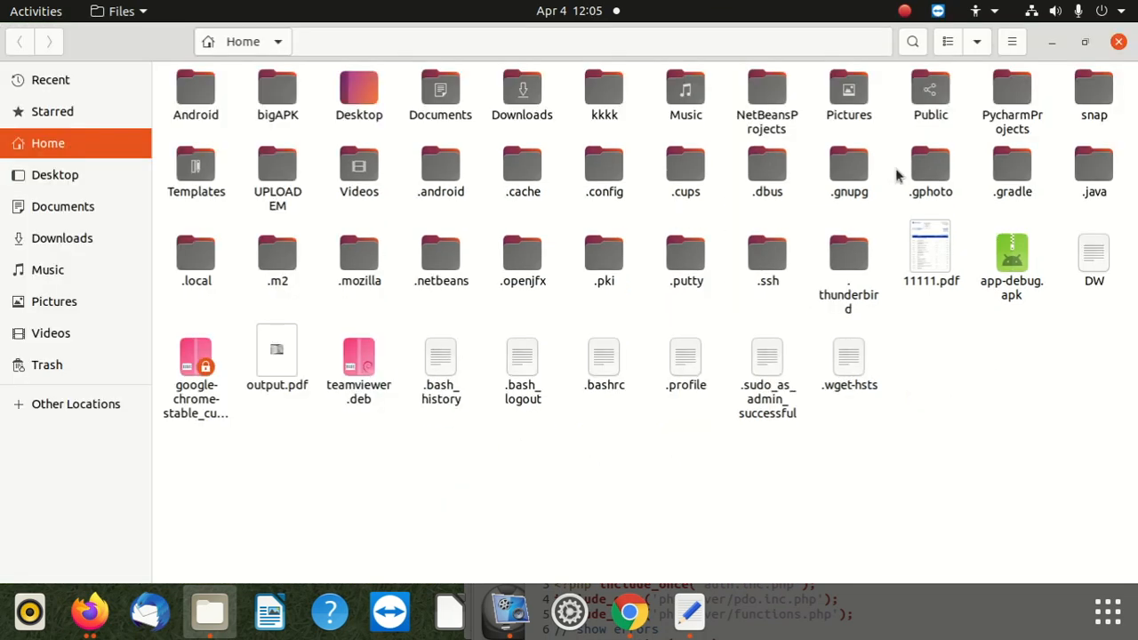
mouse_move(583, 286)
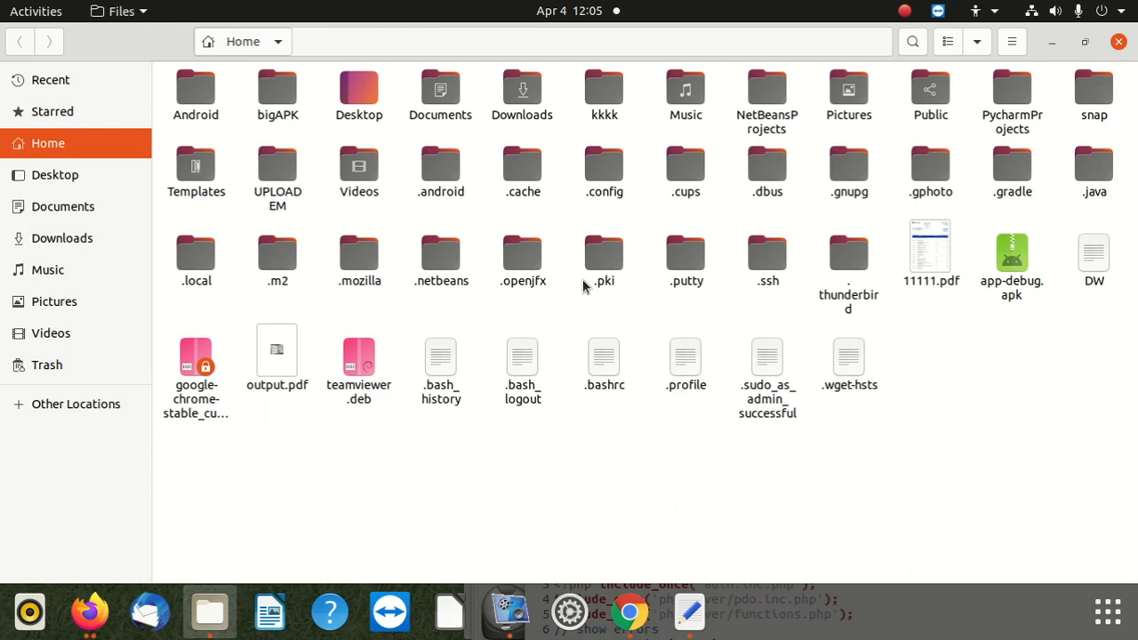
mouse_move(517, 299)
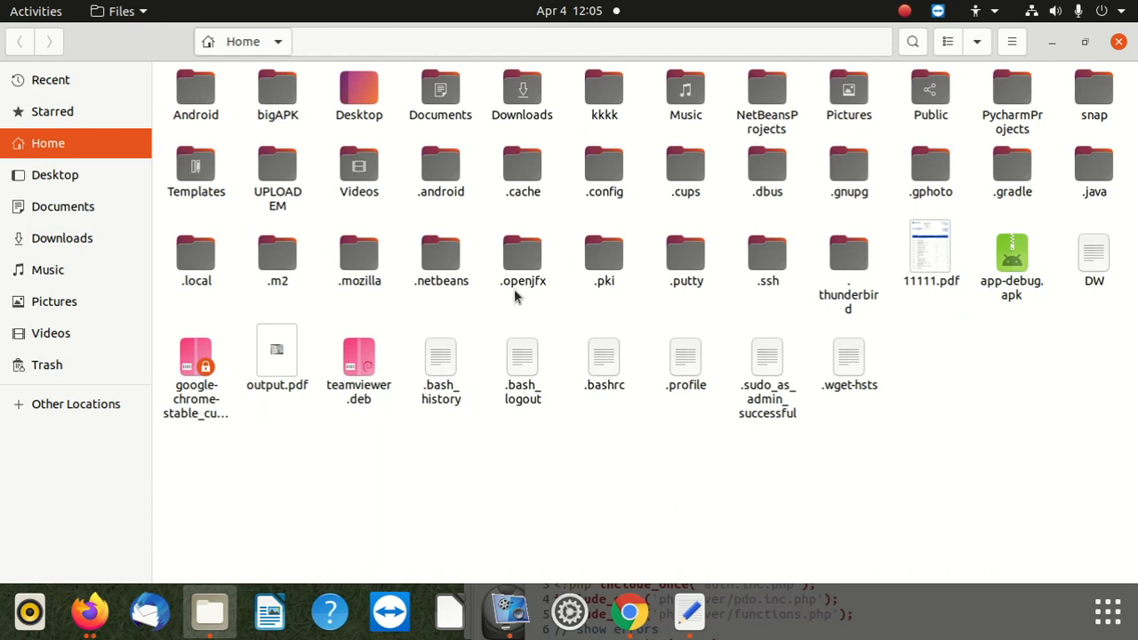
mouse_move(433, 32)
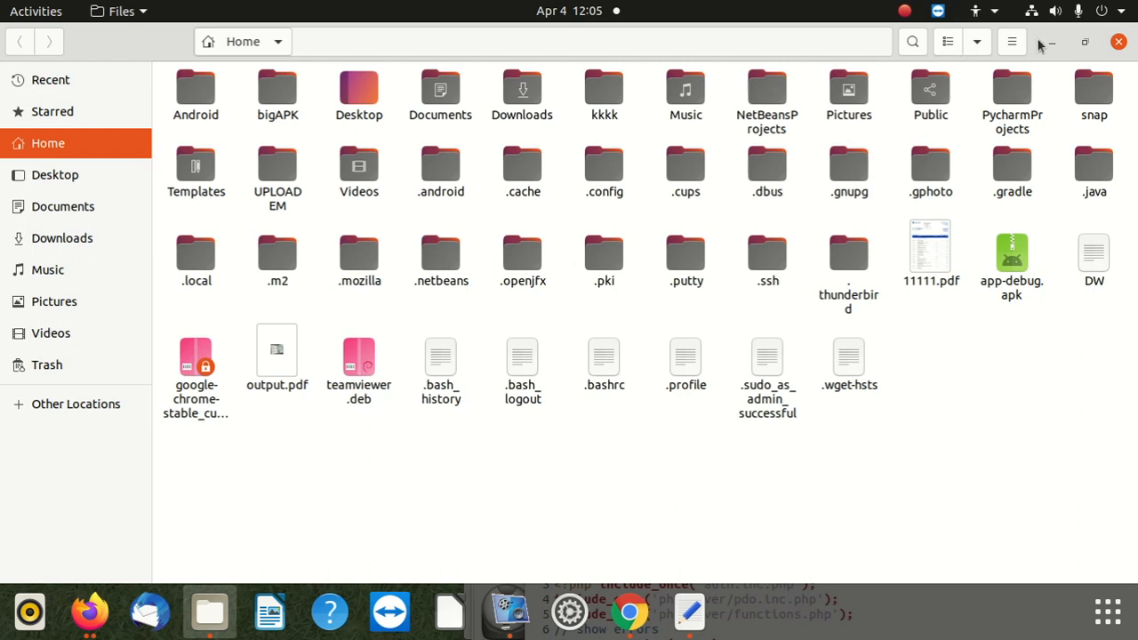
Turn off hidden files, hide the sidebar, open Music, then bring the sidebar back
click(1011, 43)
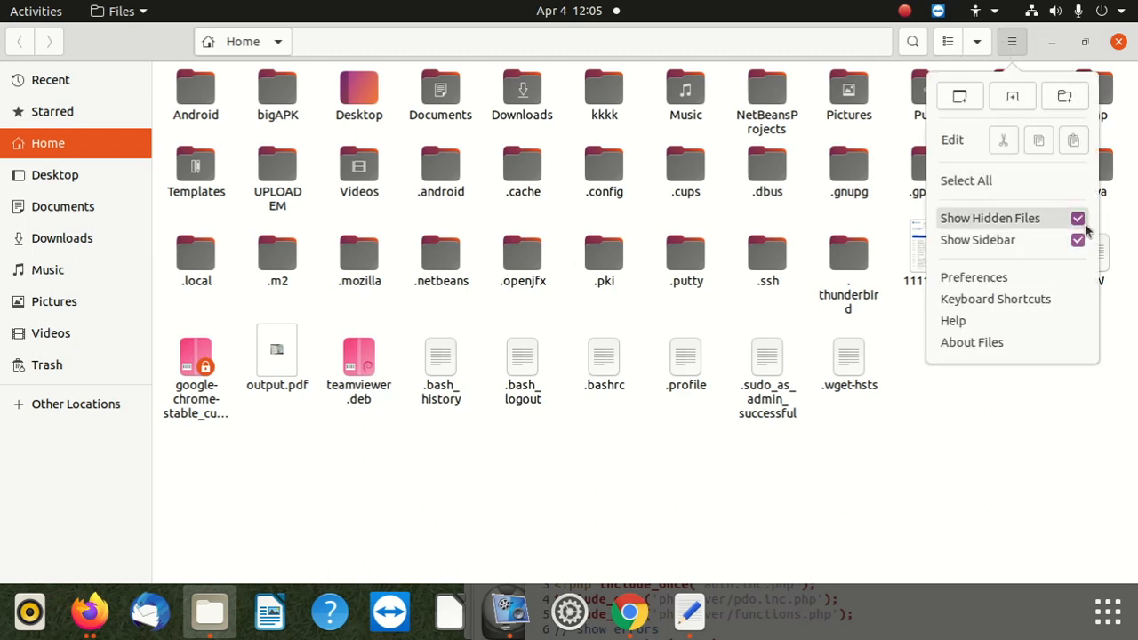
click(988, 216)
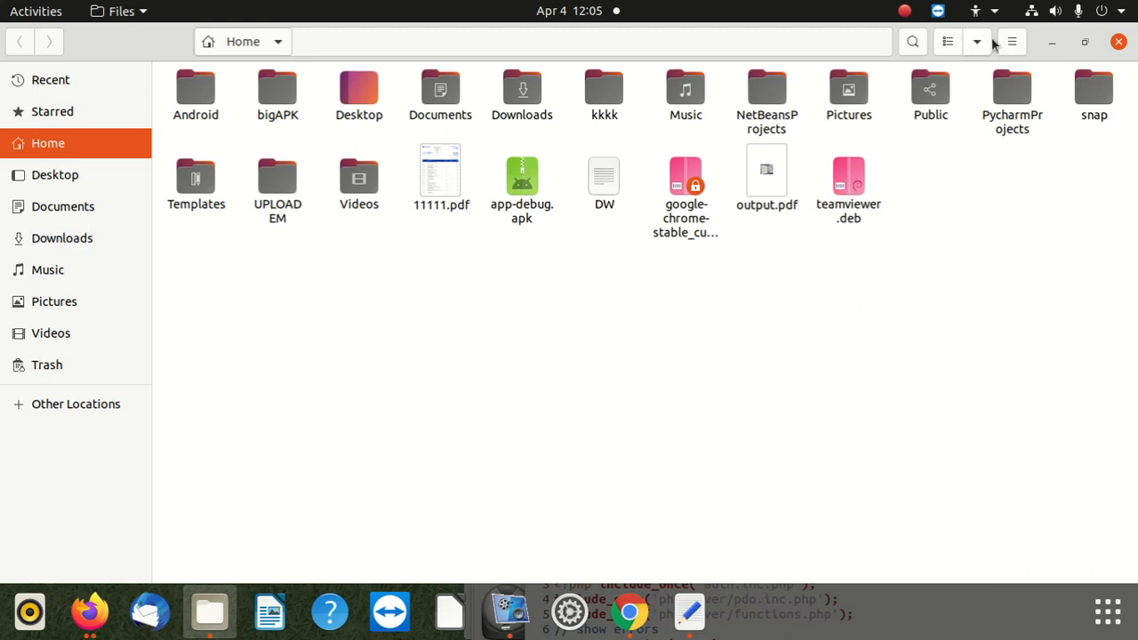
click(1009, 41)
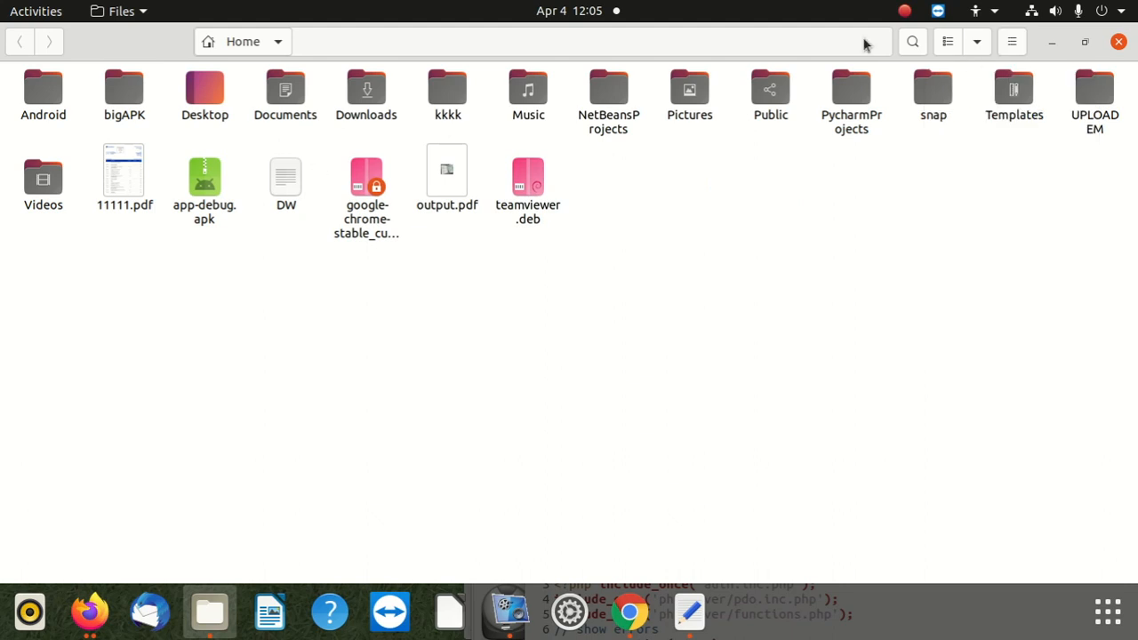
double_click(526, 89)
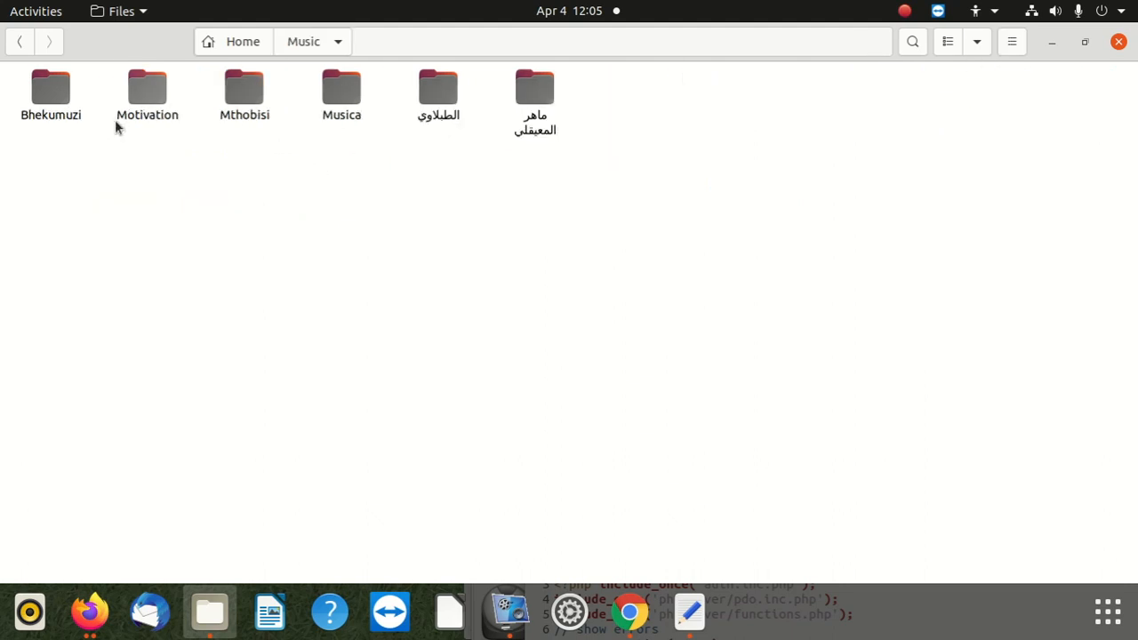
mouse_move(1009, 67)
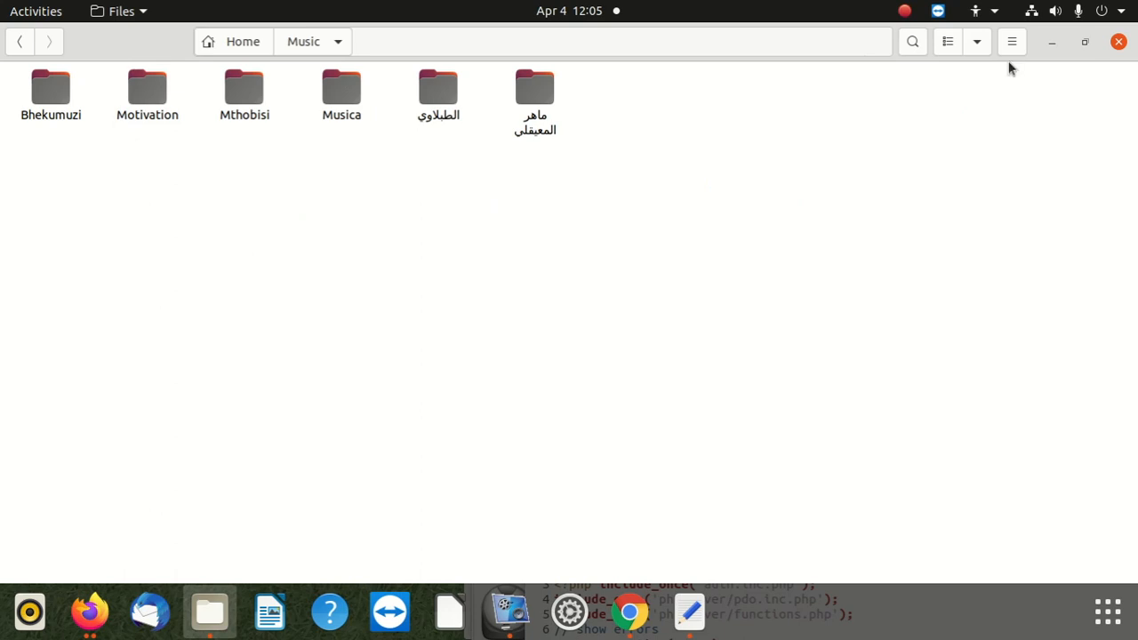
click(1012, 43)
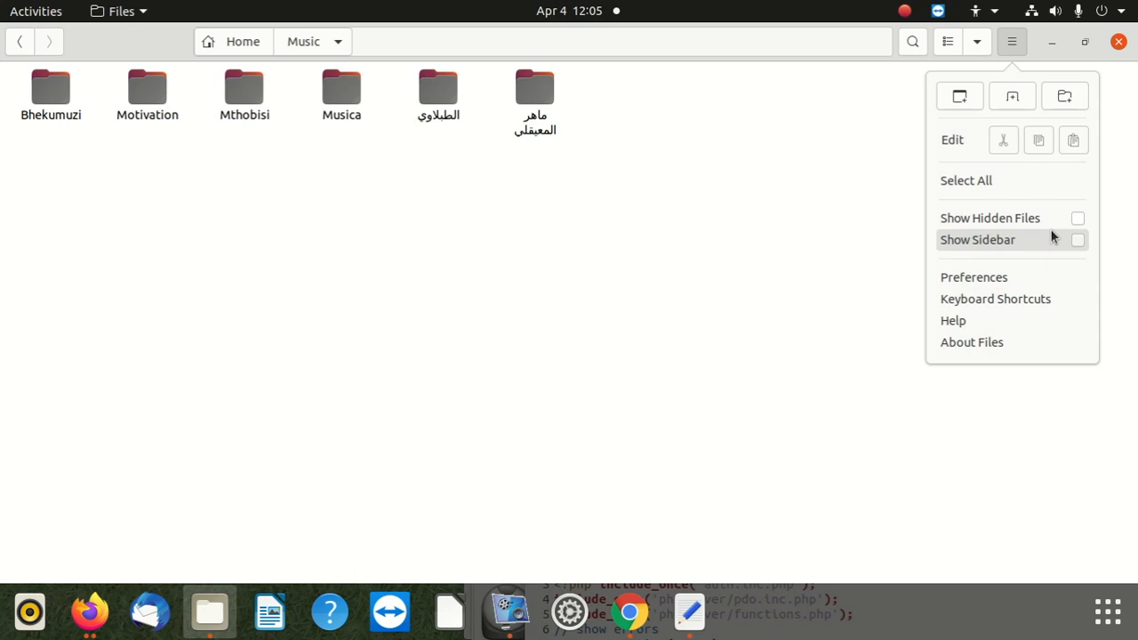
mouse_move(1078, 240)
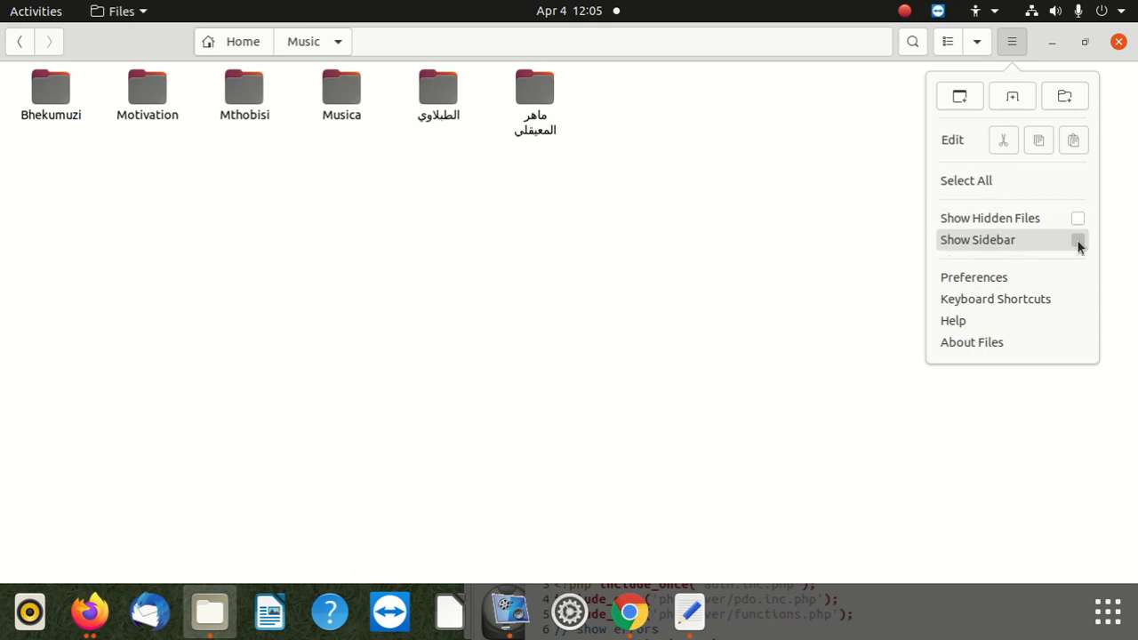
click(978, 238)
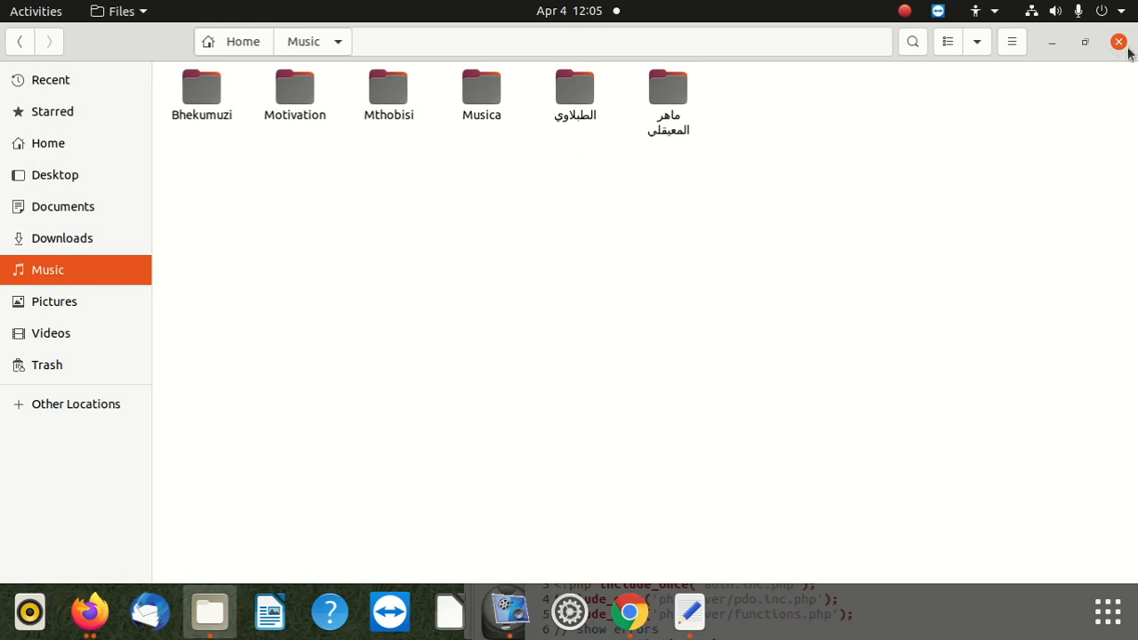
Close and reopen Files at Home, then show the full application grid
click(1118, 43)
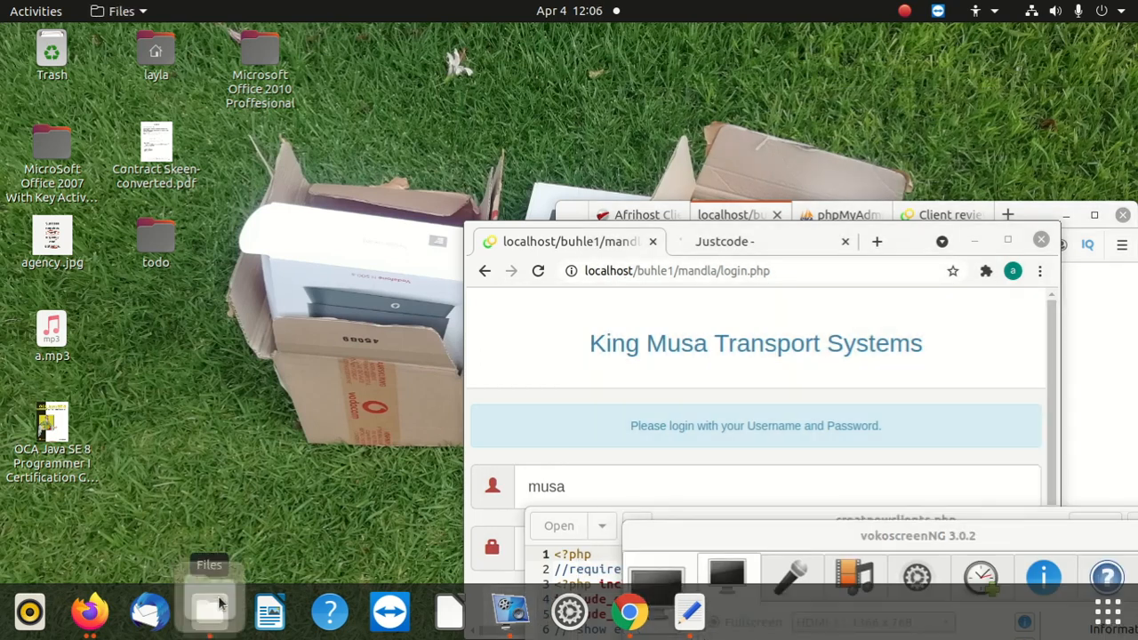
click(209, 612)
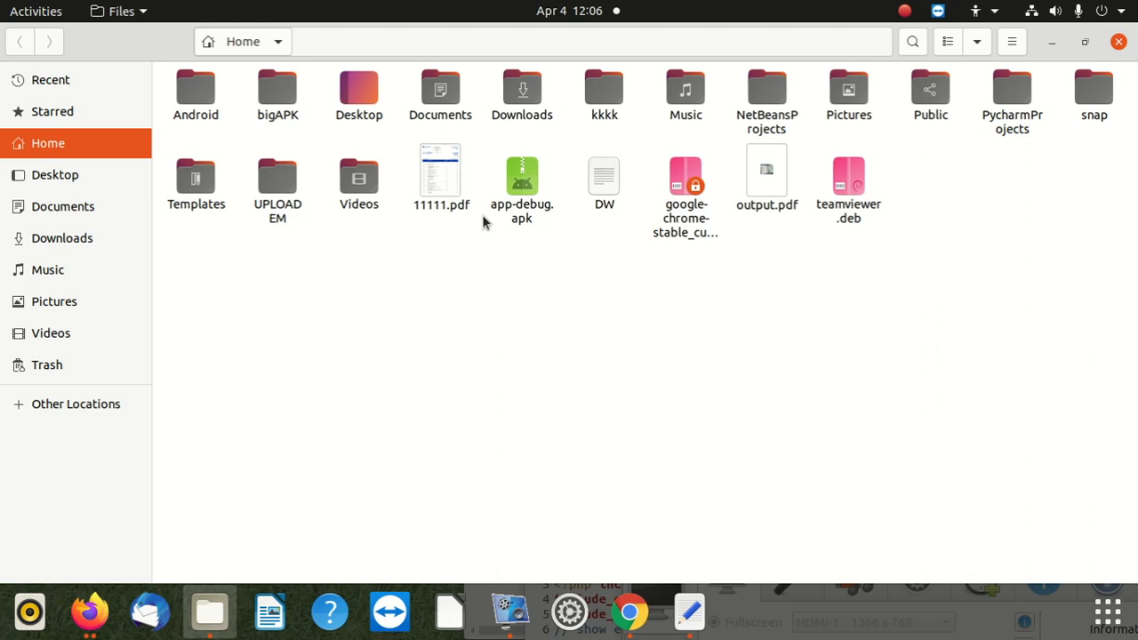
mouse_move(349, 569)
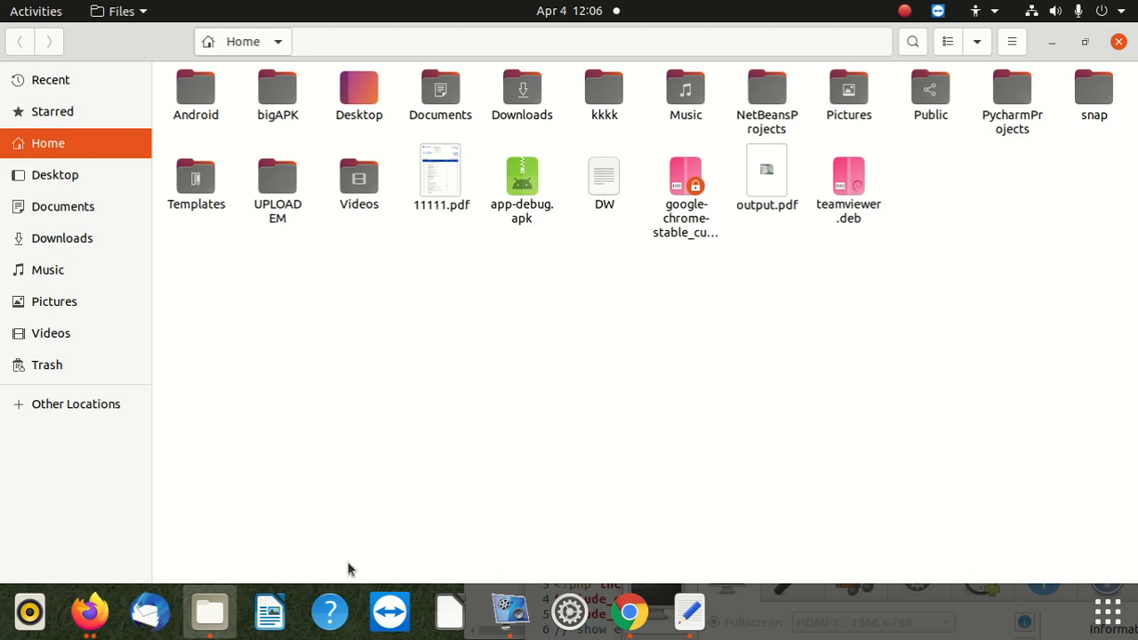
mouse_move(1106, 612)
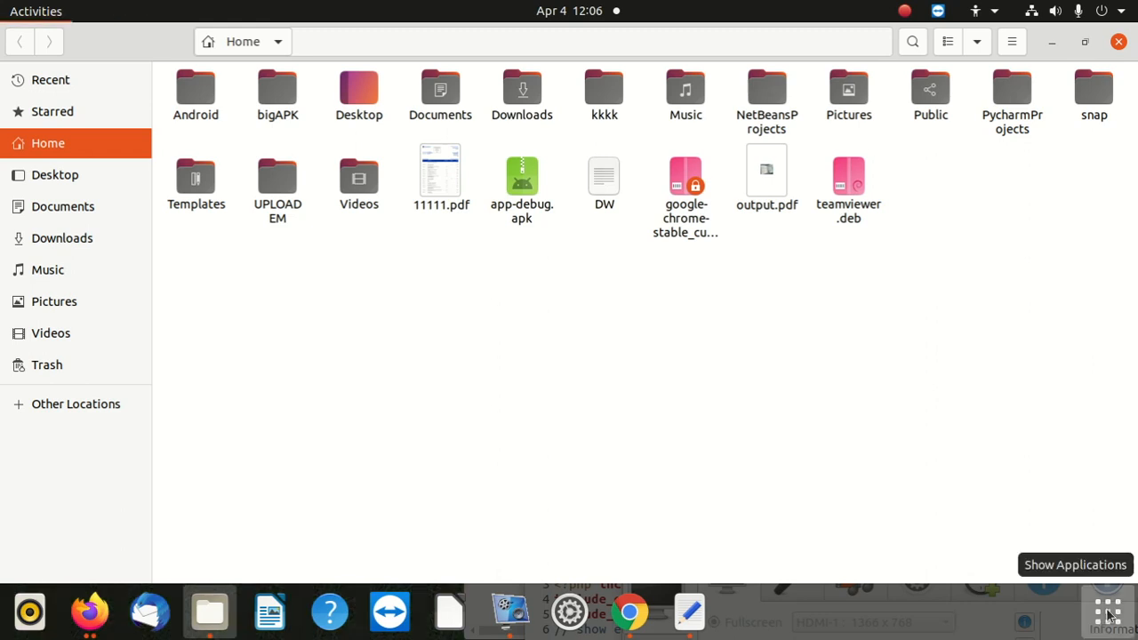
click(1106, 612)
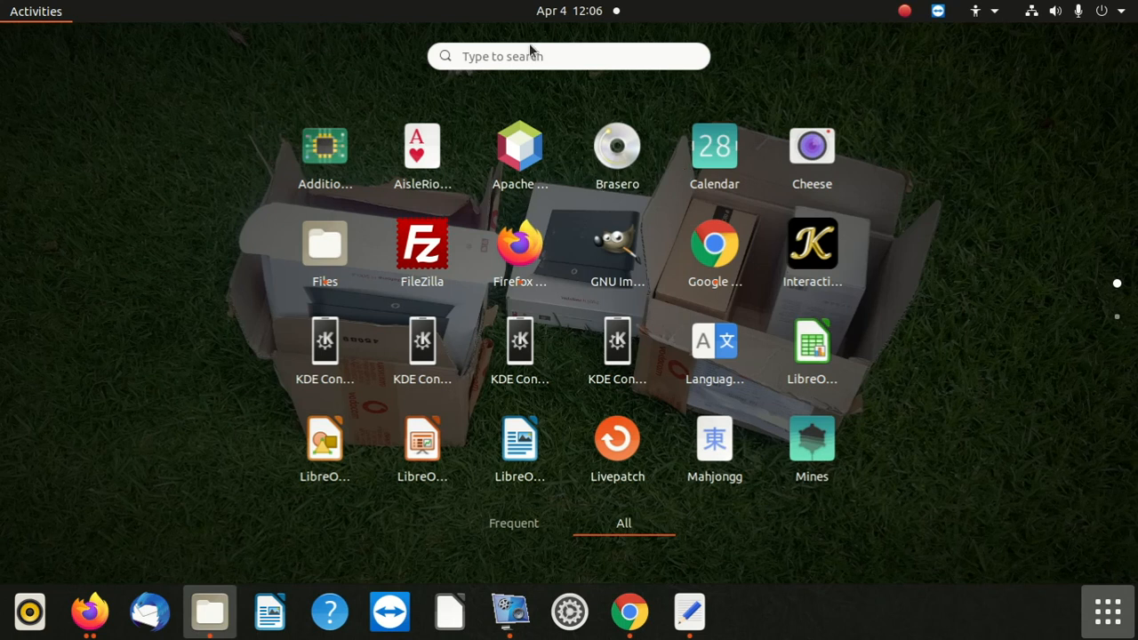
Search the overview for 'tel' and launch Terminal
click(569, 56)
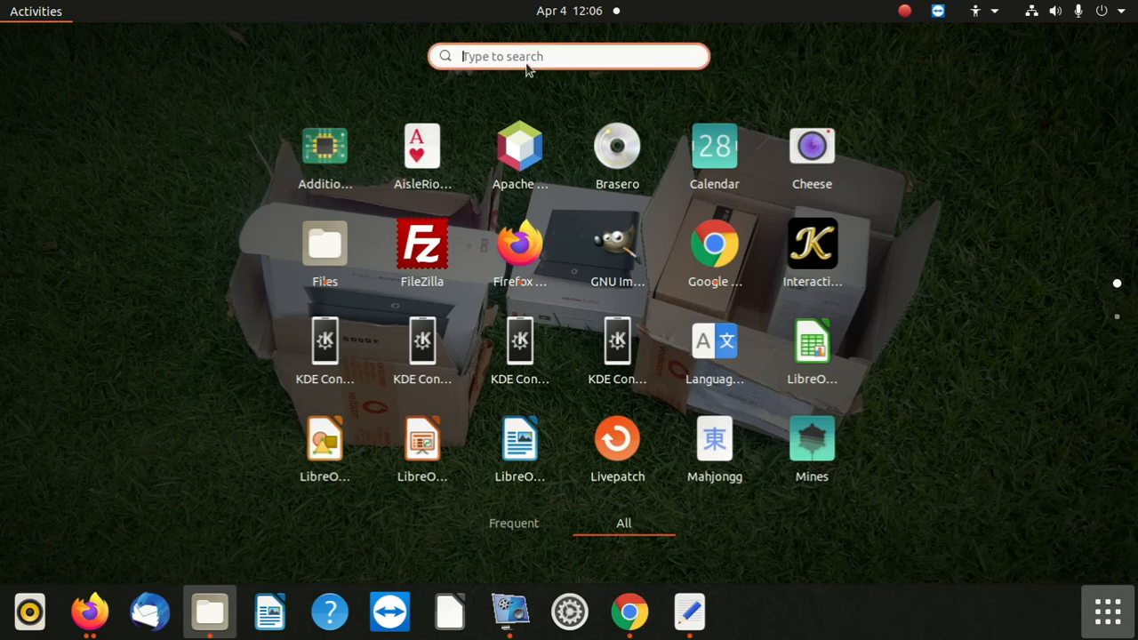
text(tel)
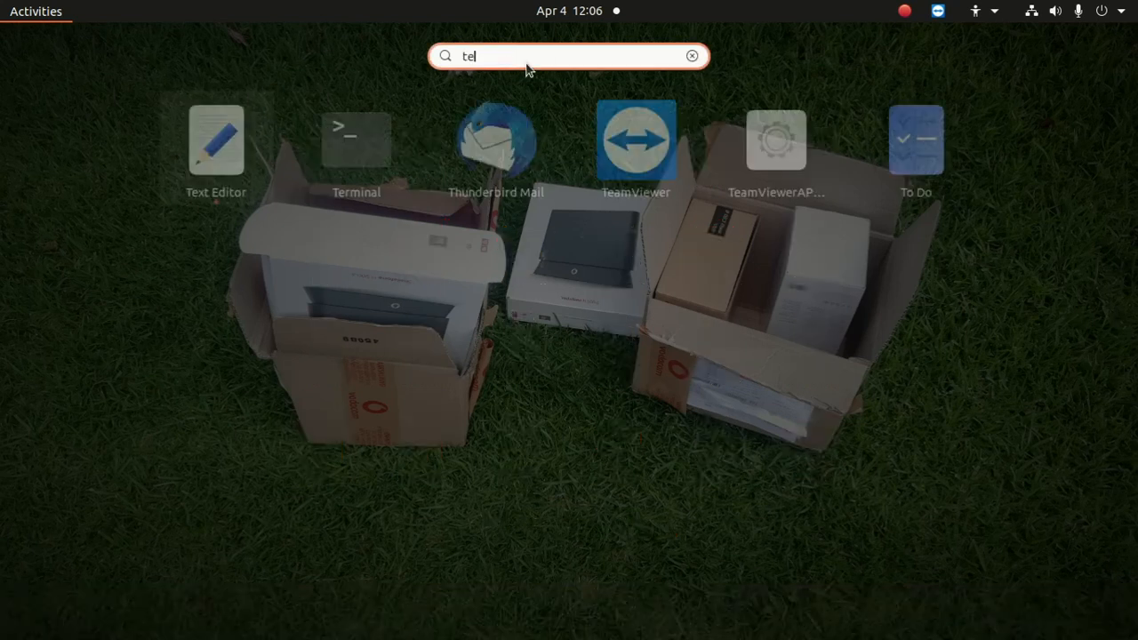
click(356, 139)
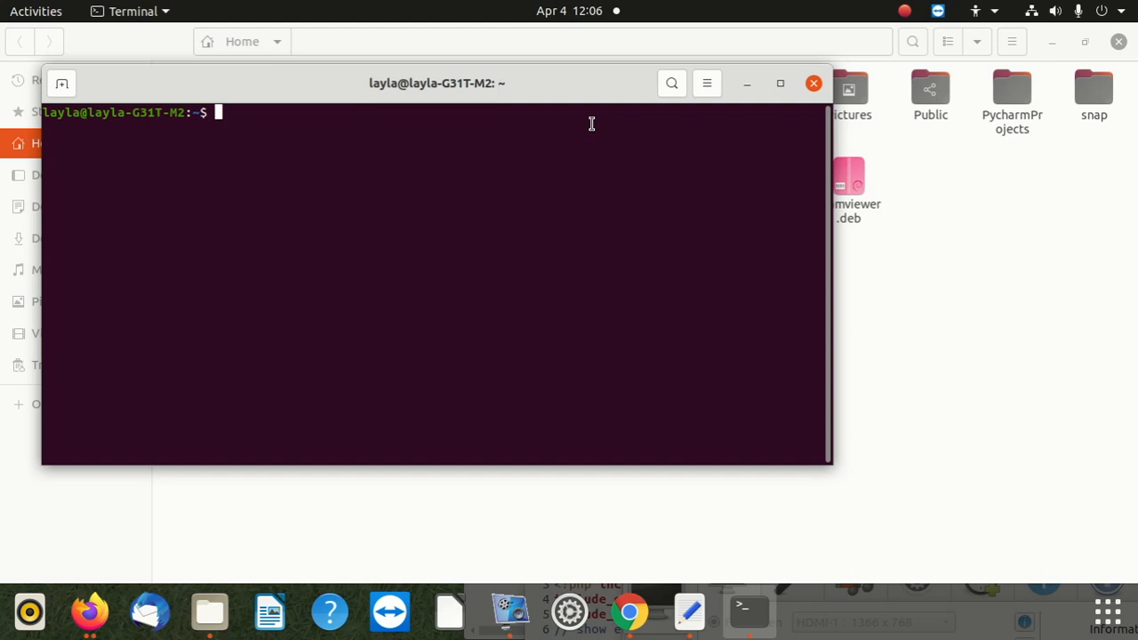
Become root with sudo su, then attempt cd /var/www/thml, which fails
text(sudo su)
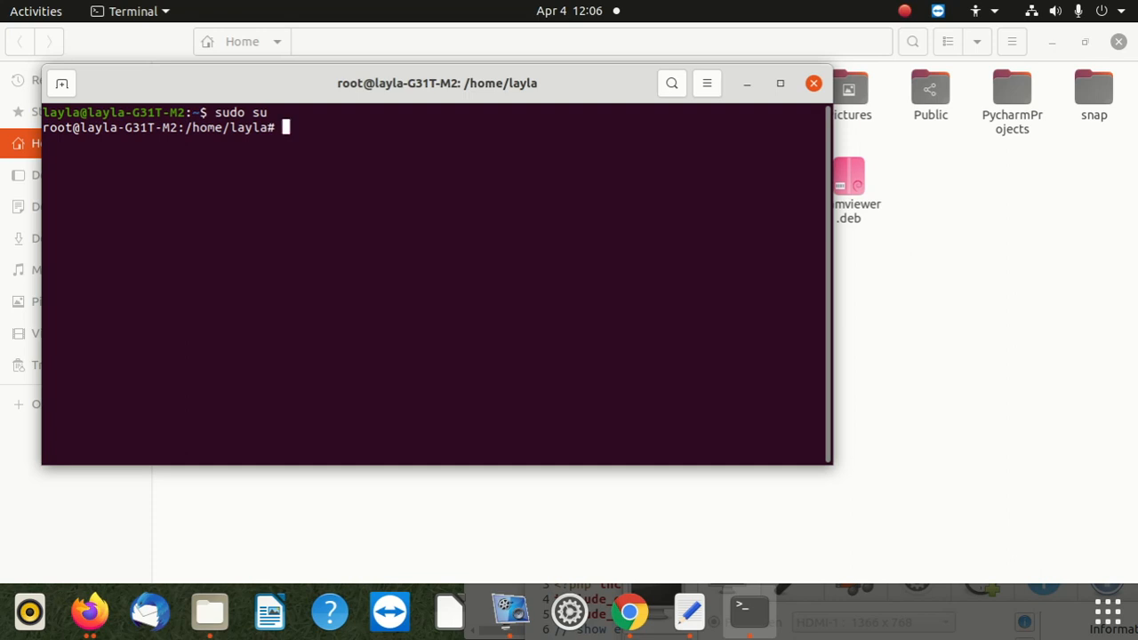
text(c)
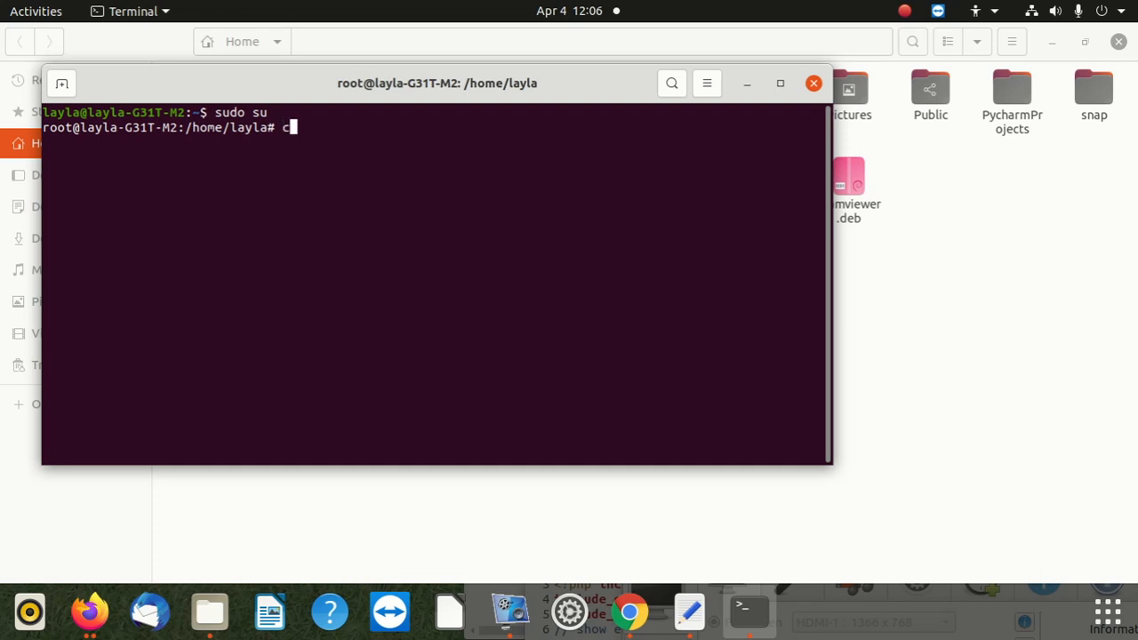
text(d /)
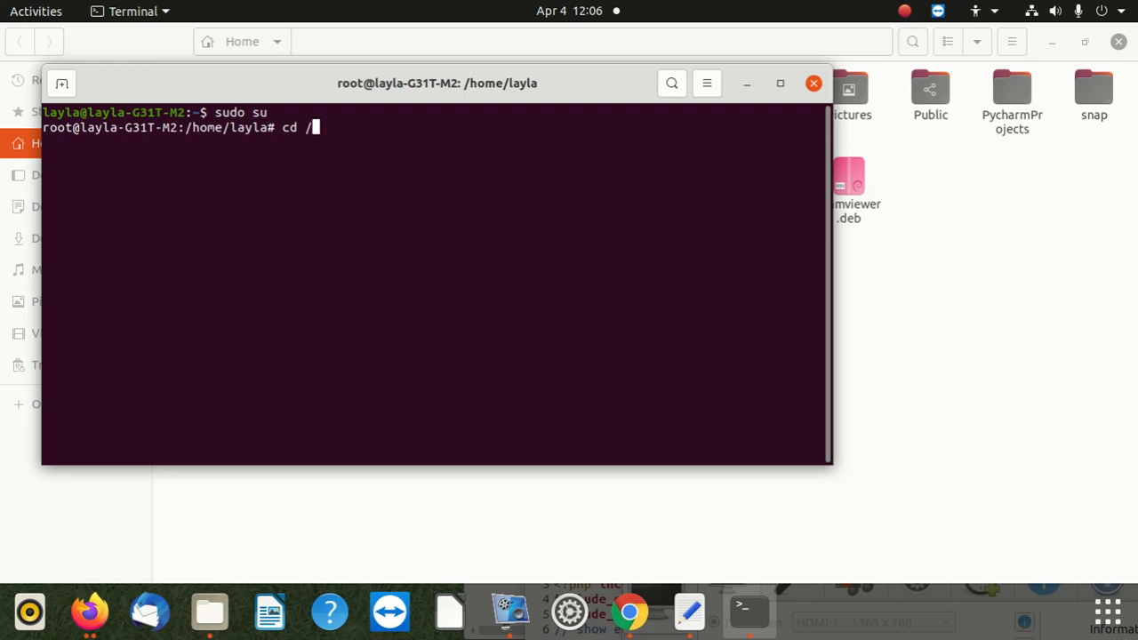
text(var)
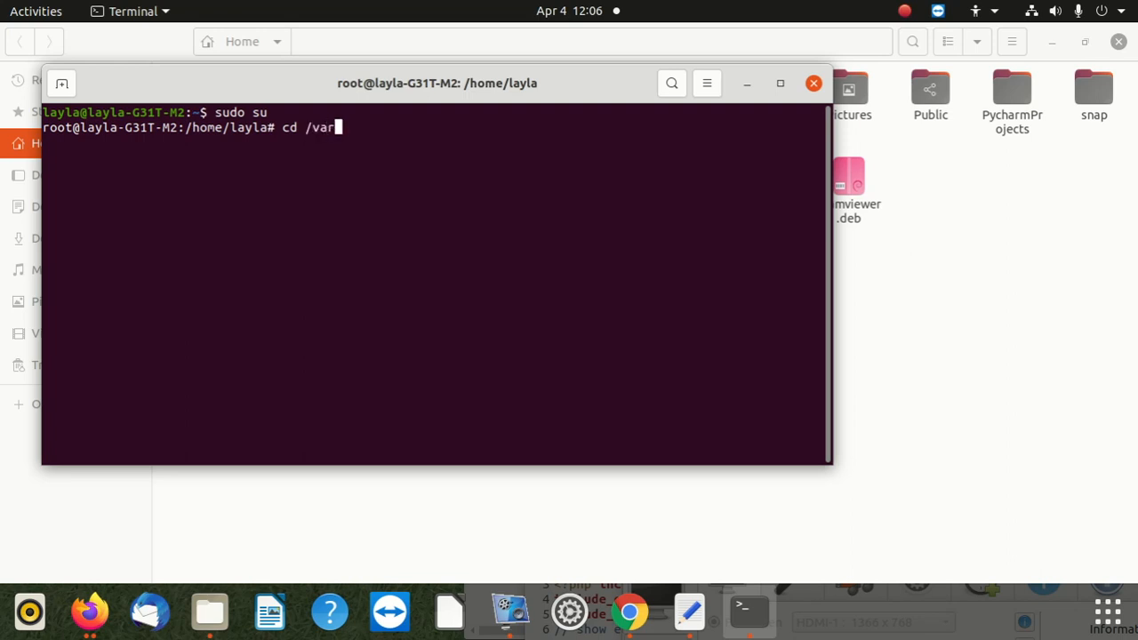
text(/www)
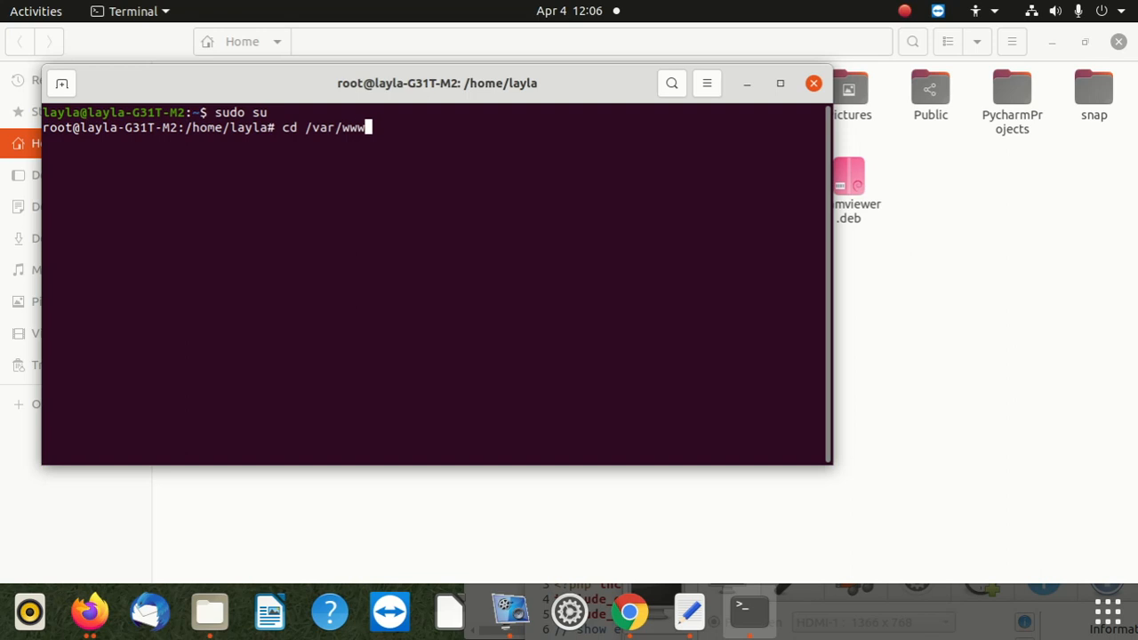
text(/)
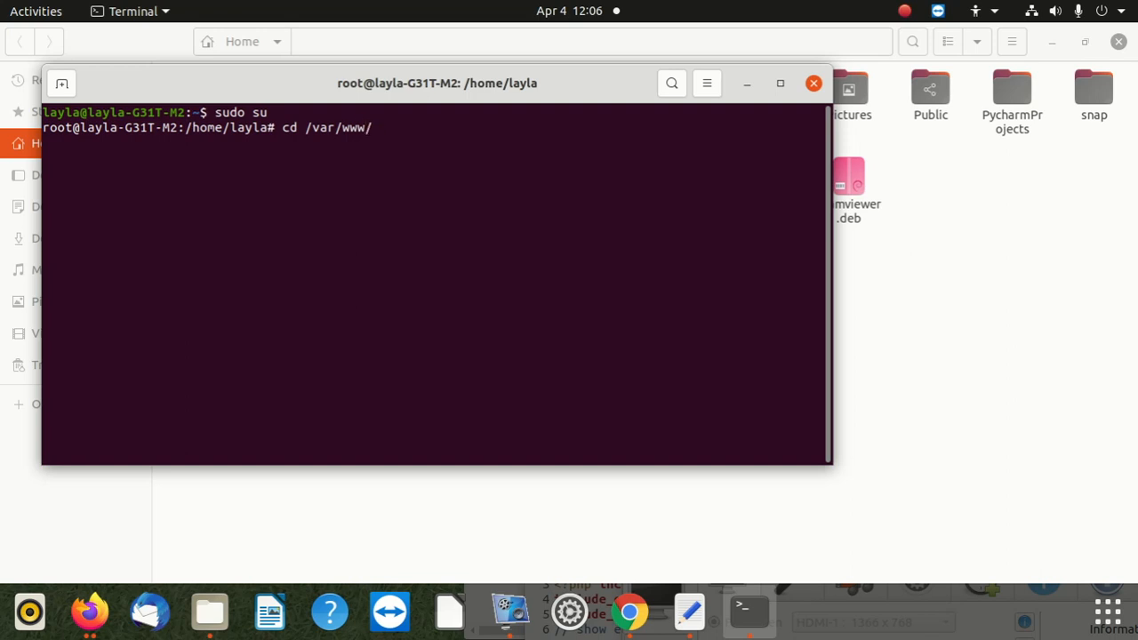
text(th)
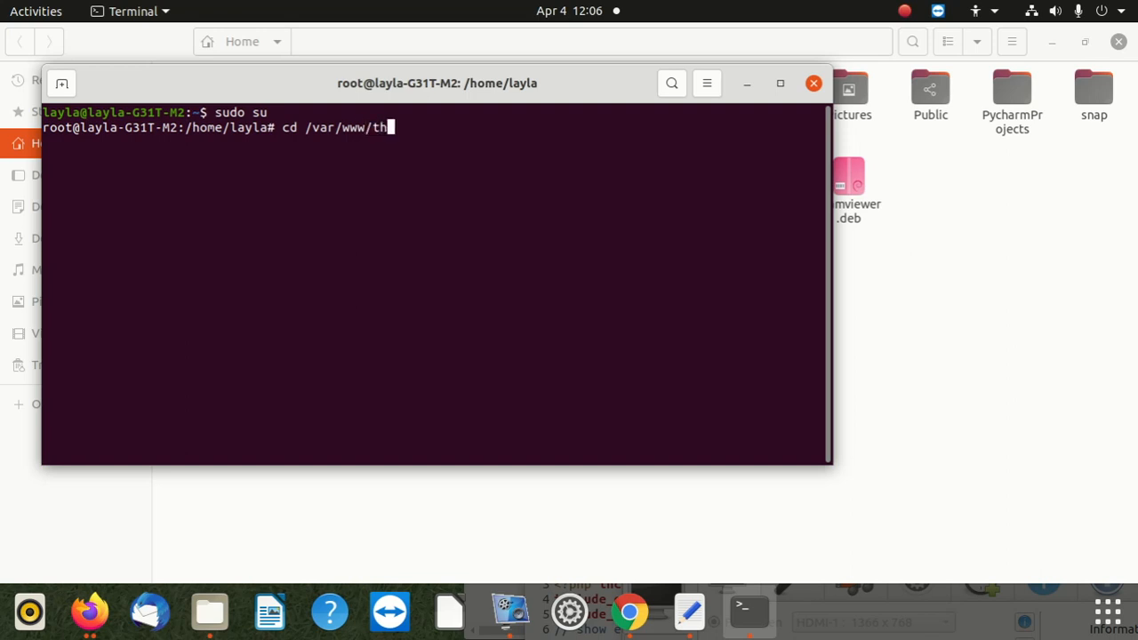
key(Return)
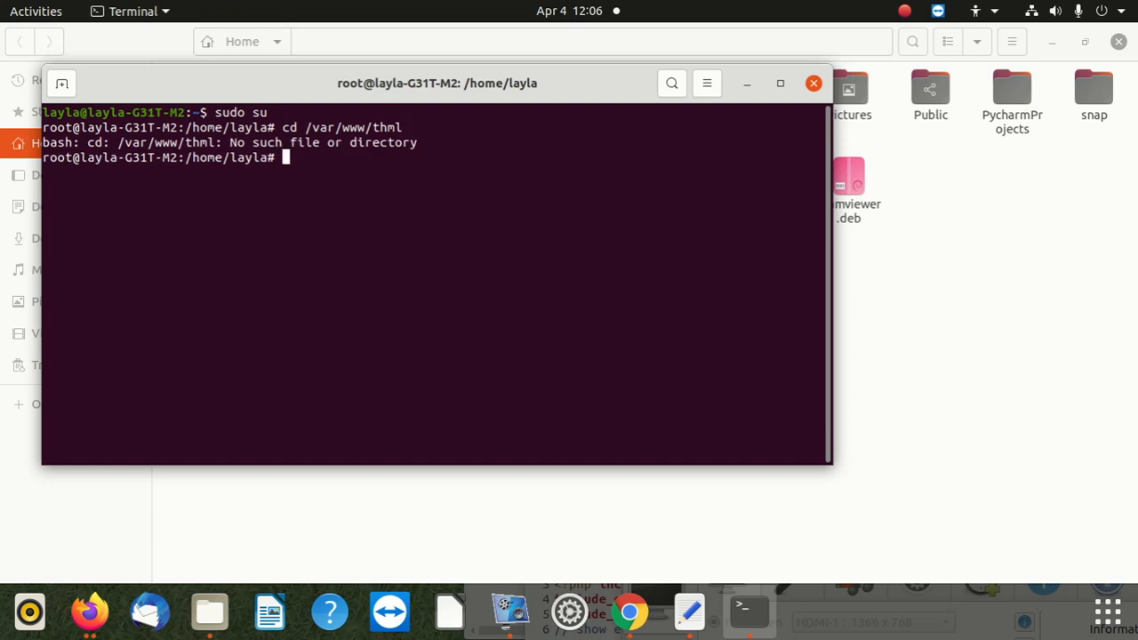
Attempt cd into a misspelled /var/www/thtml/www path, which fails with no such directory
text(cd /var/www/thm)
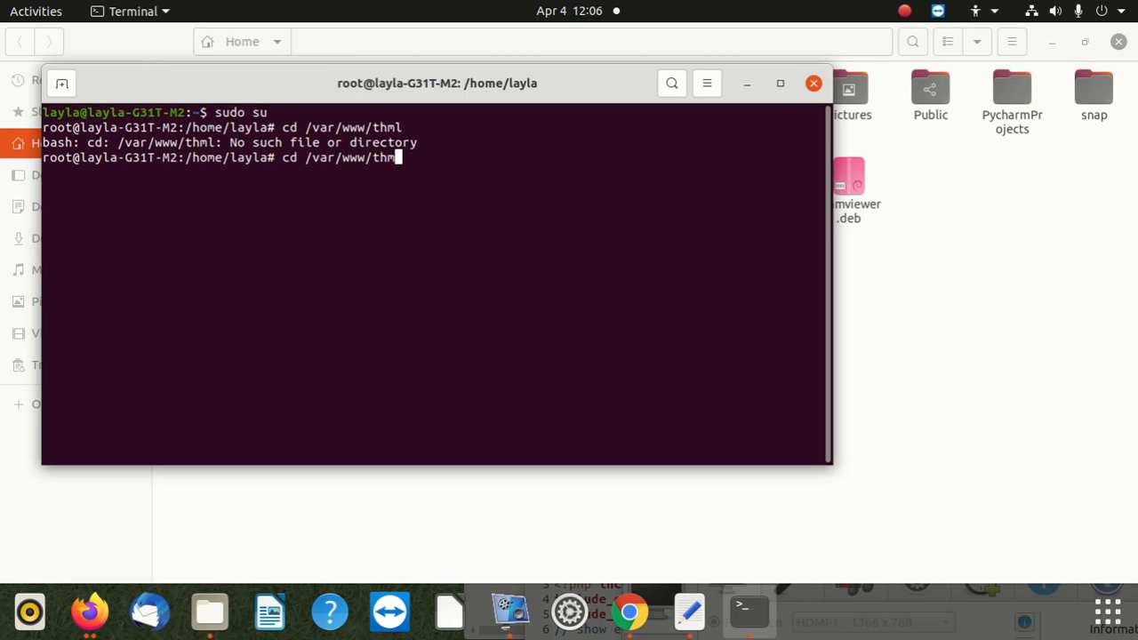
key(BackSpace)
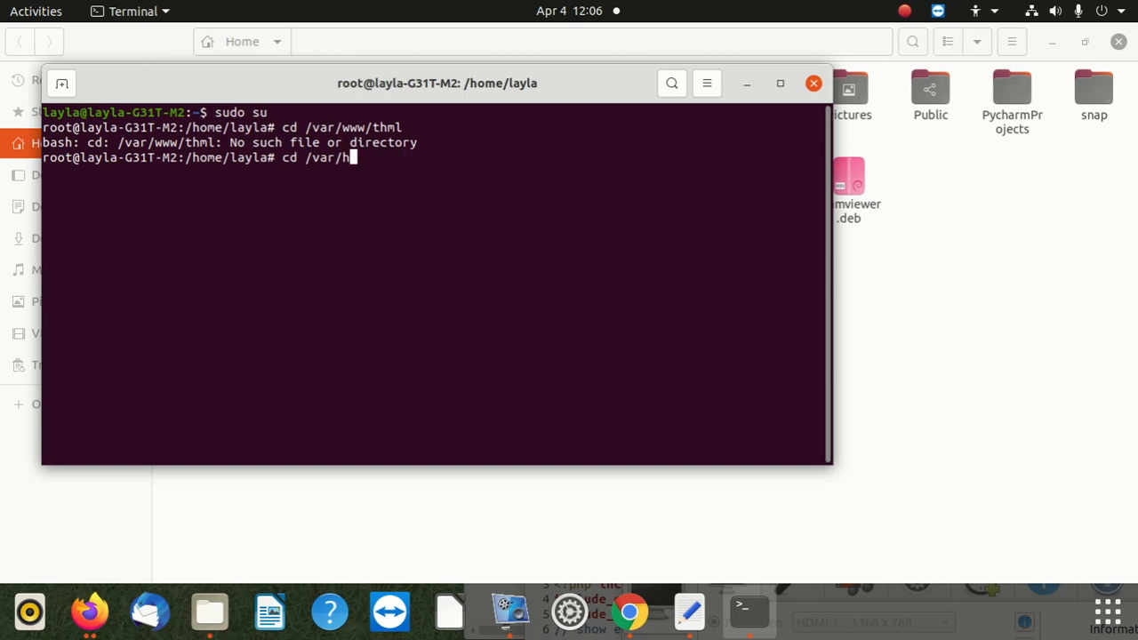
text(tml)
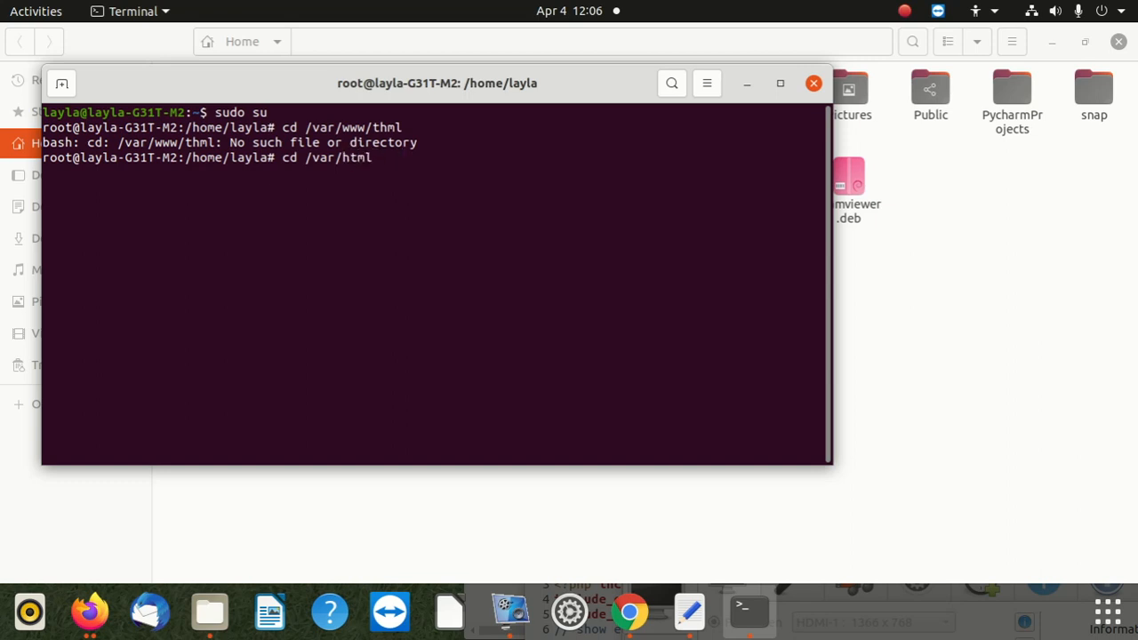
text(/www)
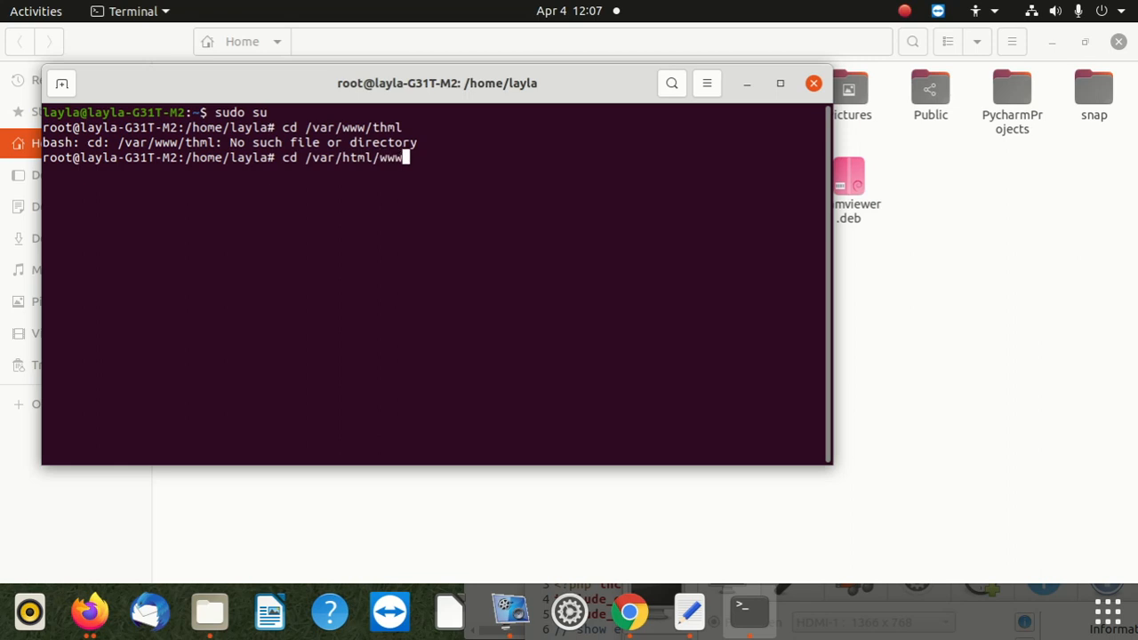
key(Return)
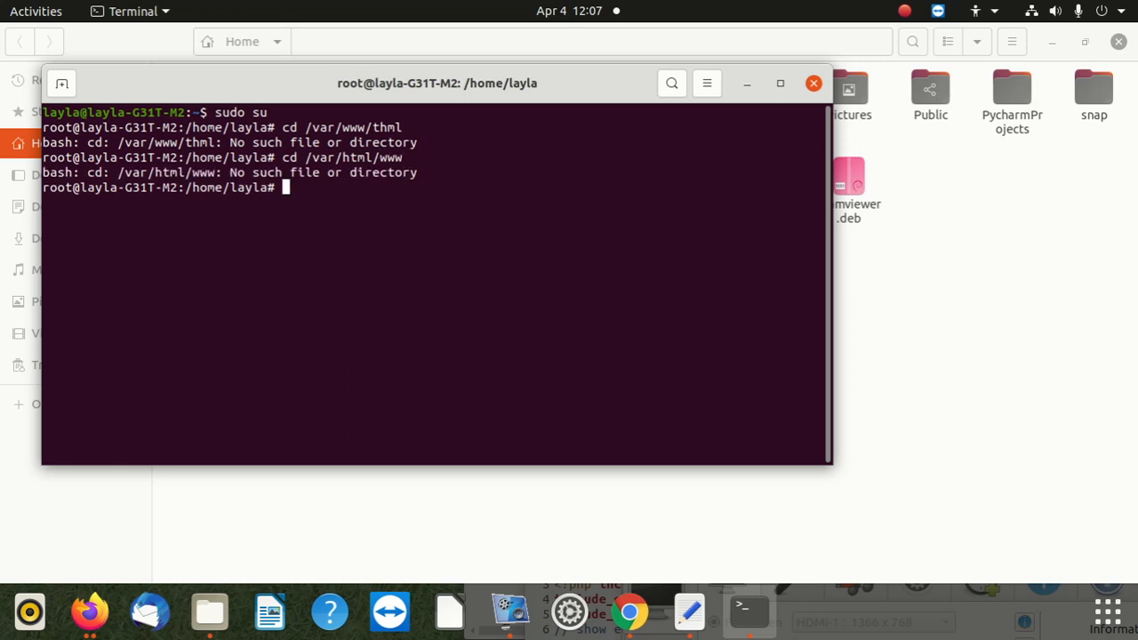
Change the root shell's working directory to /var
text(cd /)
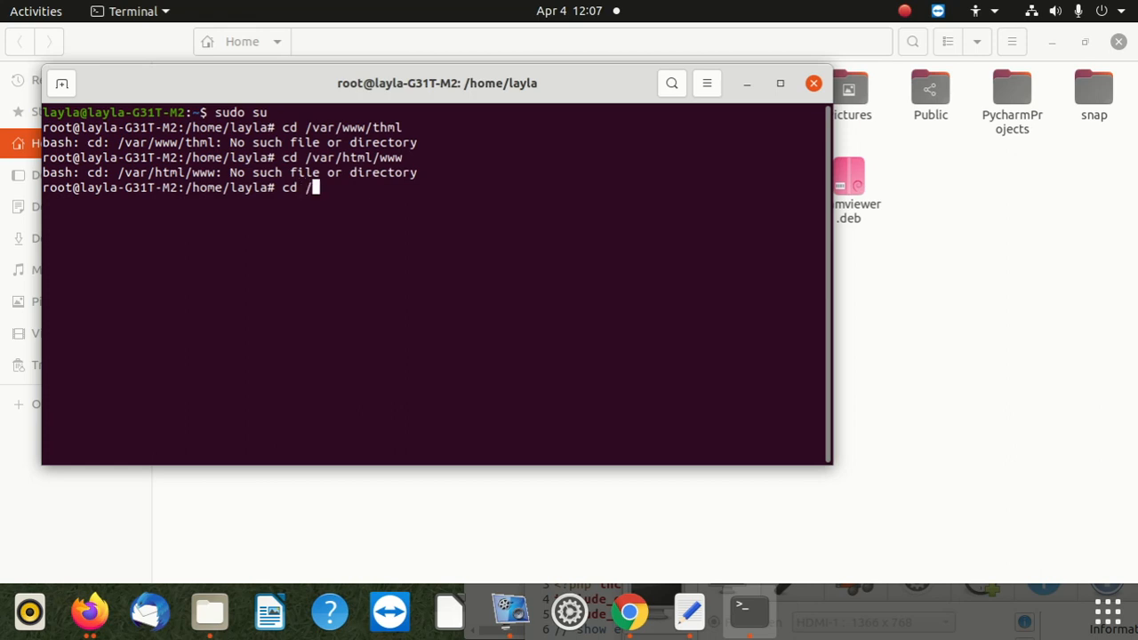
text(v)
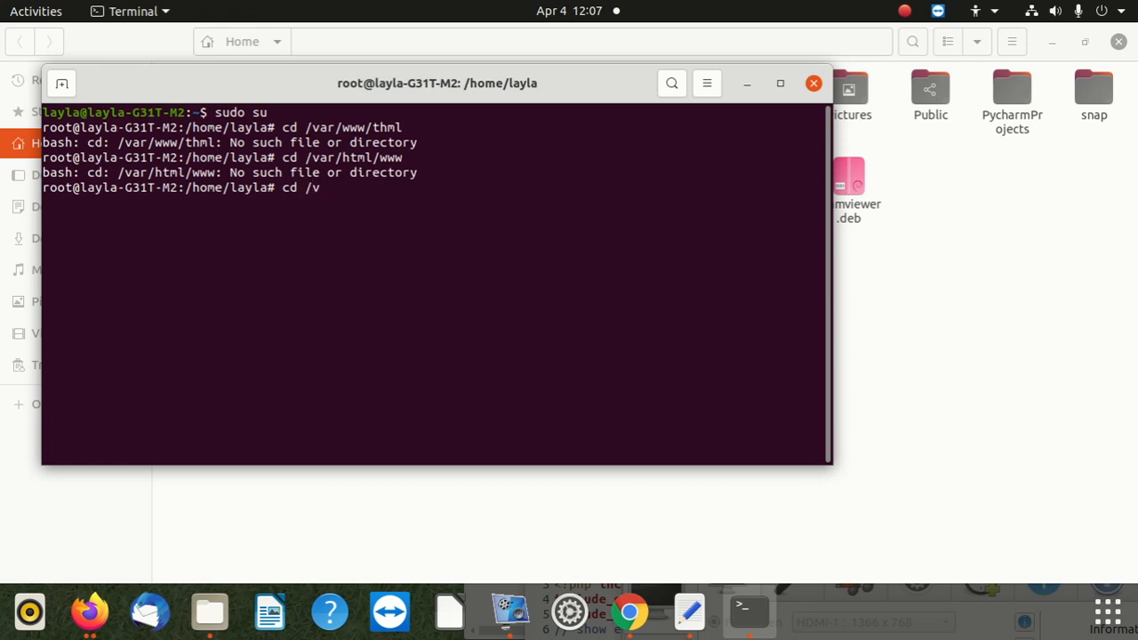
text(ar)
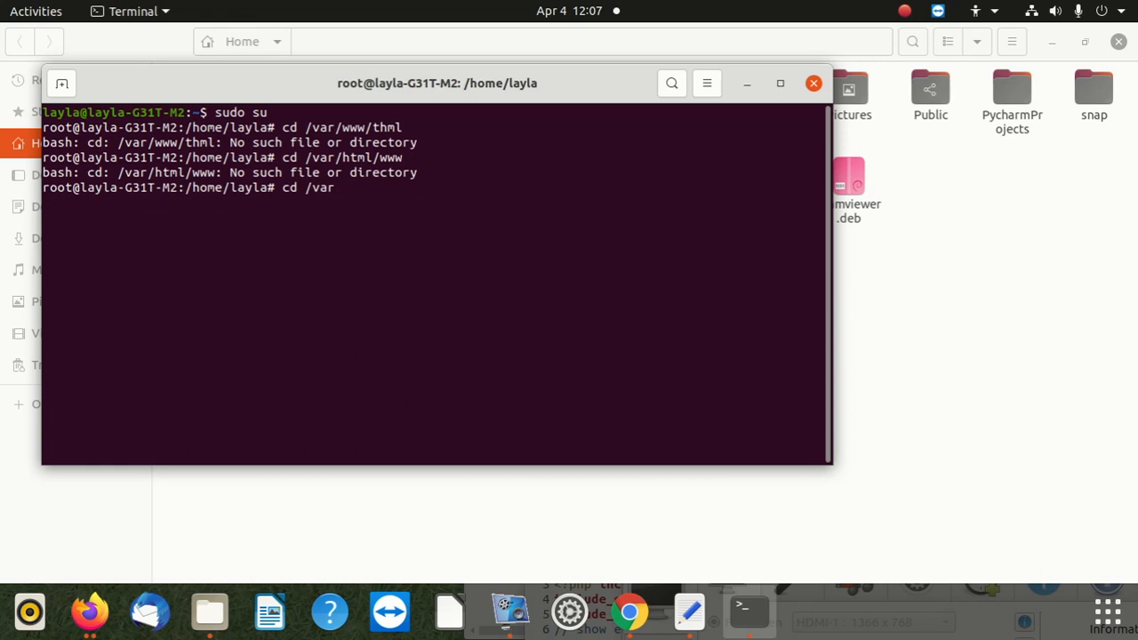
key(Return)
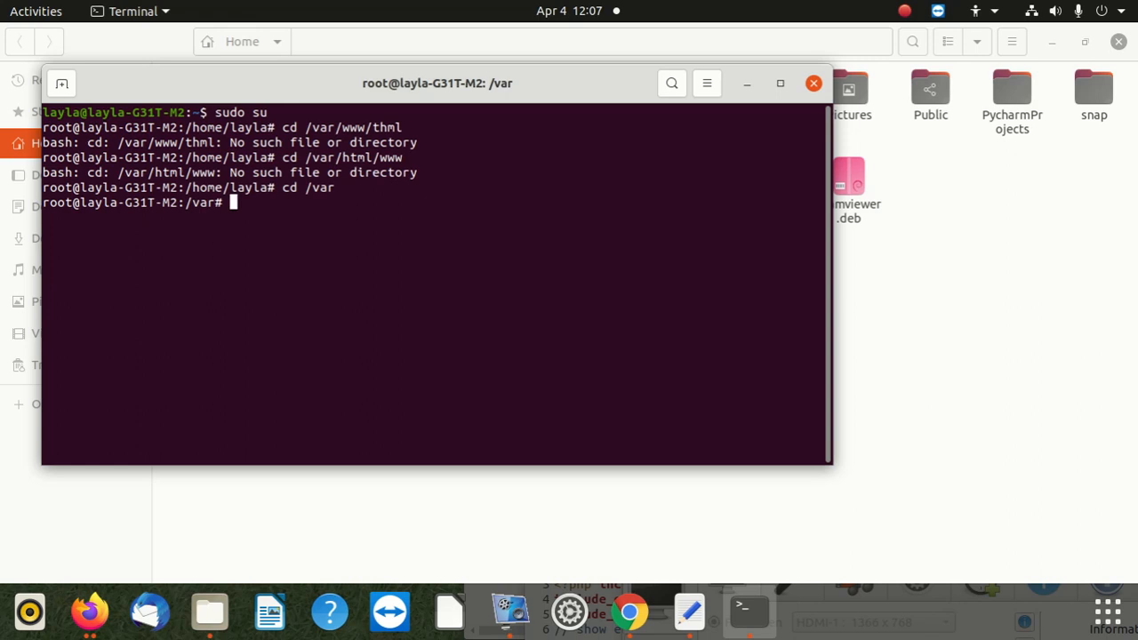
Return the root shell to its home directory with a bare cd
text(c)
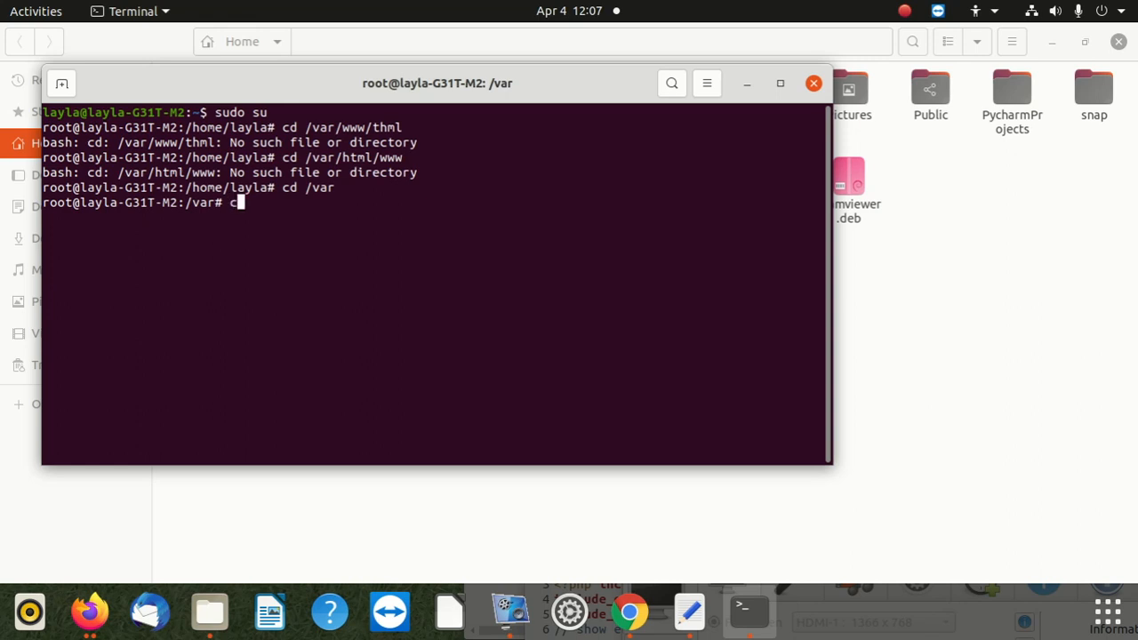
key(Return)
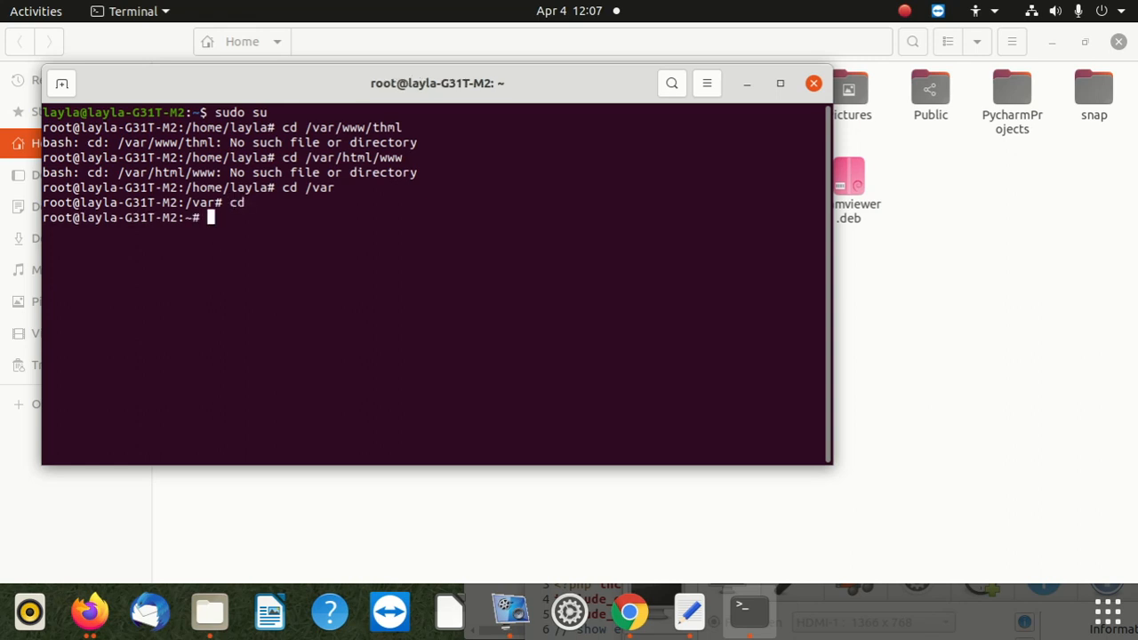
Correct the path and change into /var/www/html
text(cd /var/html/www)
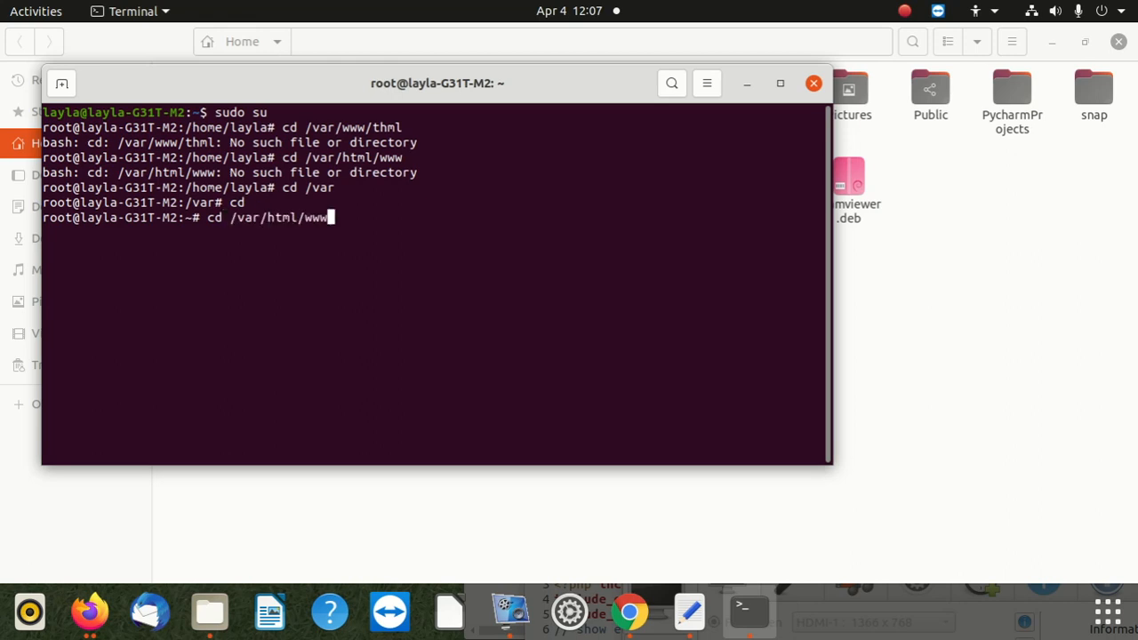
key(BackSpace)
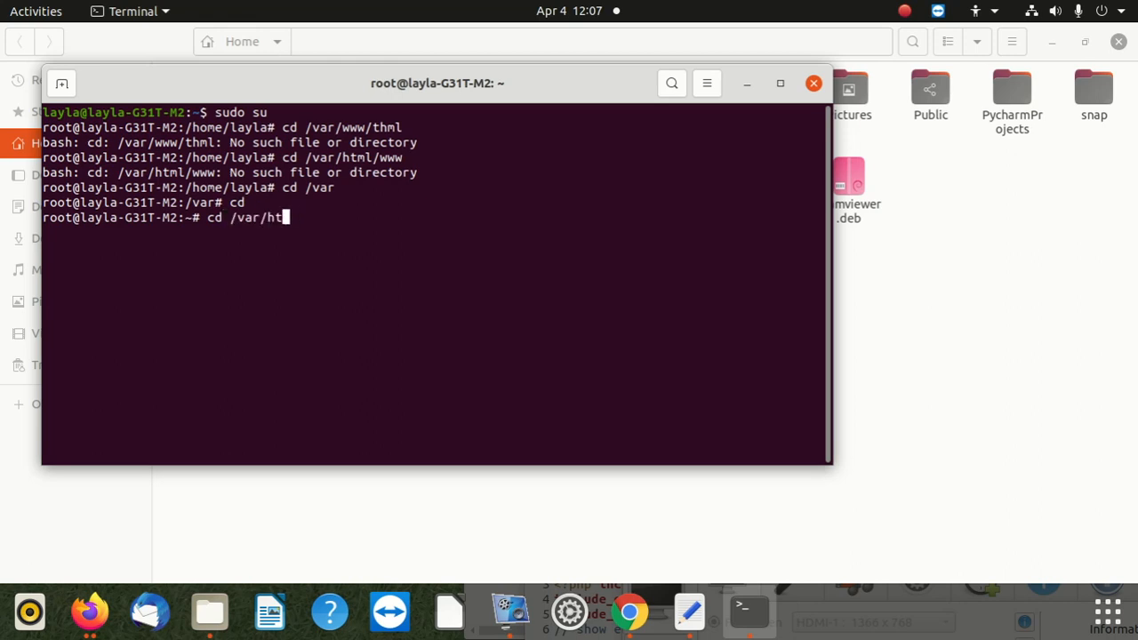
key(BackSpace)
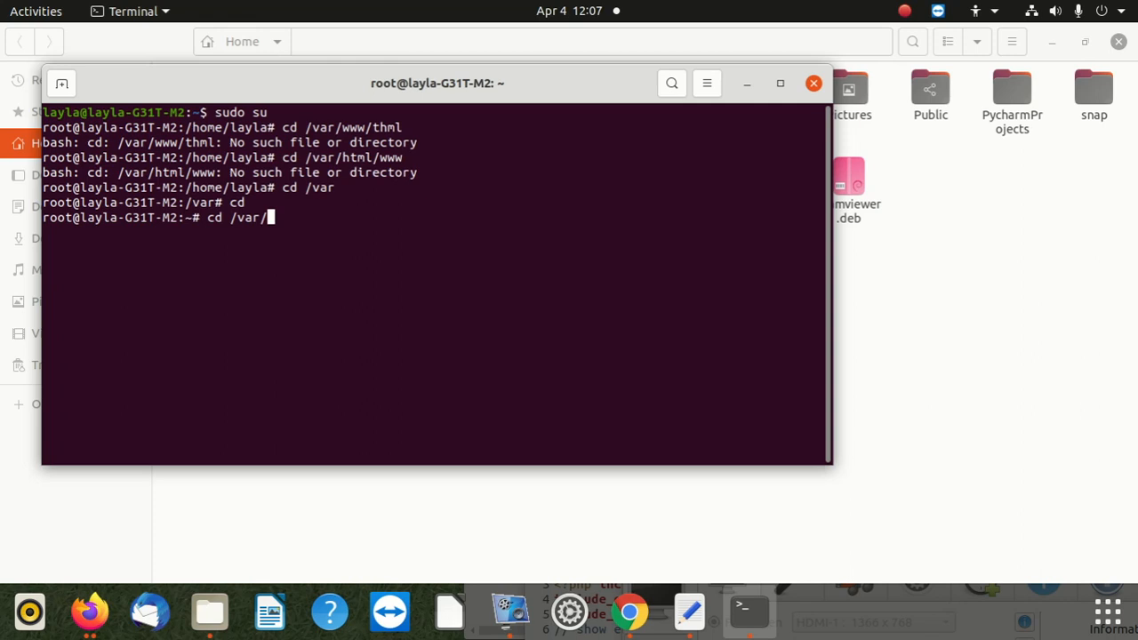
text(www)
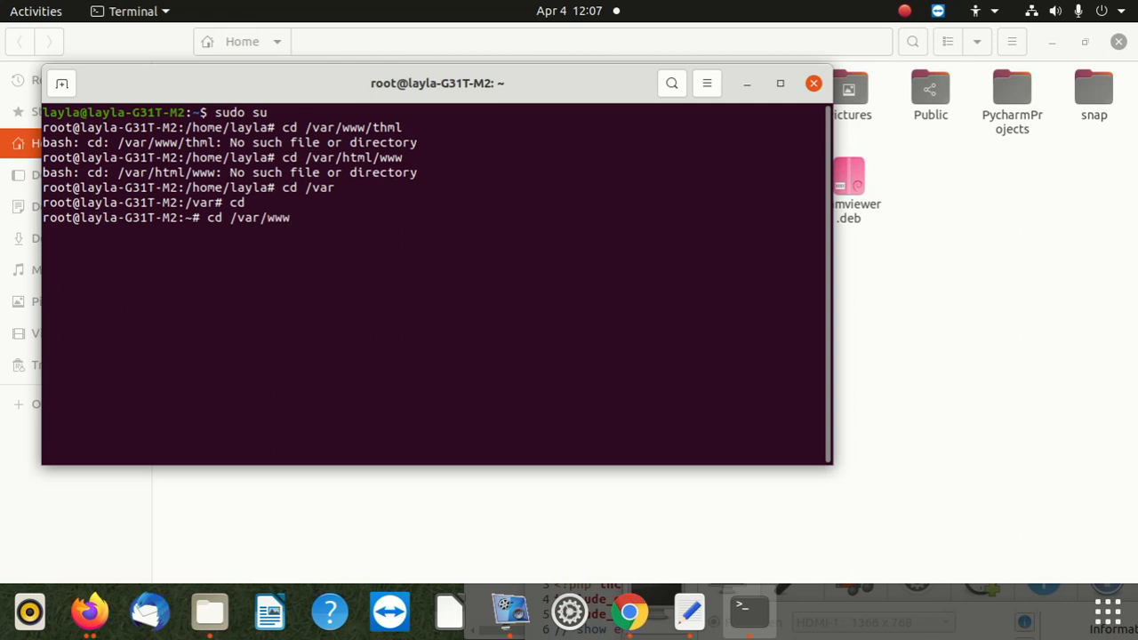
text(/)
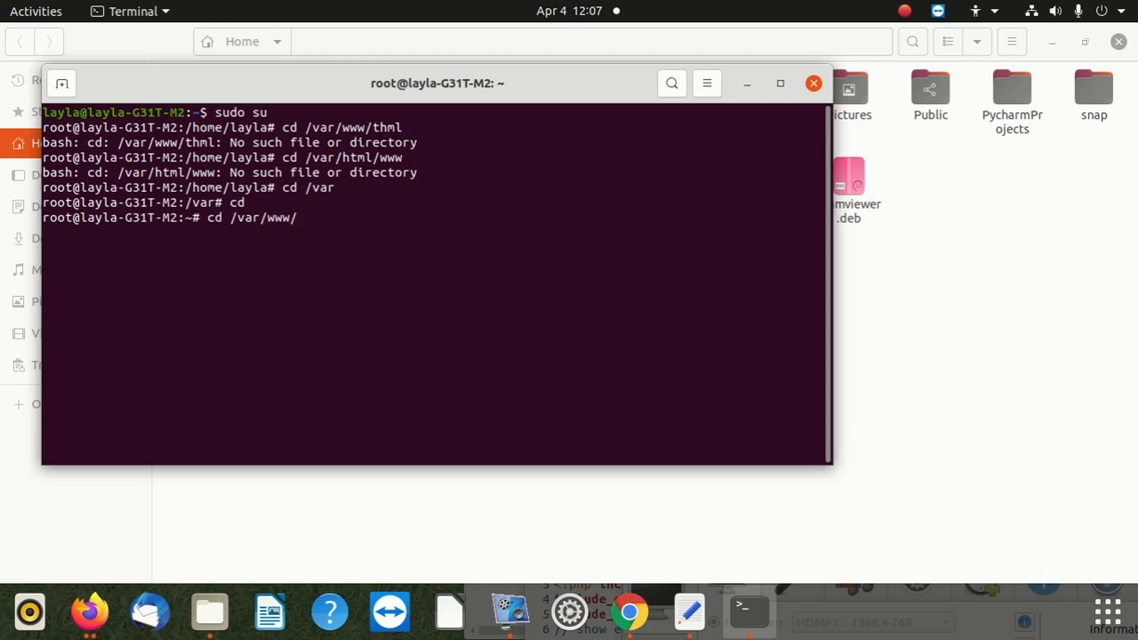
text(h)
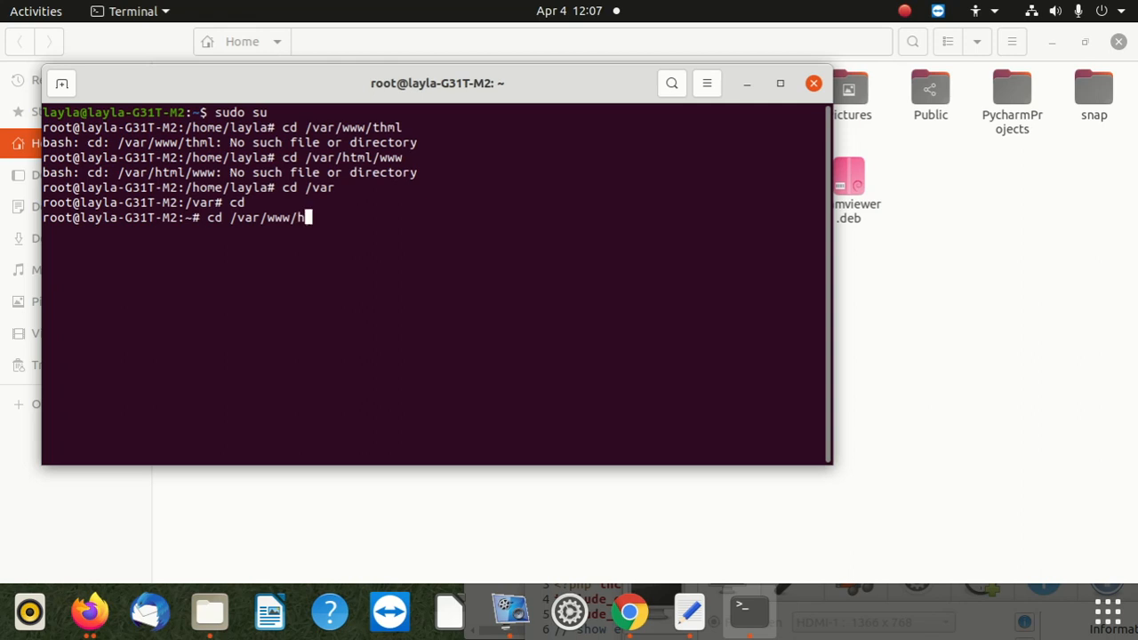
text(tml)
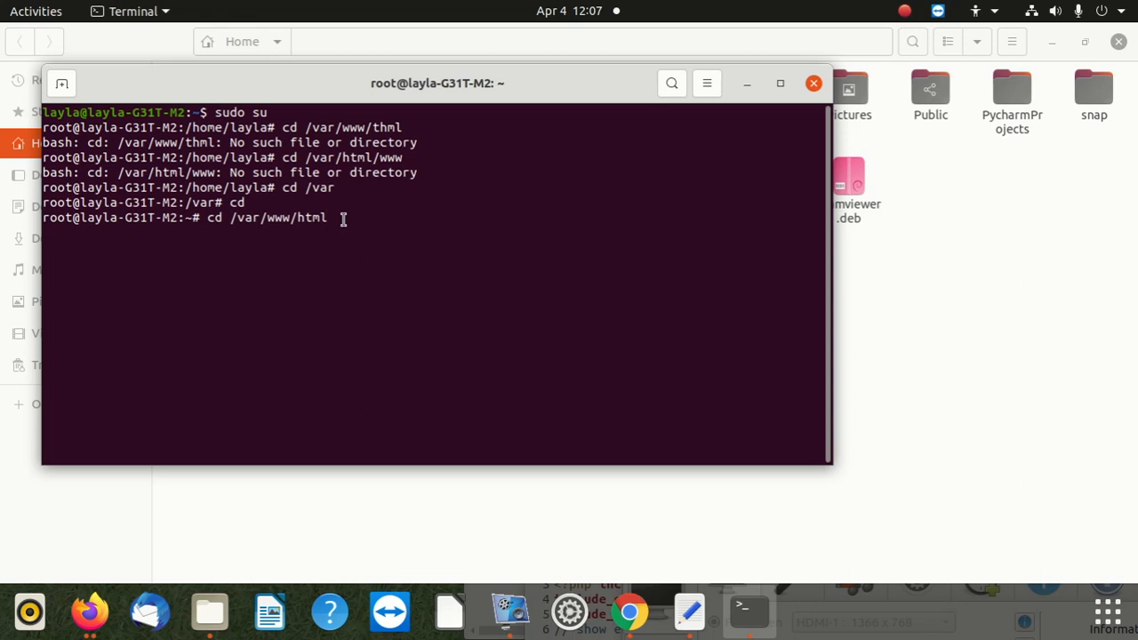
key(Return)
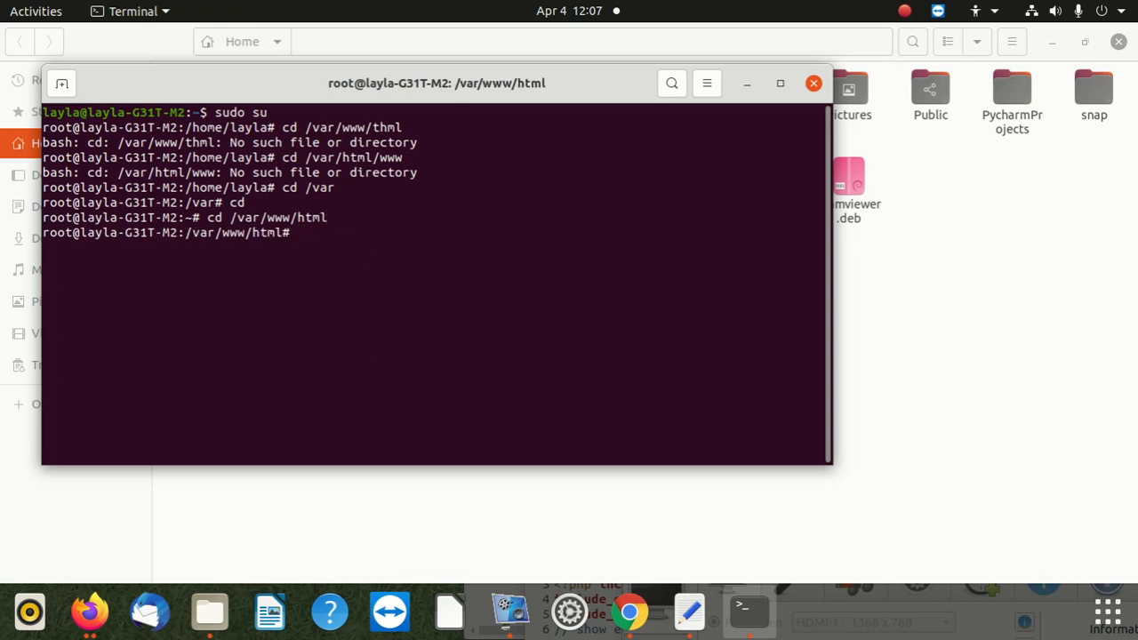
List /var/www/html, showing index.html, h.php, myschool, school and school1
text(ls)
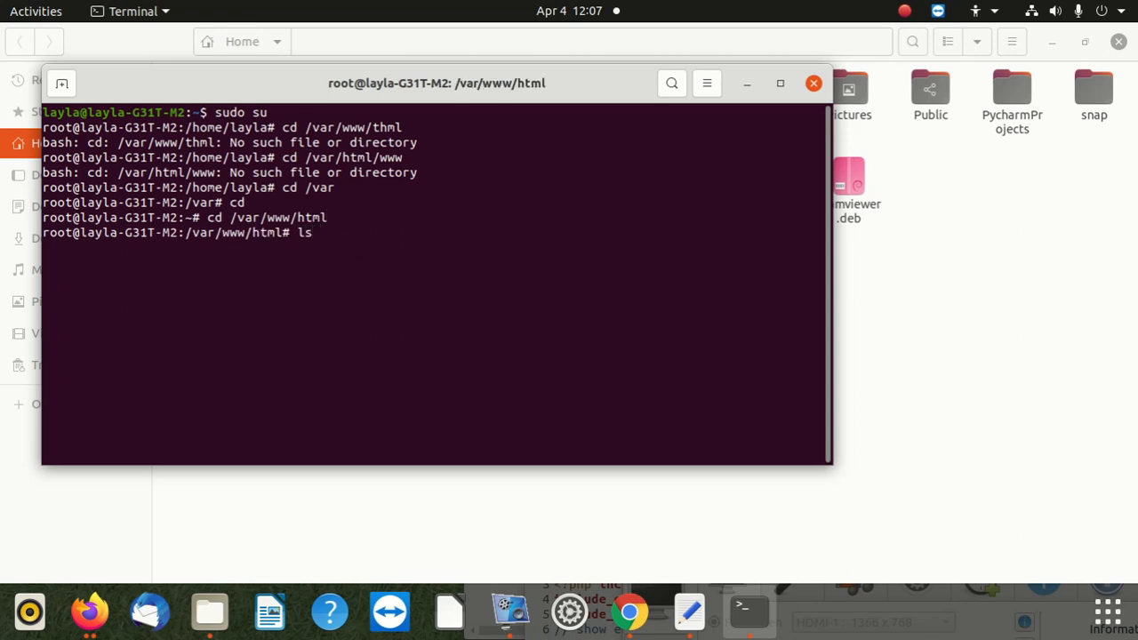
key(Return)
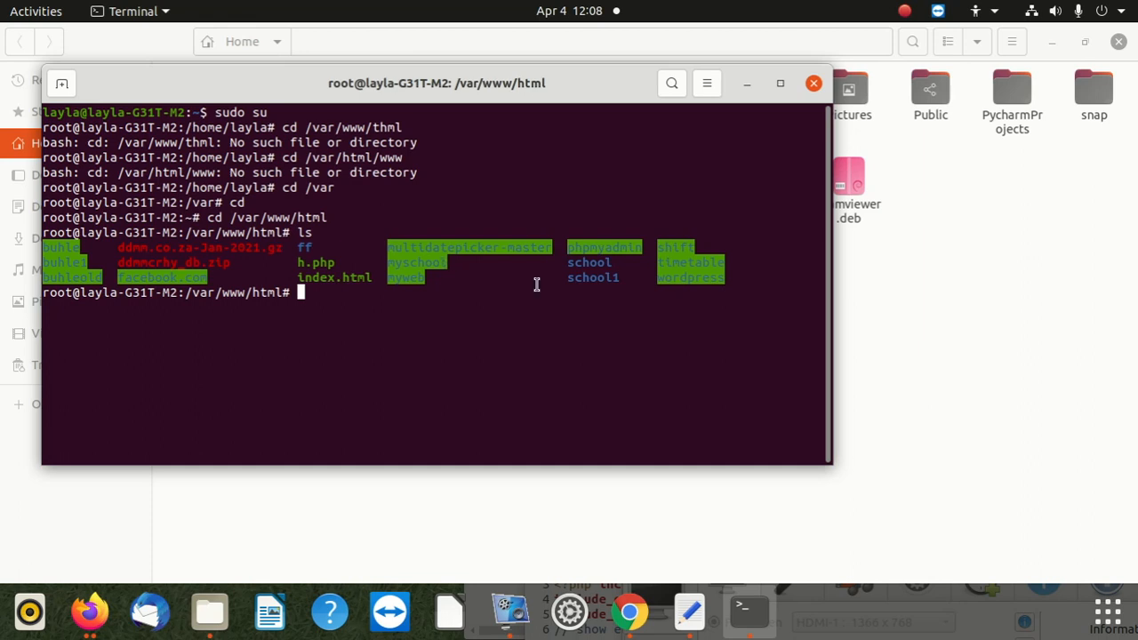
mouse_move(357, 291)
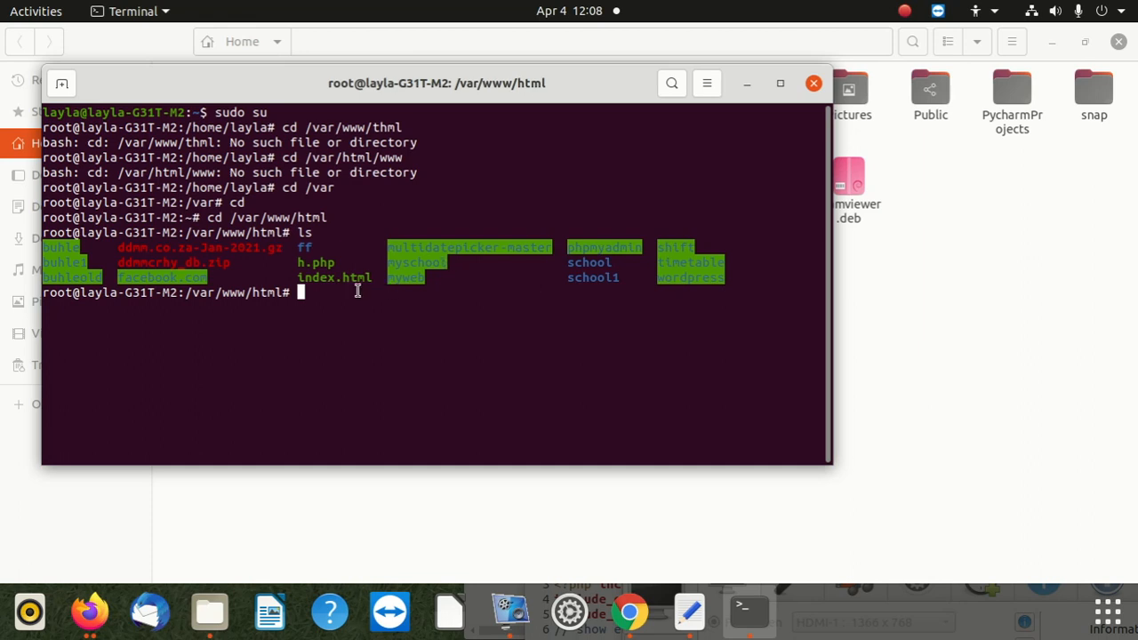
mouse_move(686, 256)
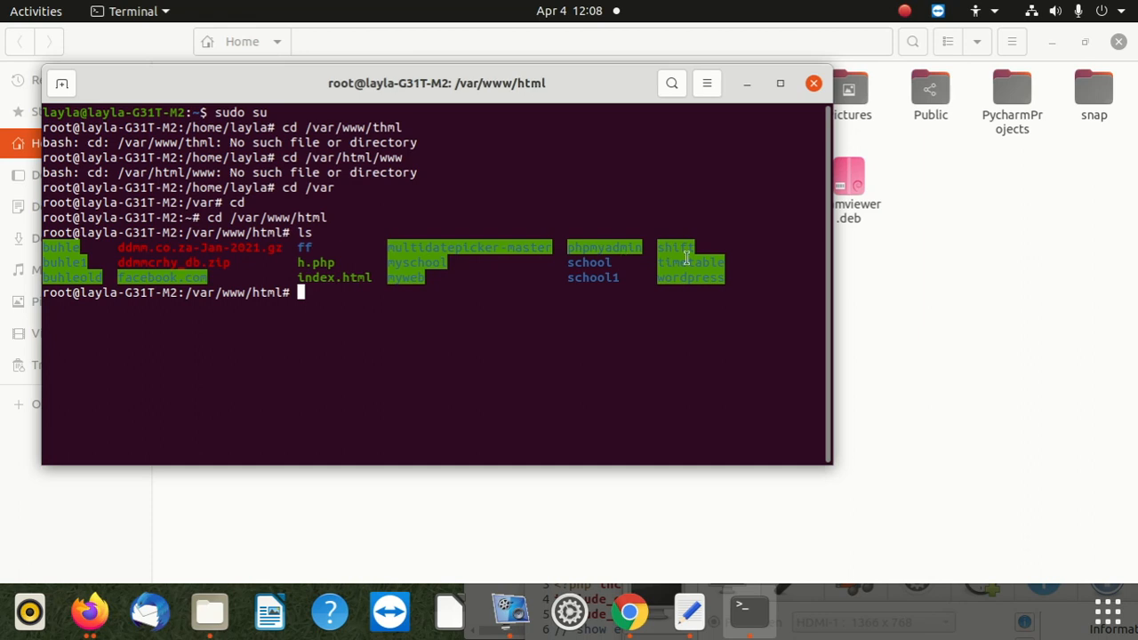
mouse_move(441, 267)
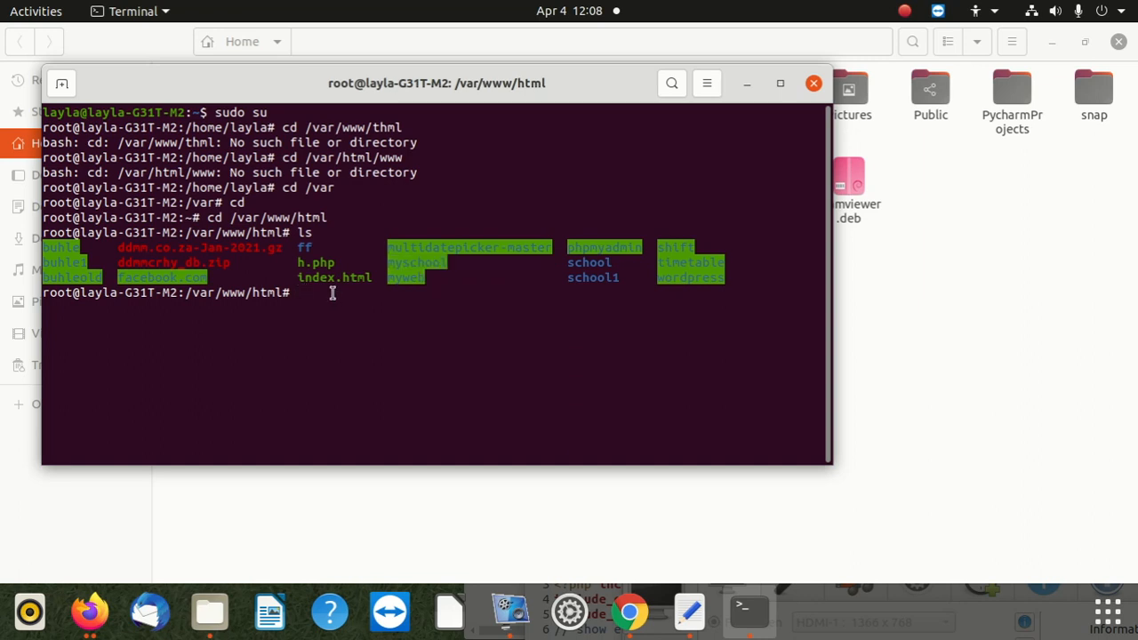
text(cd)
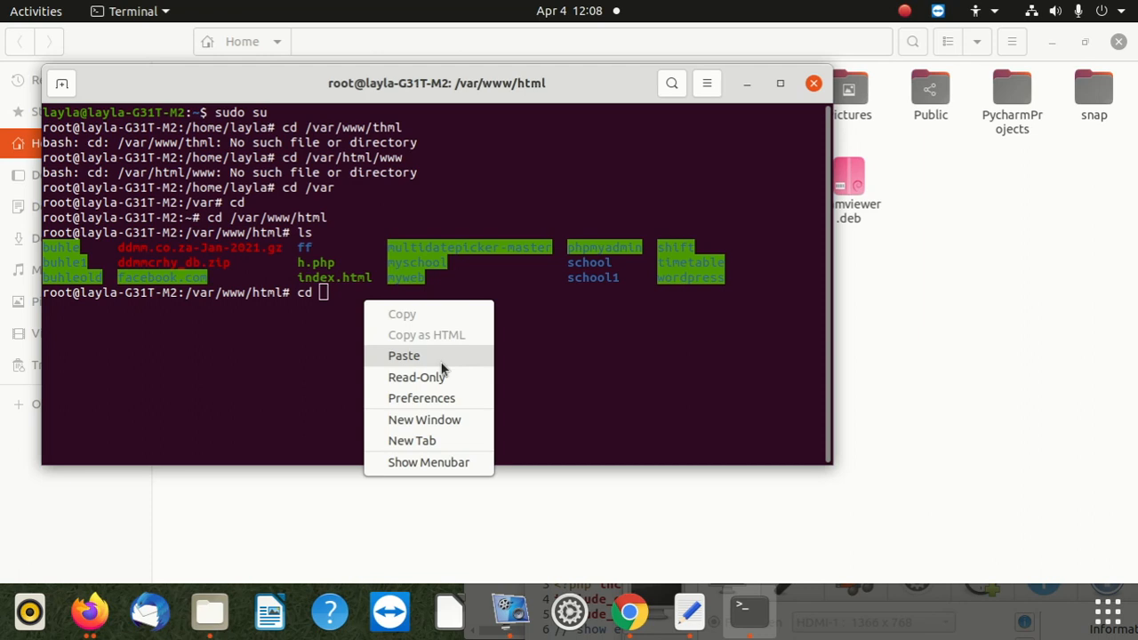
Enter the pasted myschool folder, then return to the home directory
click(403, 356)
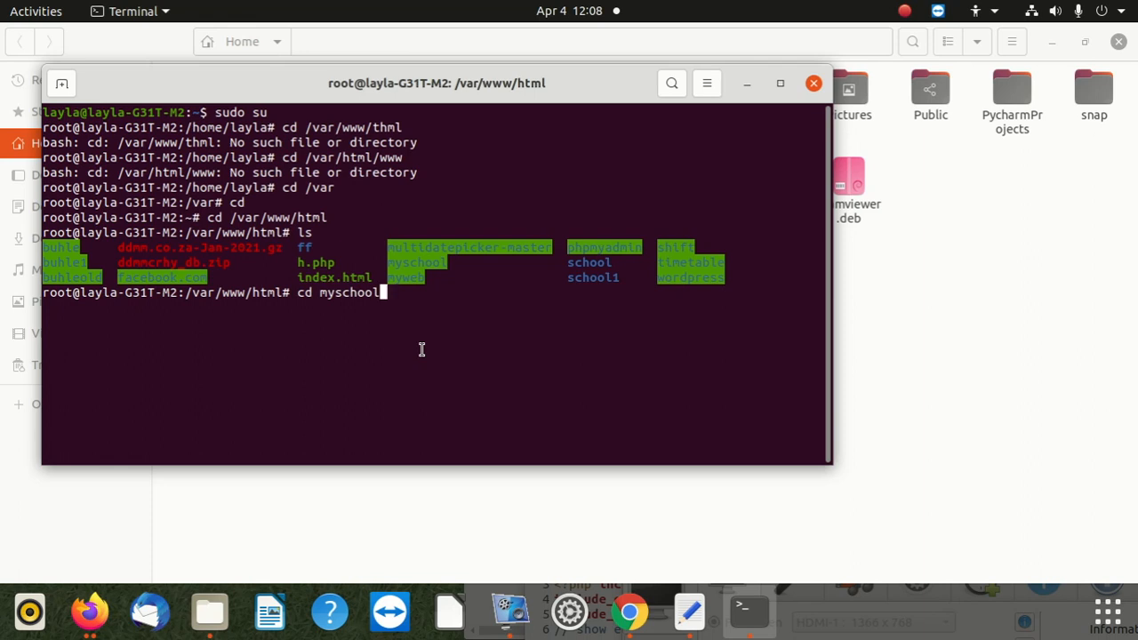
key(Return)
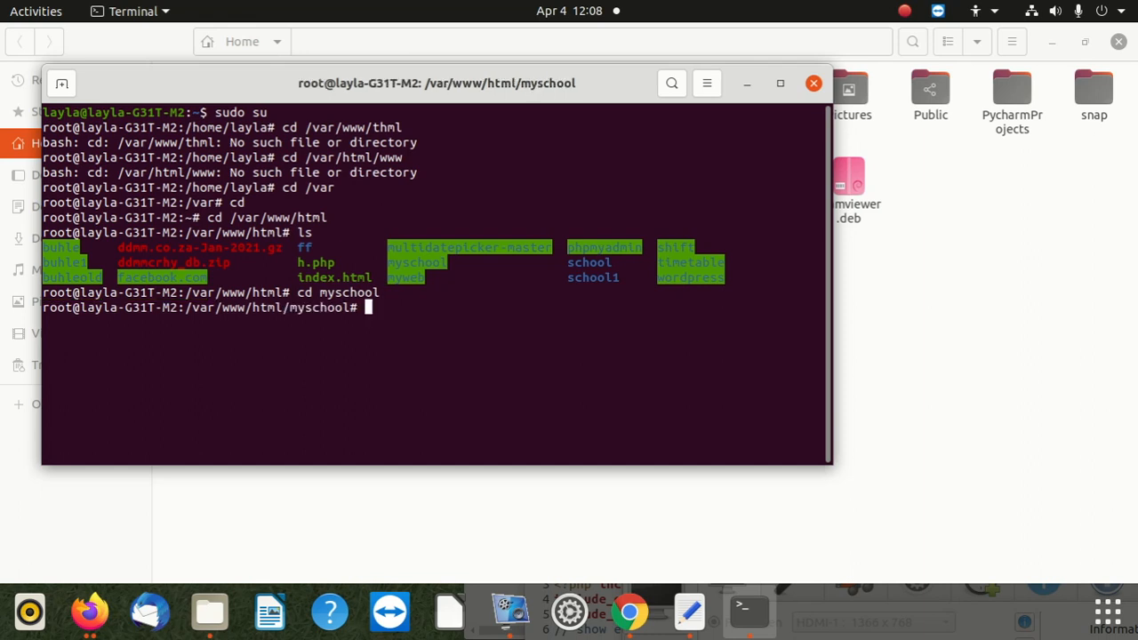
text(cd)
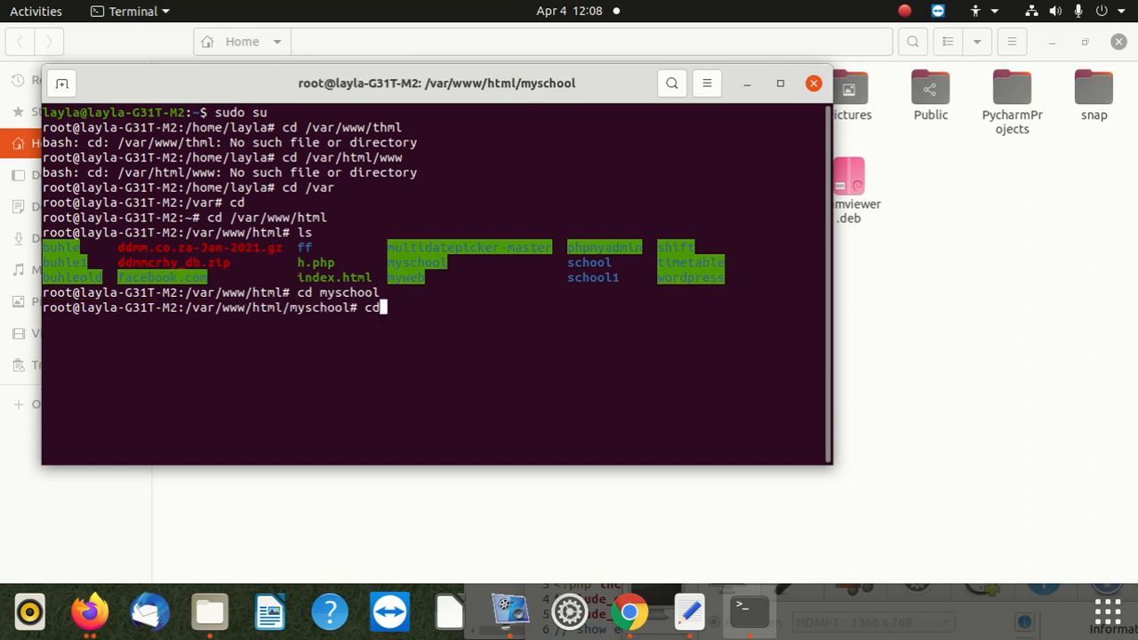
key(Return)
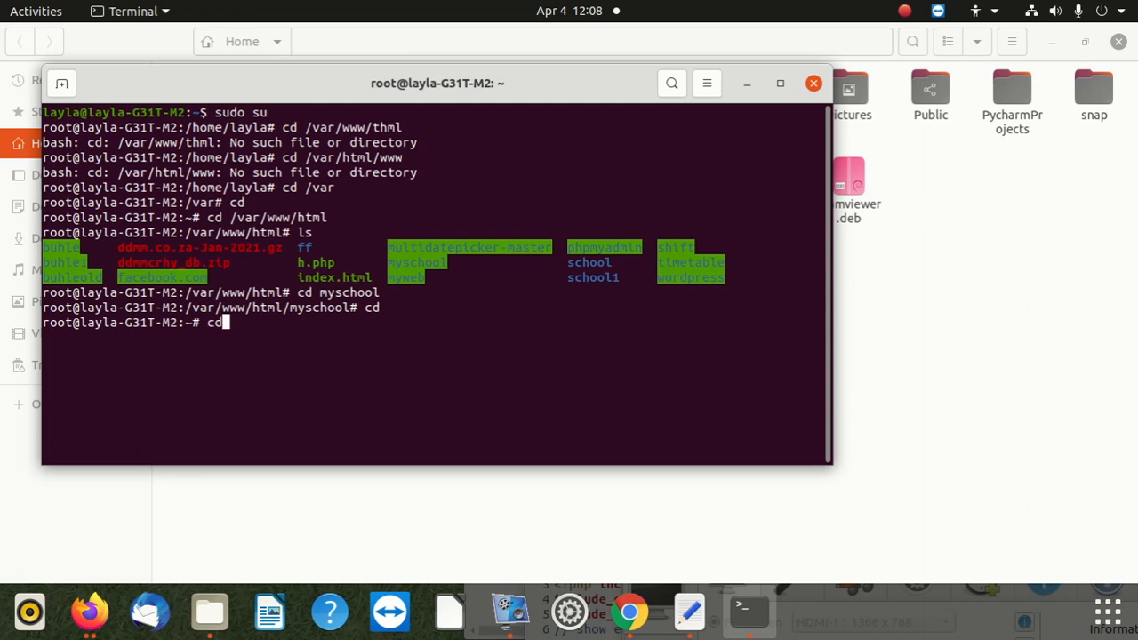
Go back to /var/www/html, then try cd /myschool as an absolute path, which fails
text(/var/www/html)
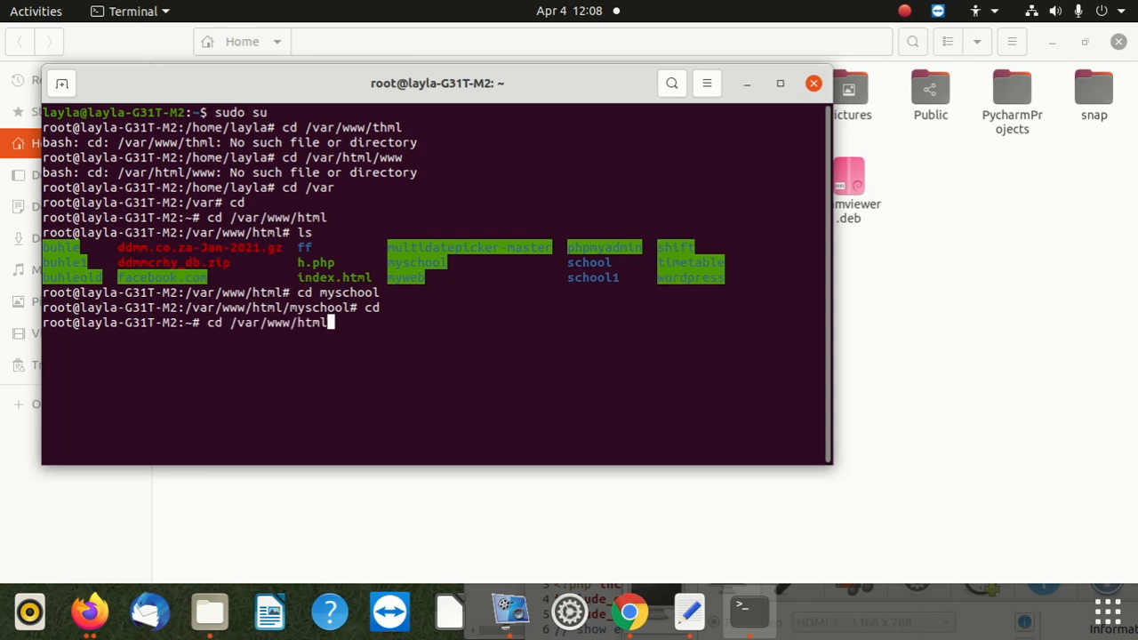
key(Return)
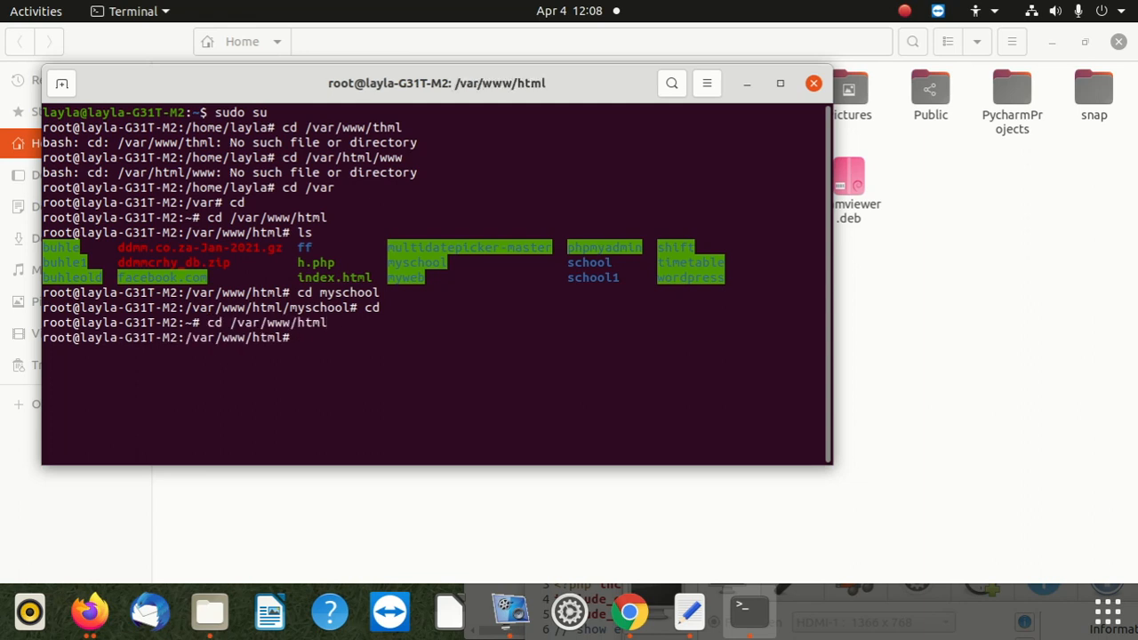
text(cd)
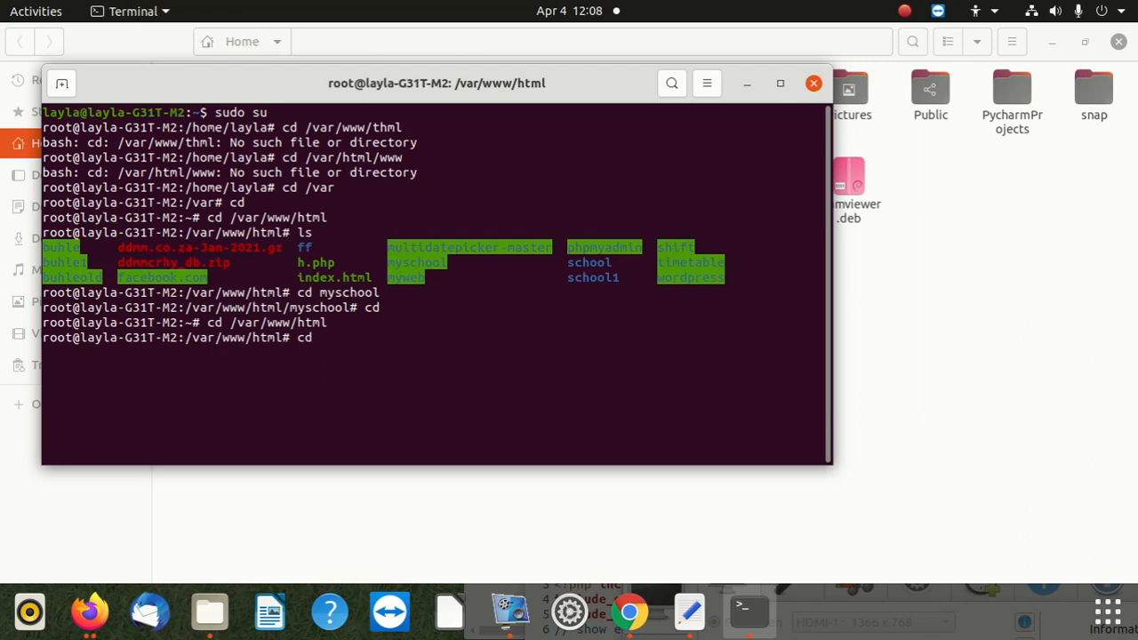
text(/myscx)
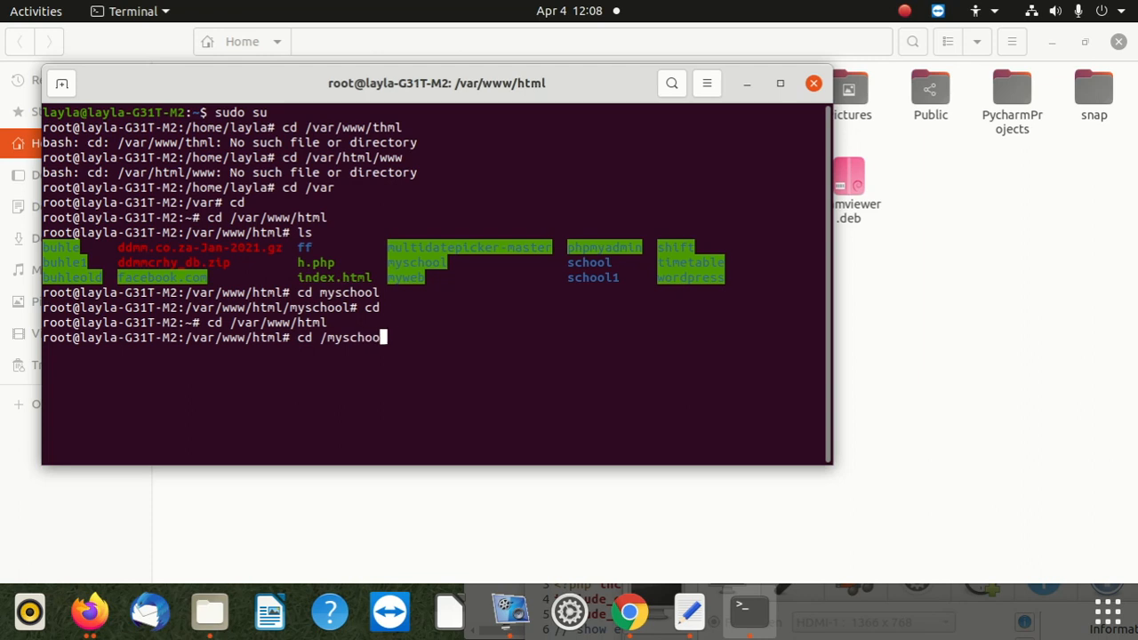
key(Return)
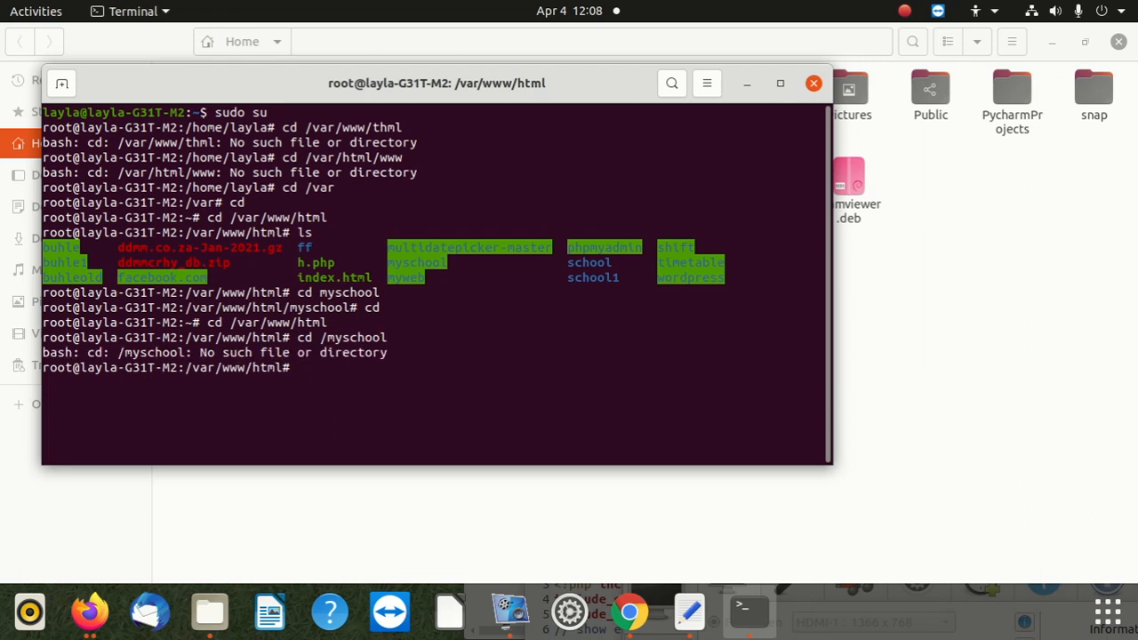
mouse_move(338, 340)
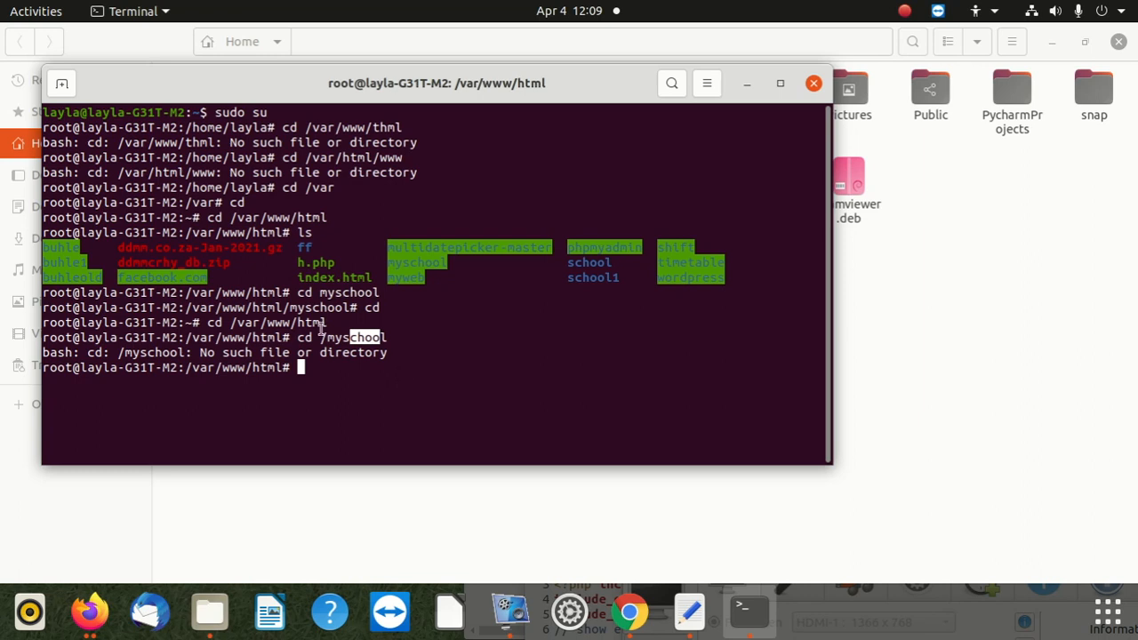
mouse_move(394, 292)
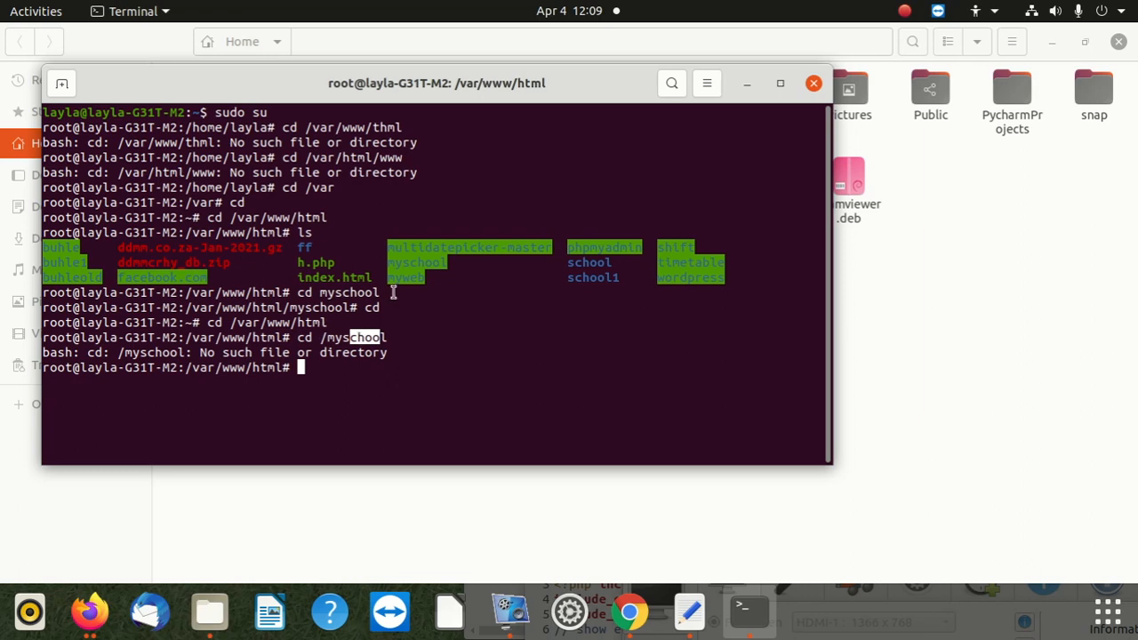
Fix the command to cd myschool/ and land inside /var/www/html/myschool after a myschool/t attempt
text(mys)
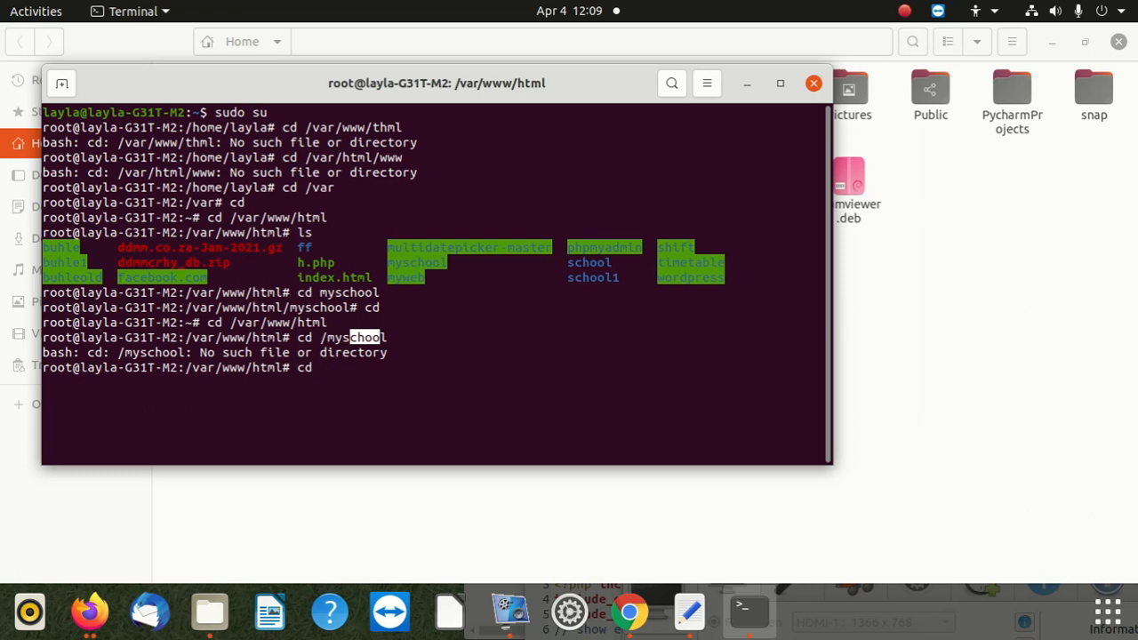
text(mys)
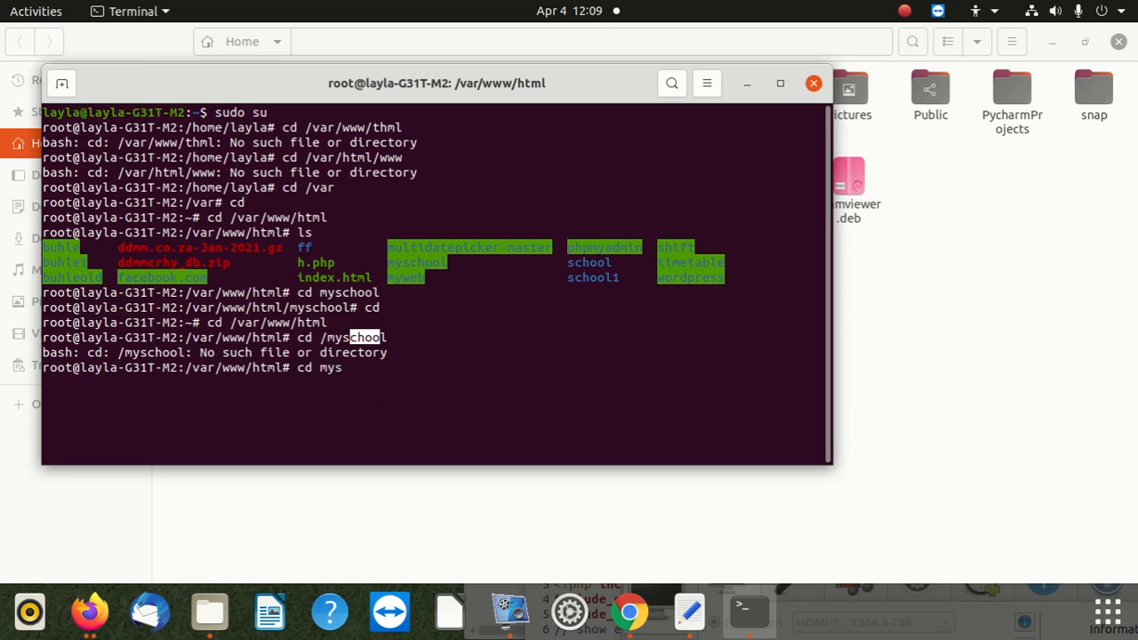
text(c)
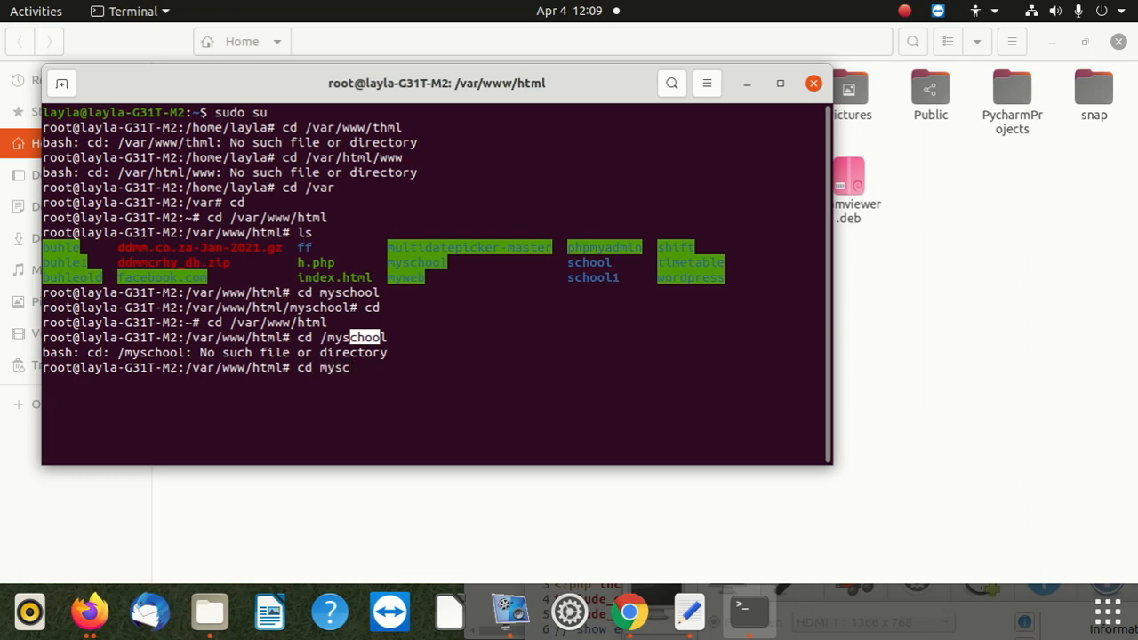
text(hool)
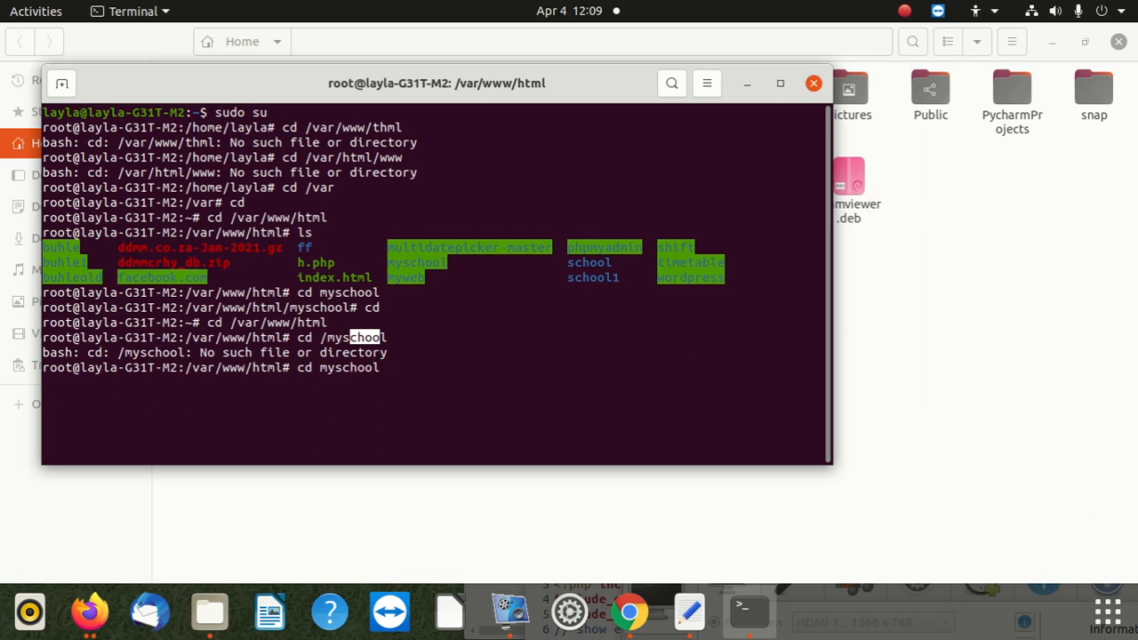
text(/;')
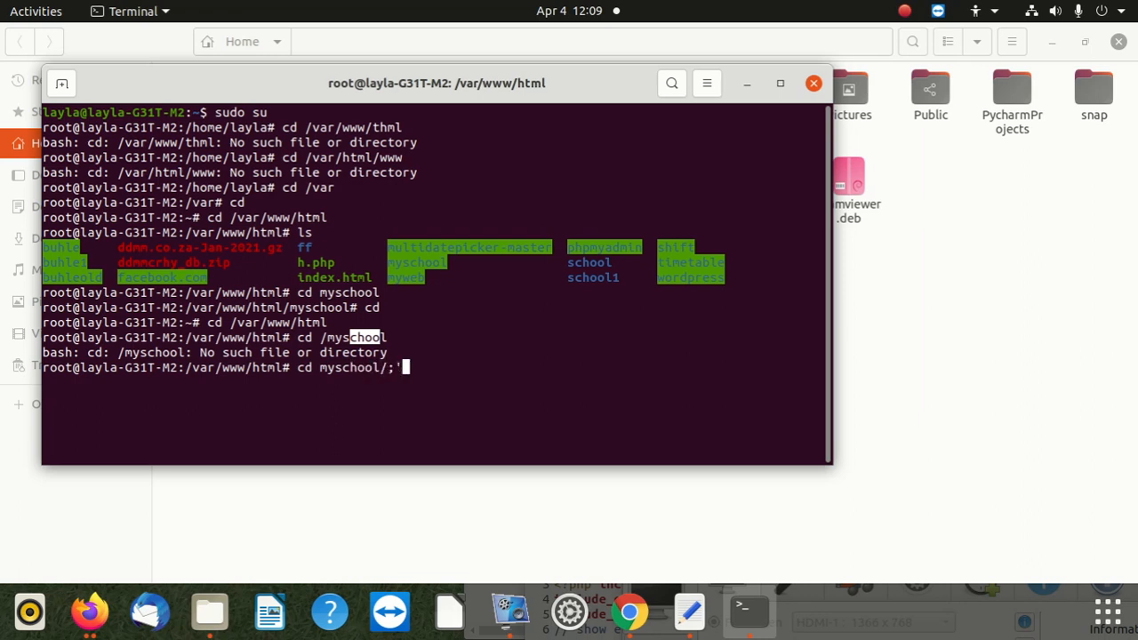
key(BackSpace)
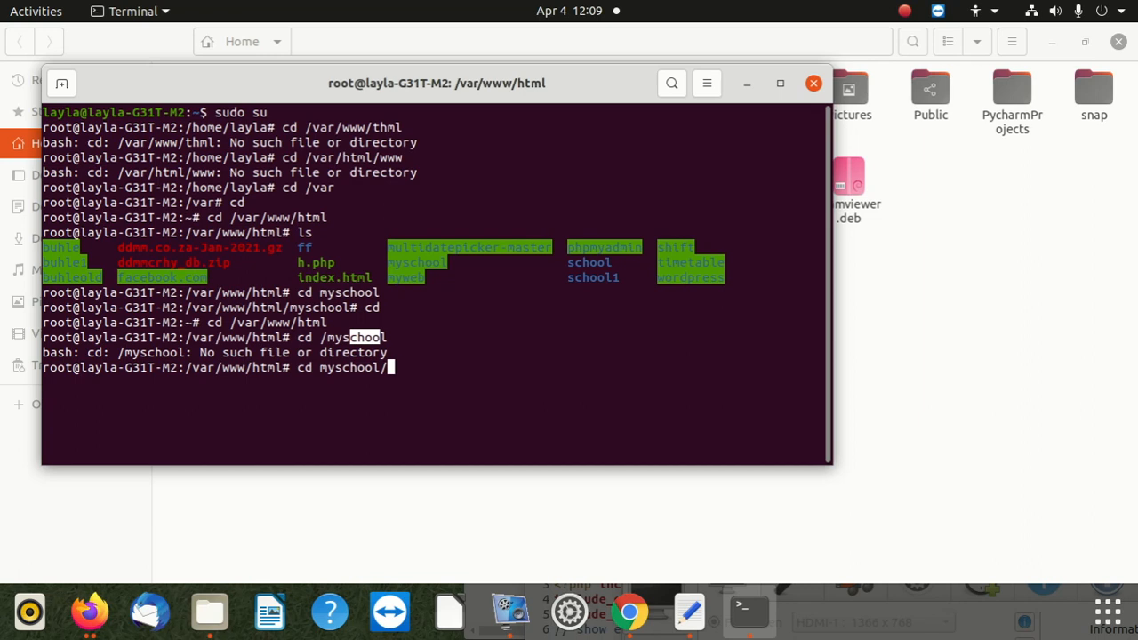
text(t)
key(Return)
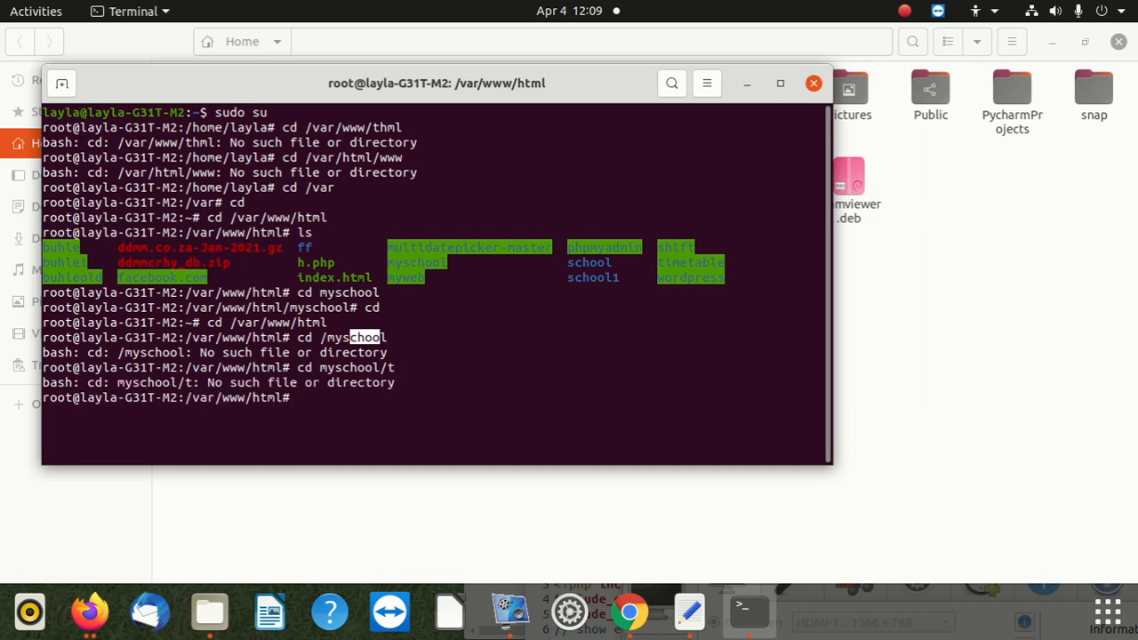
text(cd myschool/t)
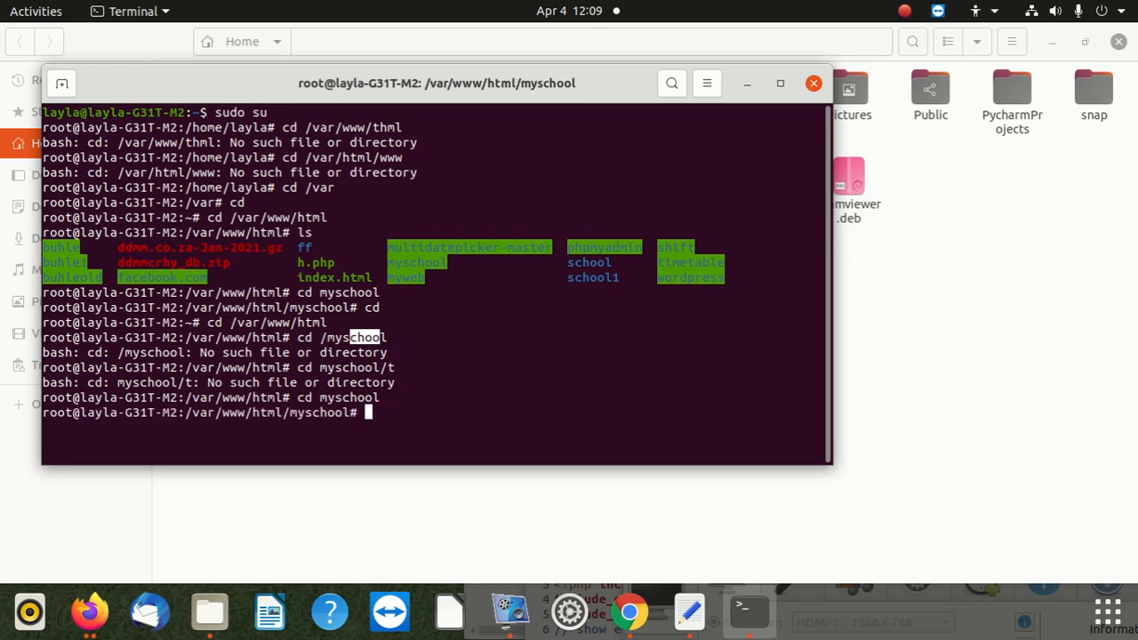
List the Moodle files in myschool, such as composer.json, version.php and README.txt
text(ls)
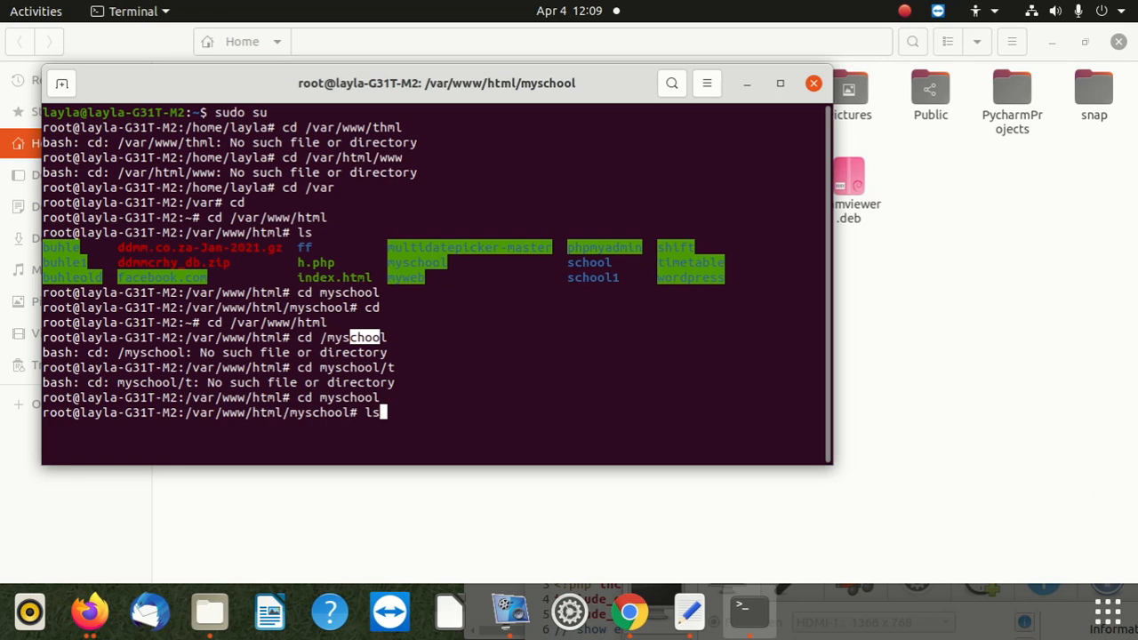
key(Return)
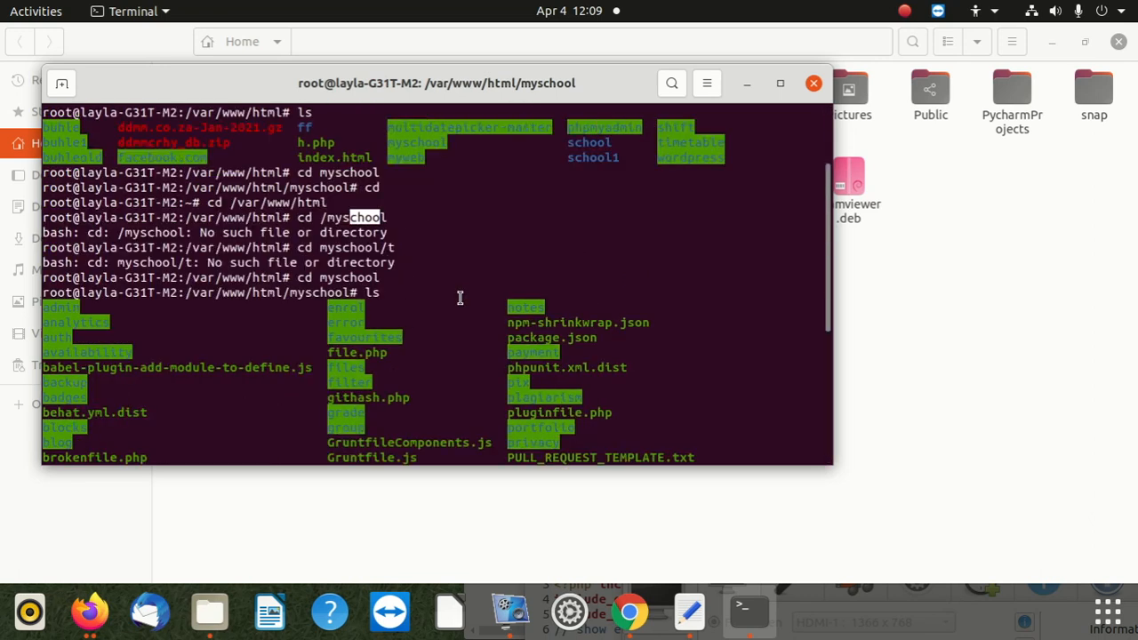
mouse_move(413, 271)
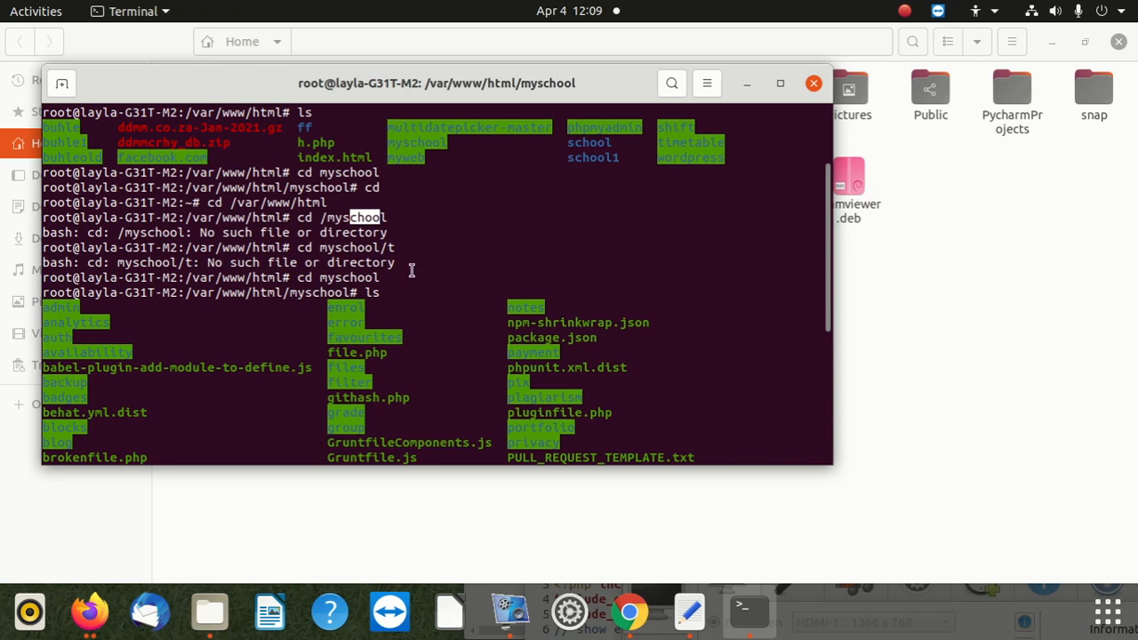
mouse_move(468, 217)
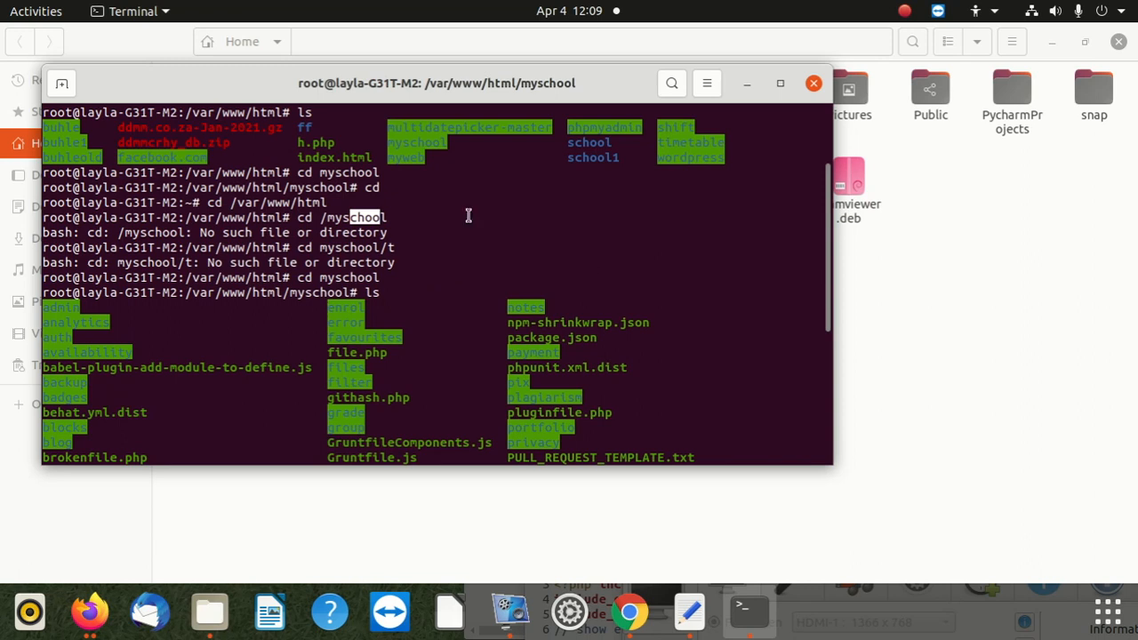
scroll(down, 3)
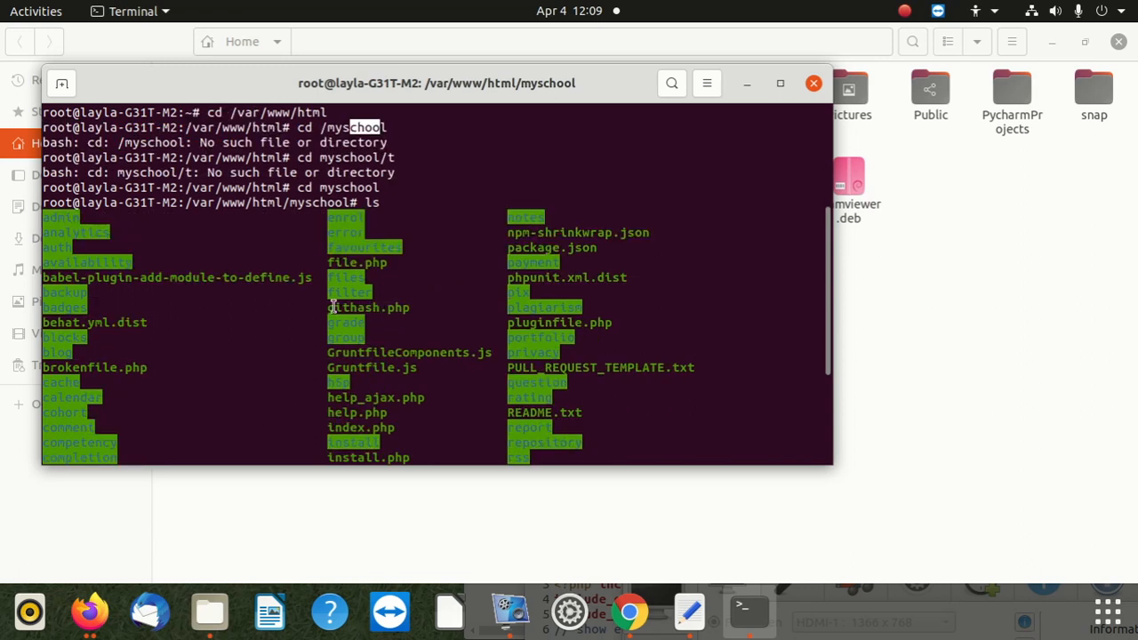
mouse_move(453, 295)
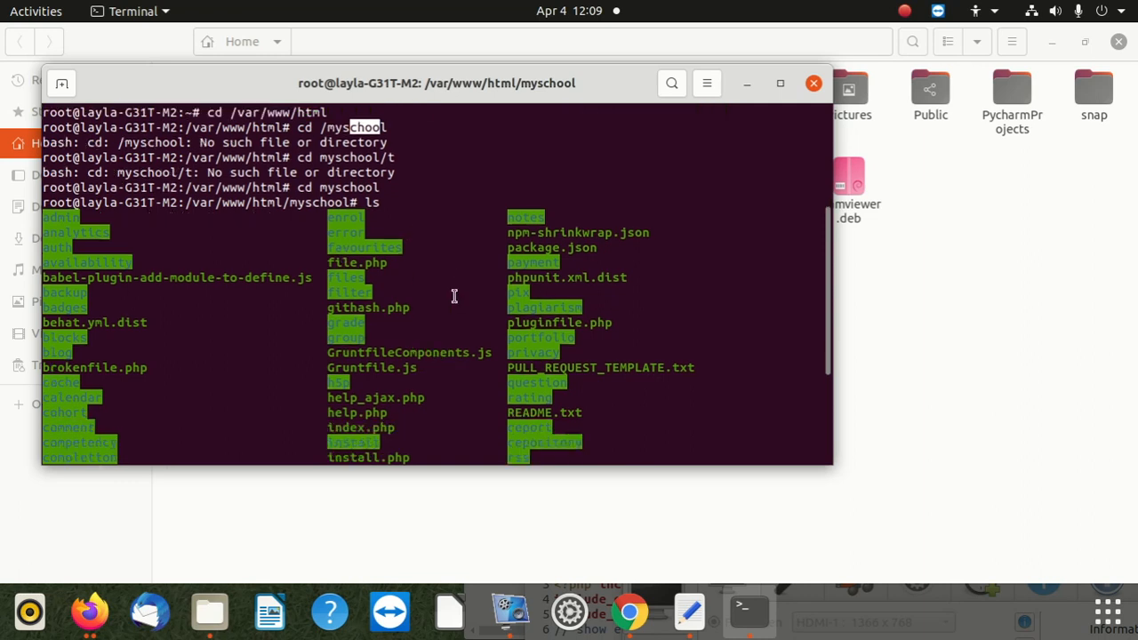
scroll(down, 3)
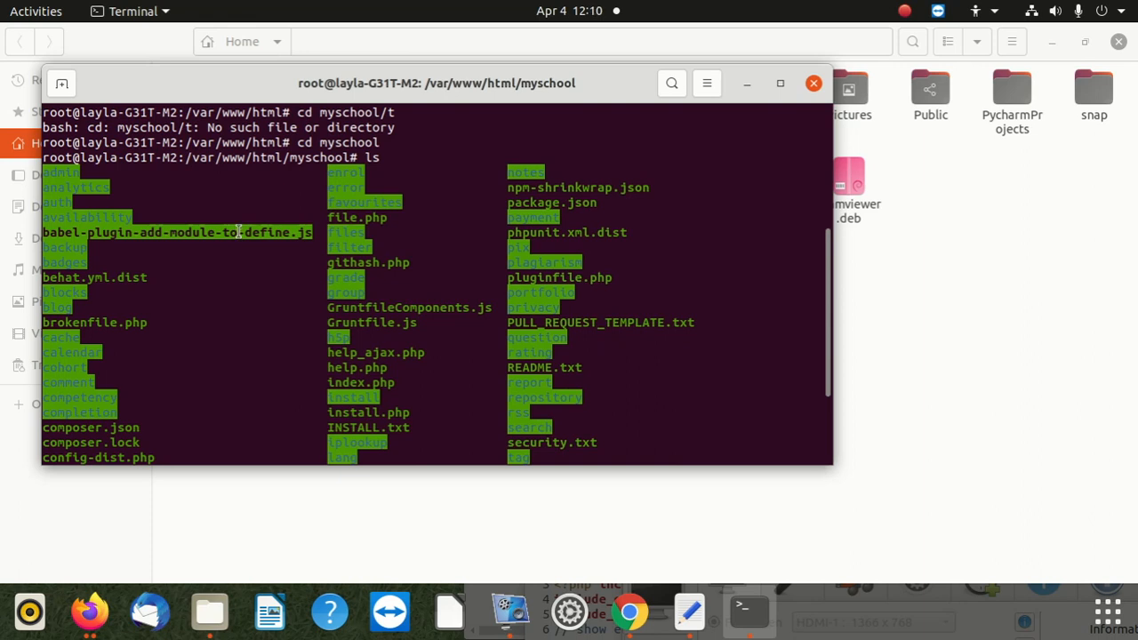
mouse_move(295, 298)
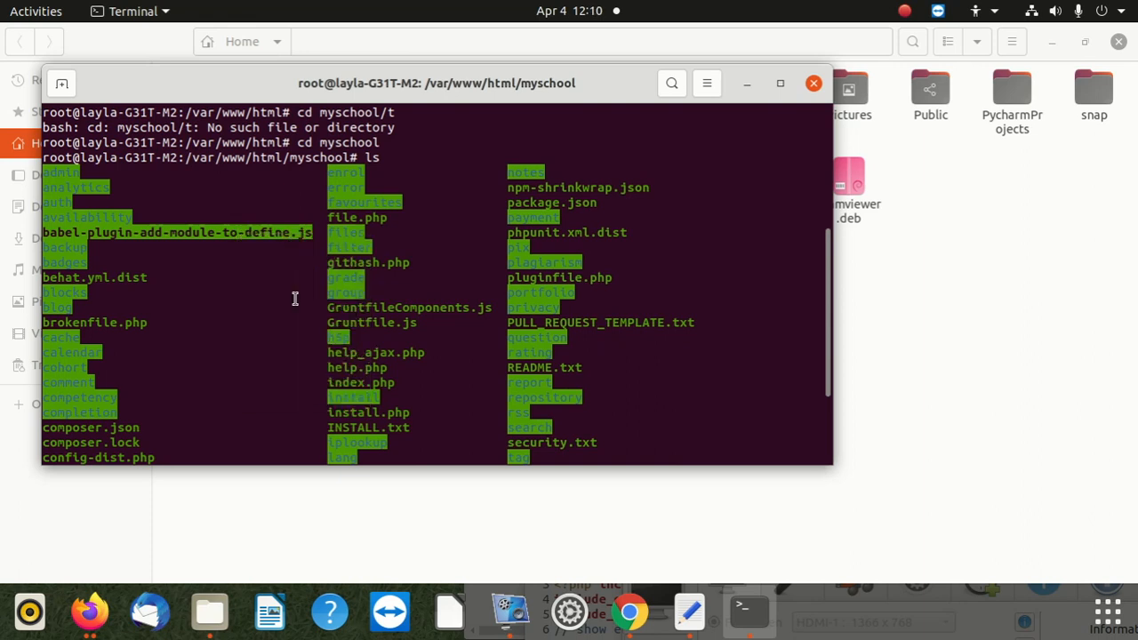
scroll(down, 3)
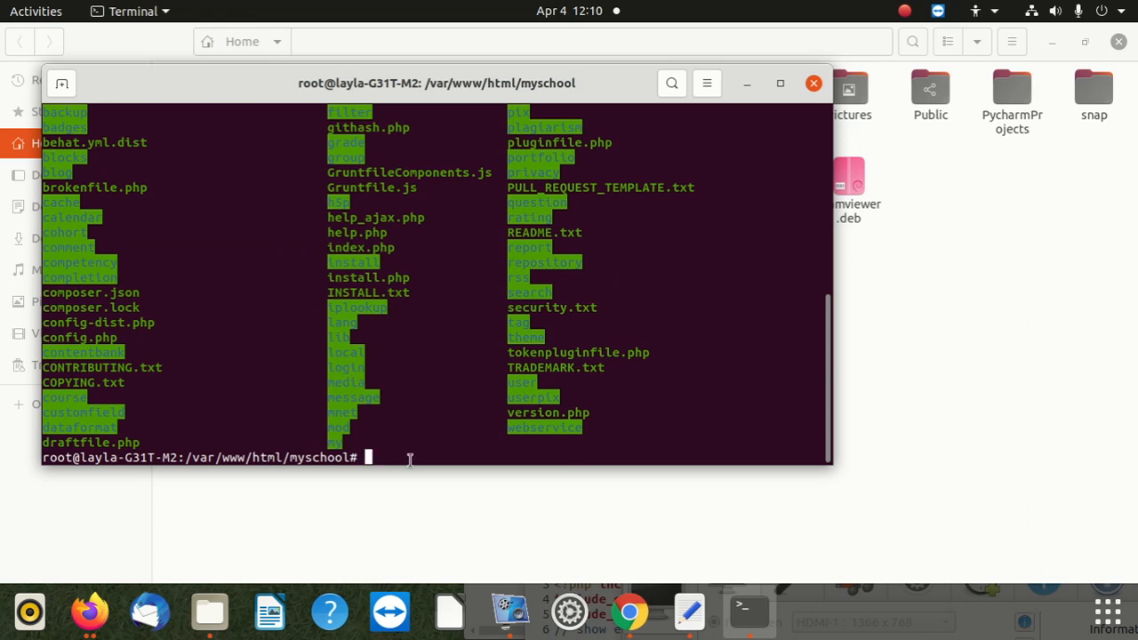
mouse_move(398, 437)
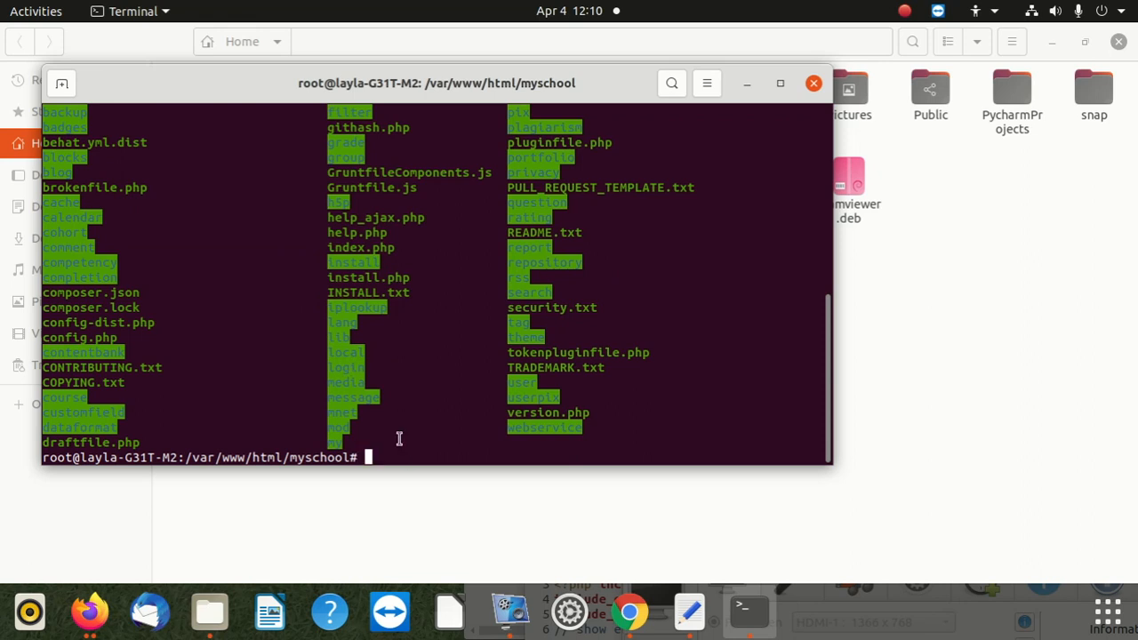
mouse_move(384, 426)
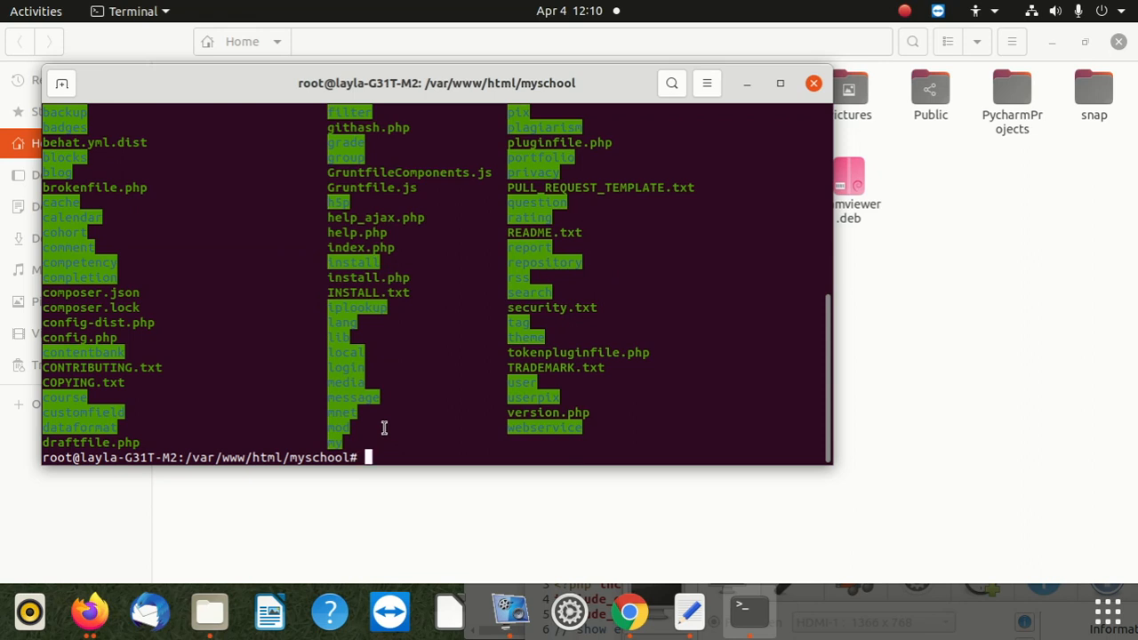
mouse_move(384, 402)
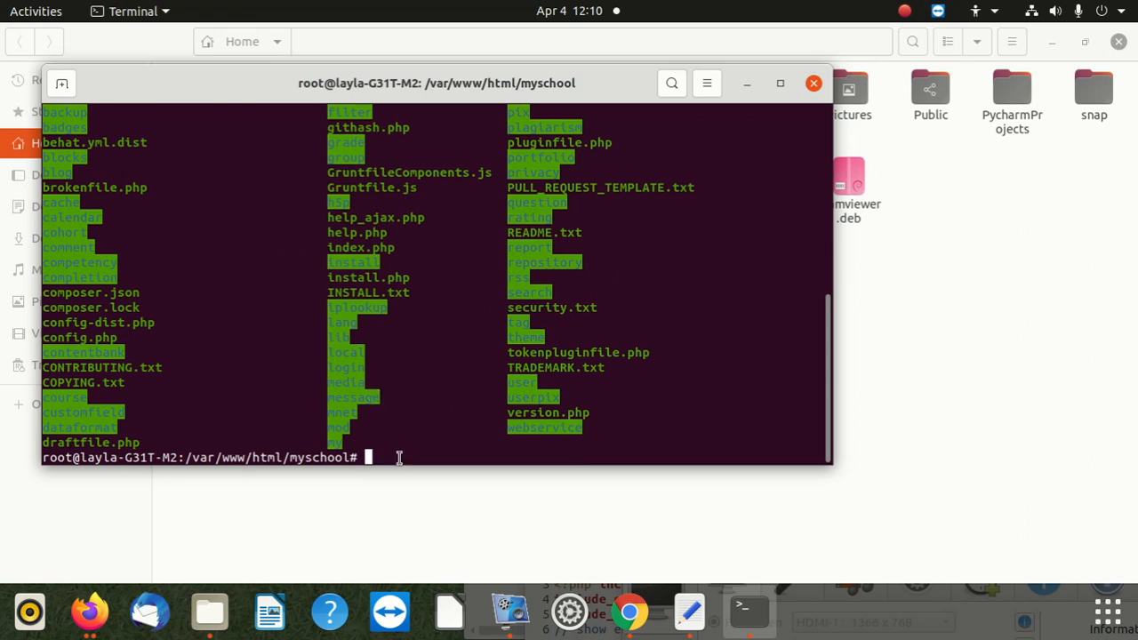
Open babel-plugin-add-module-to-define.js in vi and scroll through its 155 lines
text(vi)
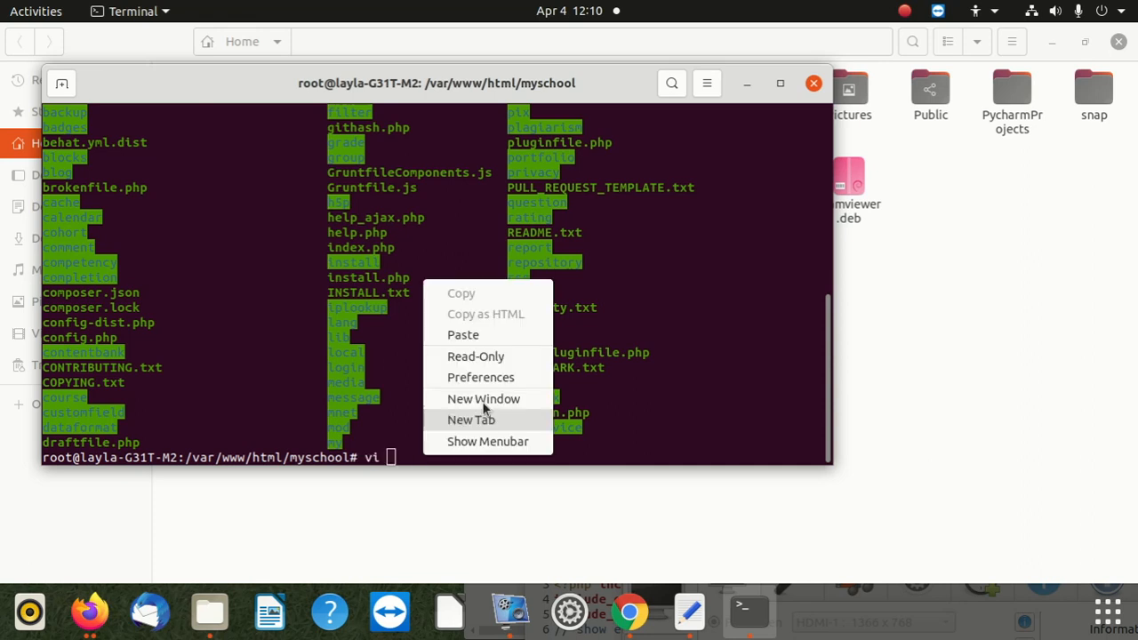
click(462, 334)
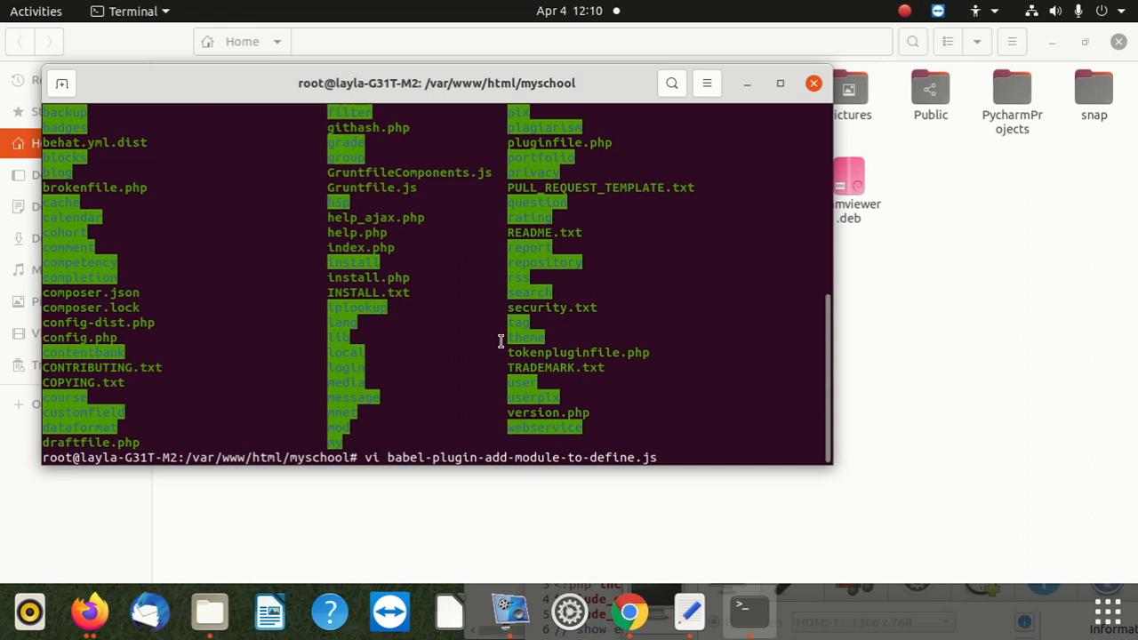
key(Return)
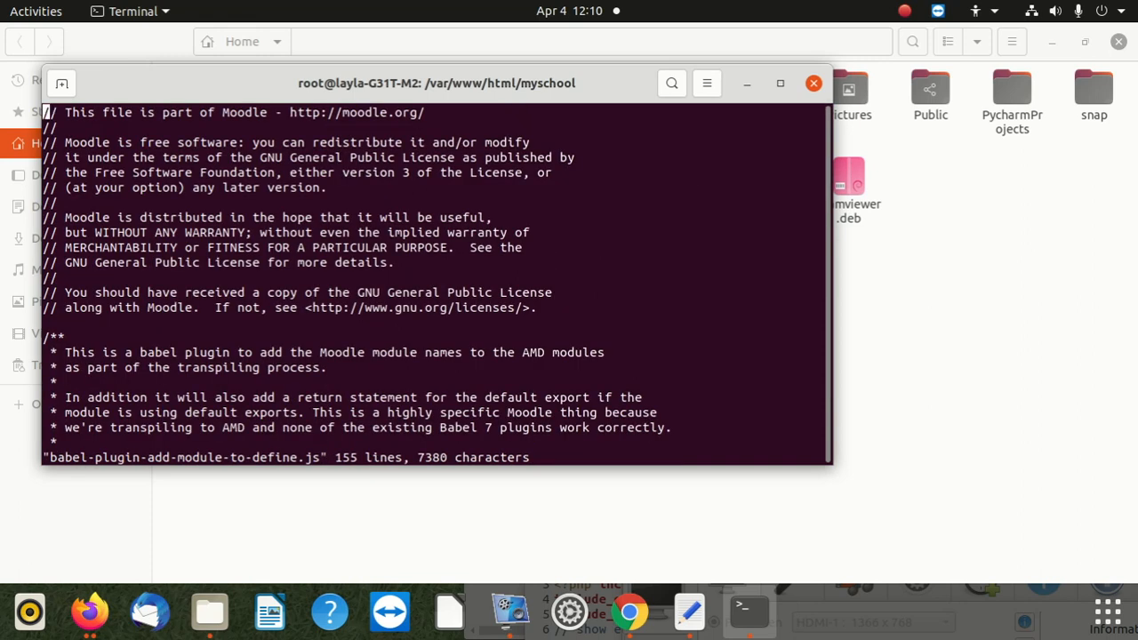
scroll(down, 3)
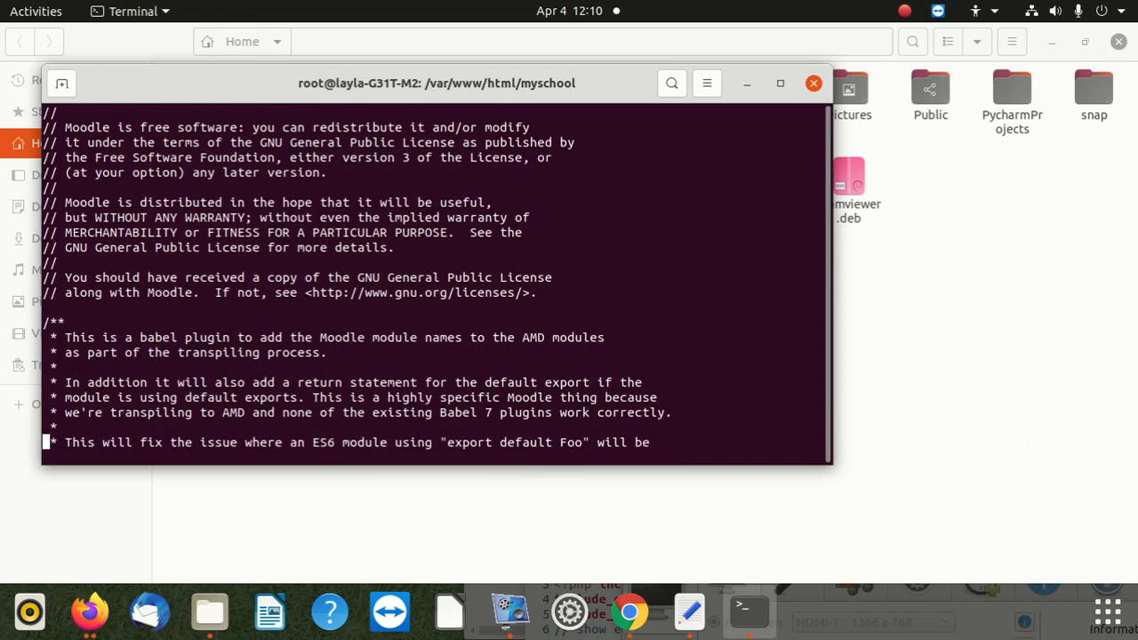
scroll(down, 3)
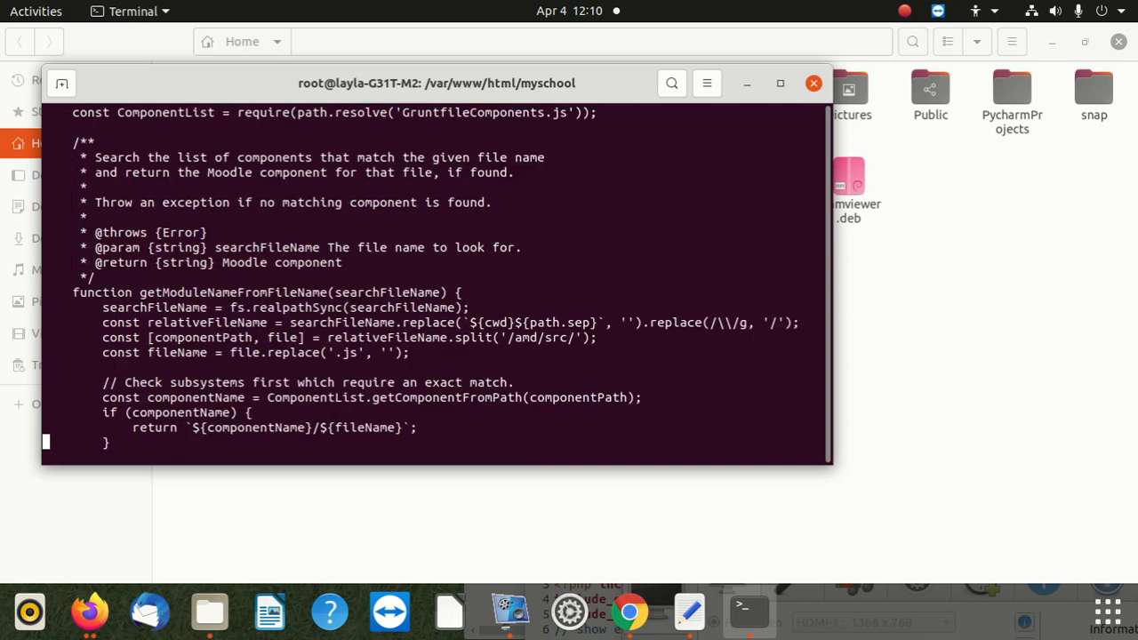
scroll(down, 3)
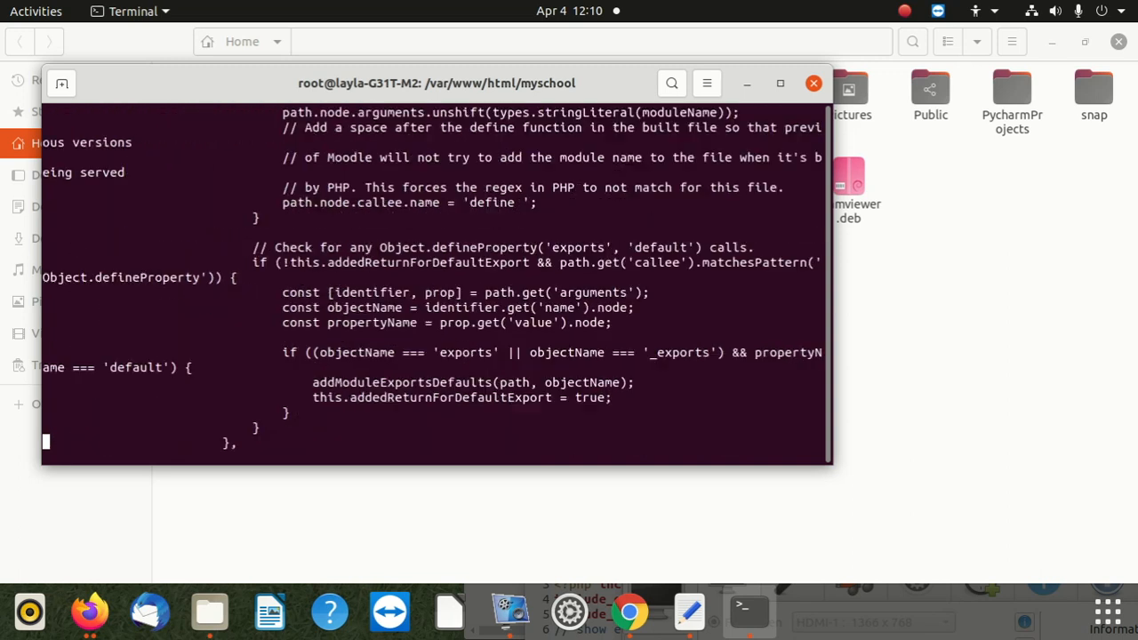
scroll(down, 3)
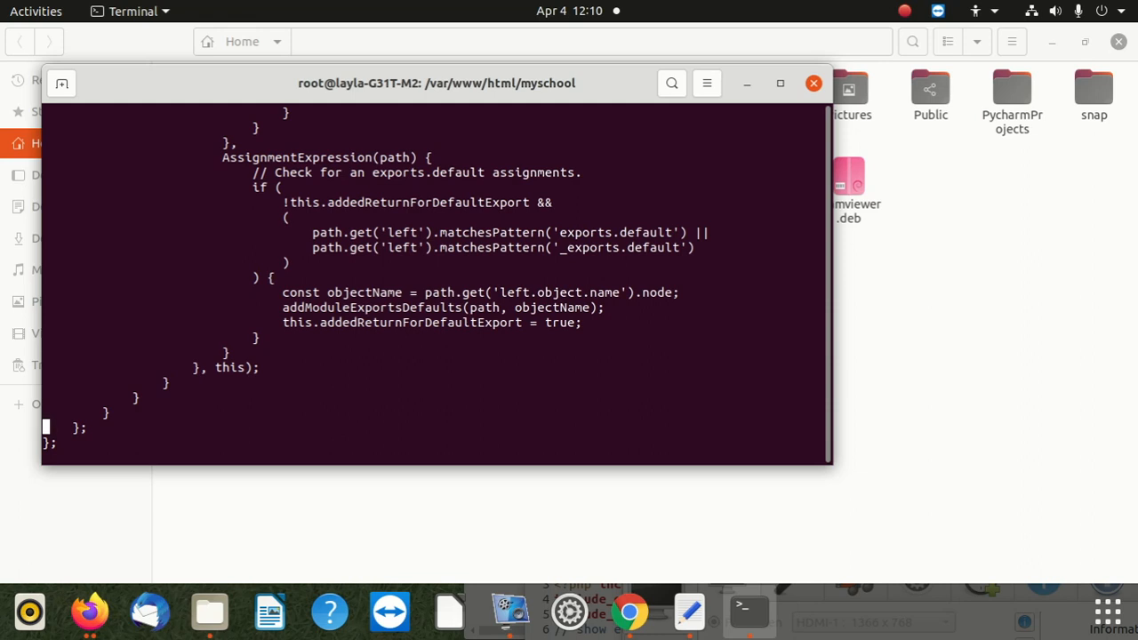
mouse_move(537, 133)
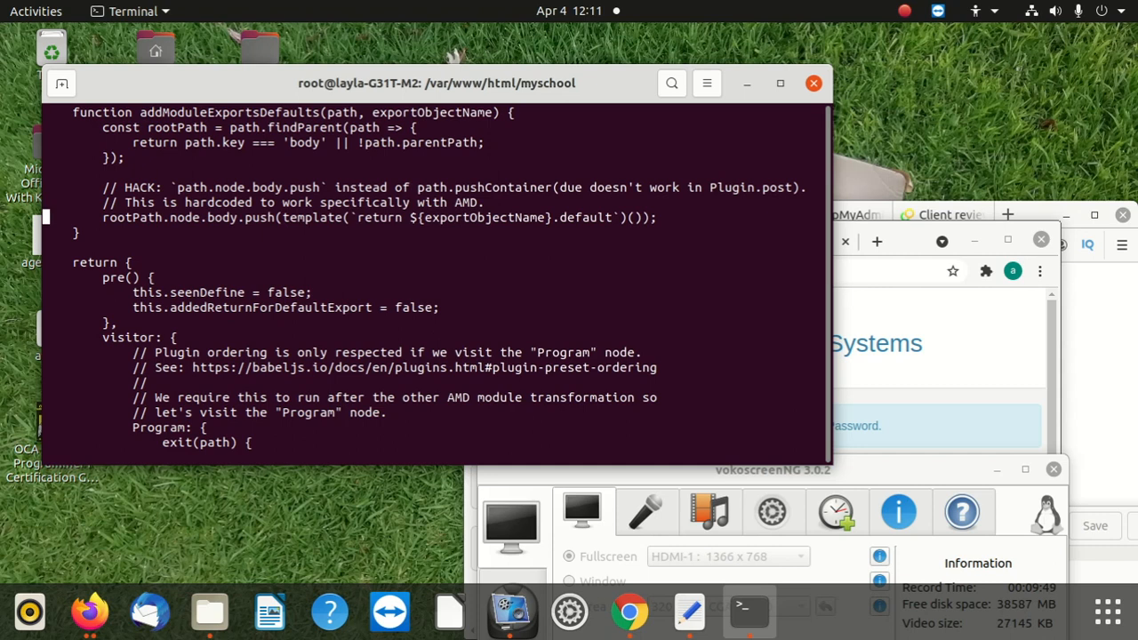
mouse_move(380, 246)
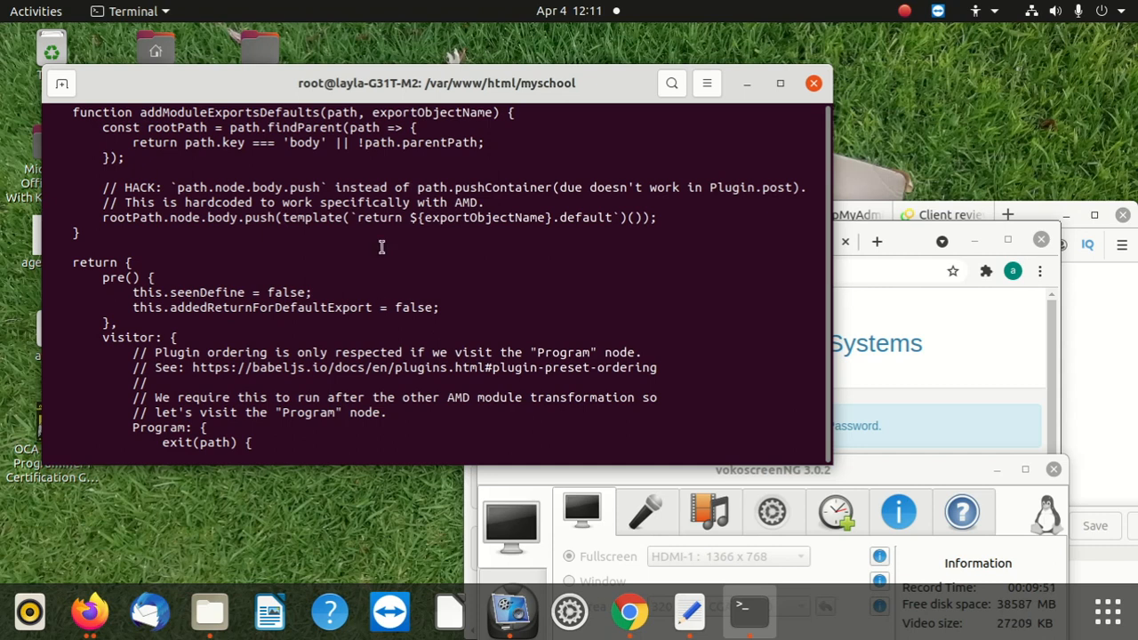
mouse_move(395, 267)
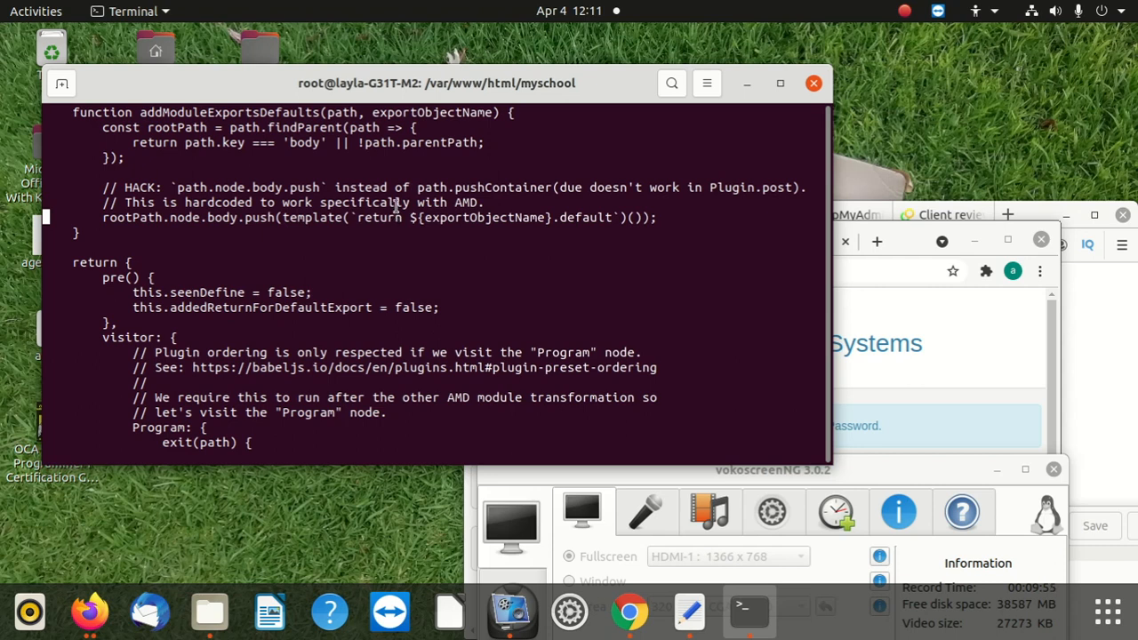
Move the terminal window lower on the desktop, letting the Chrome login page come in front
drag(435, 84, 402, 192)
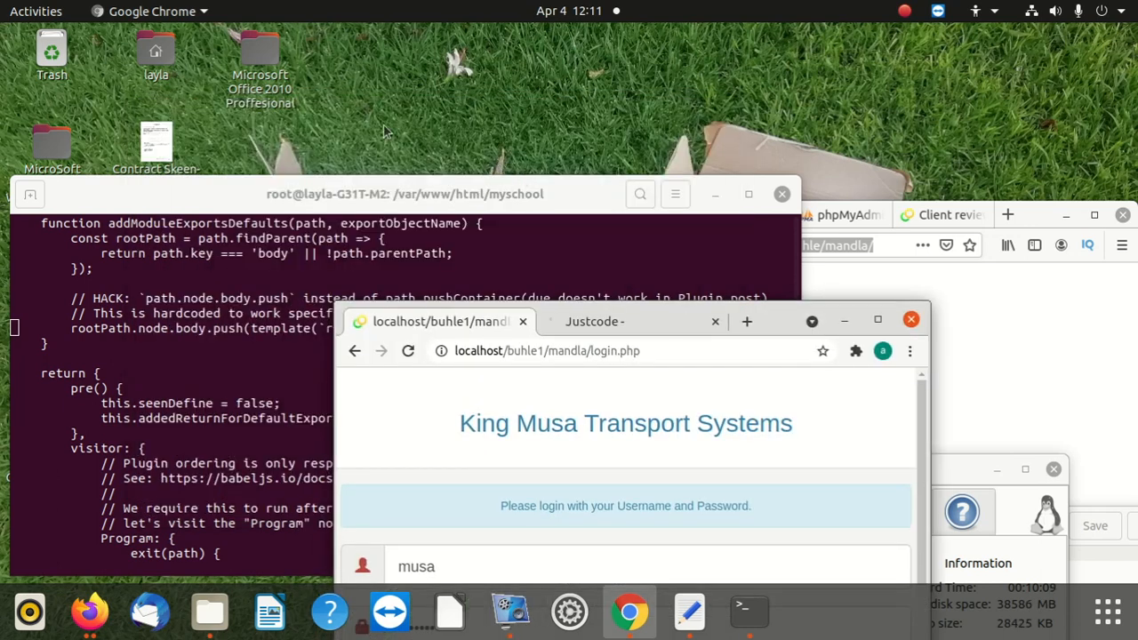
mouse_move(869, 334)
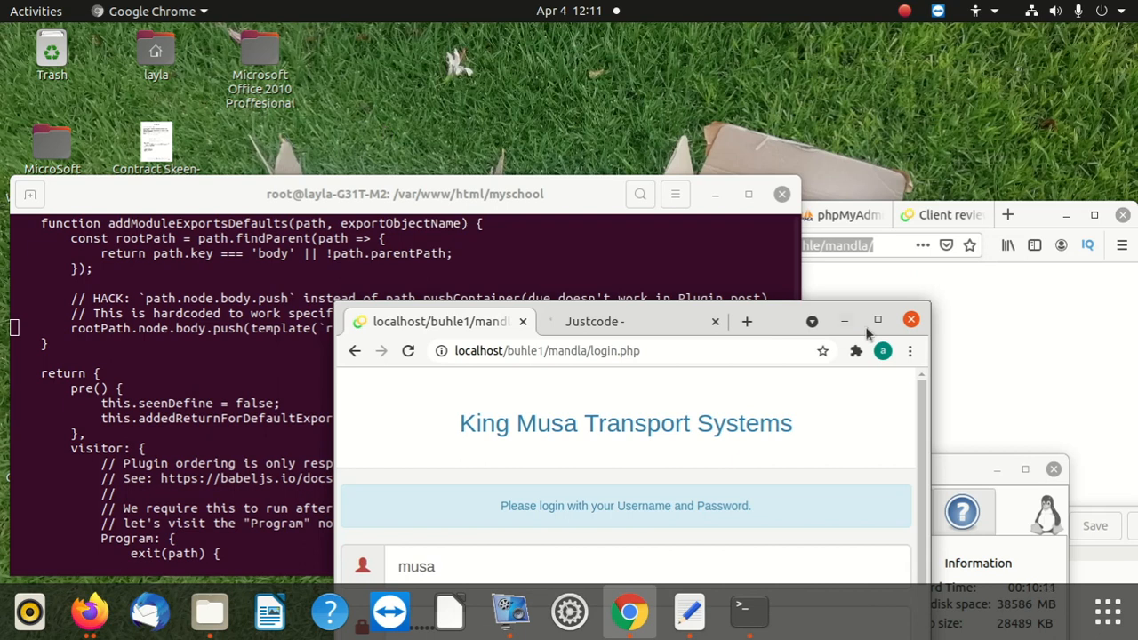